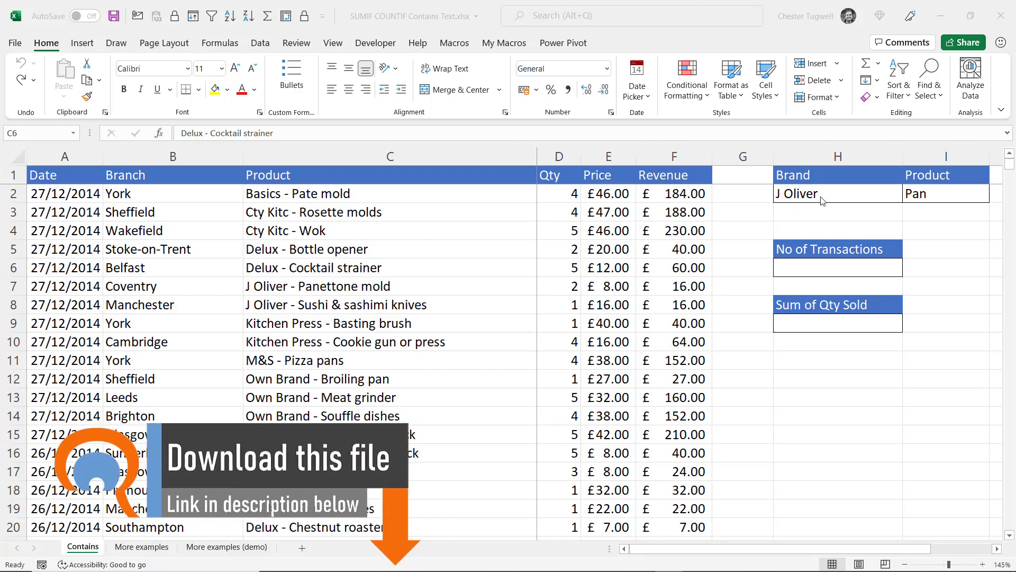
{"action": "mouse_move", "coordinate": [319, 228]}
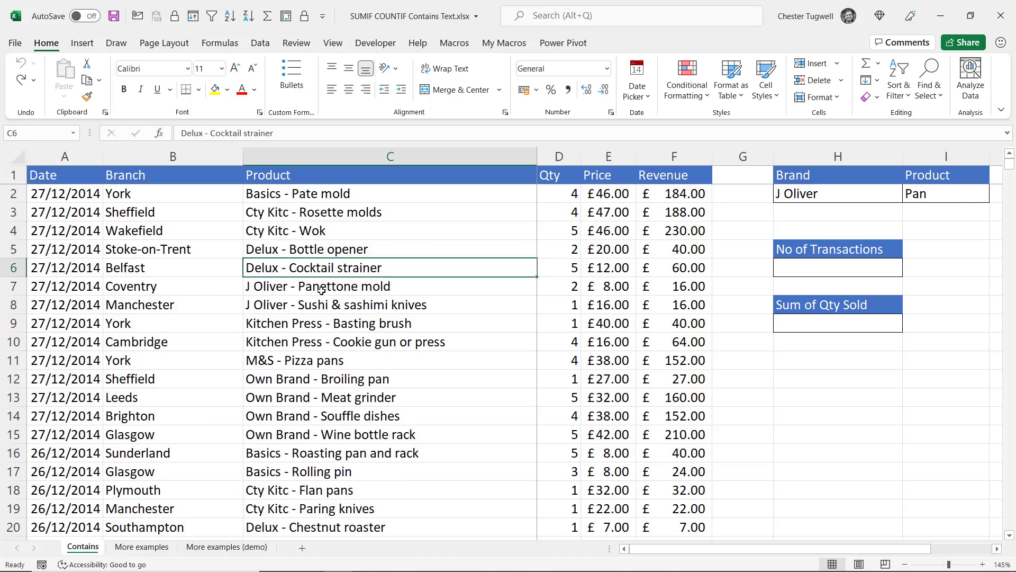
{"action": "mouse_move", "coordinate": [535, 303]}
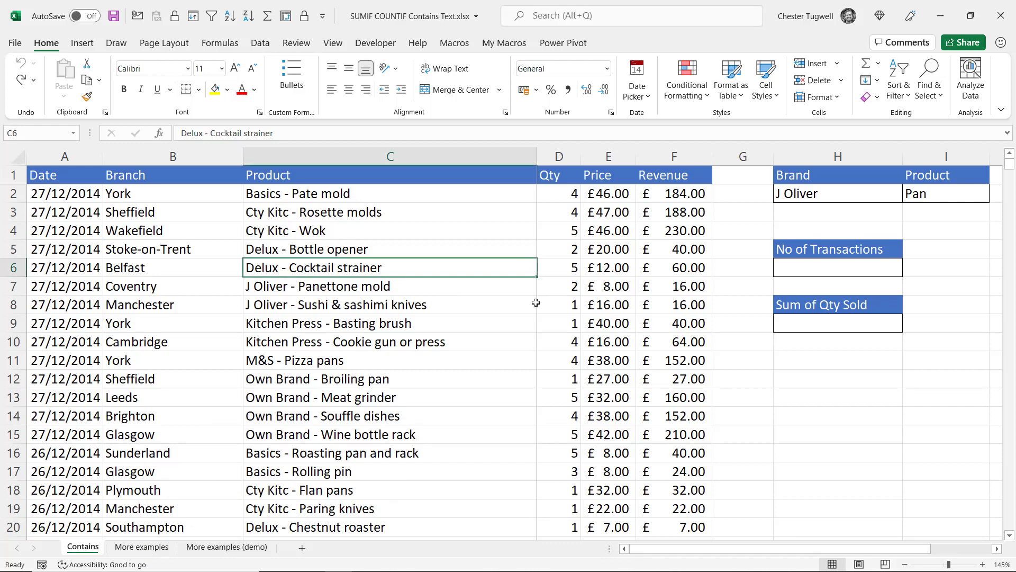
{"action": "mouse_move", "coordinate": [455, 357]}
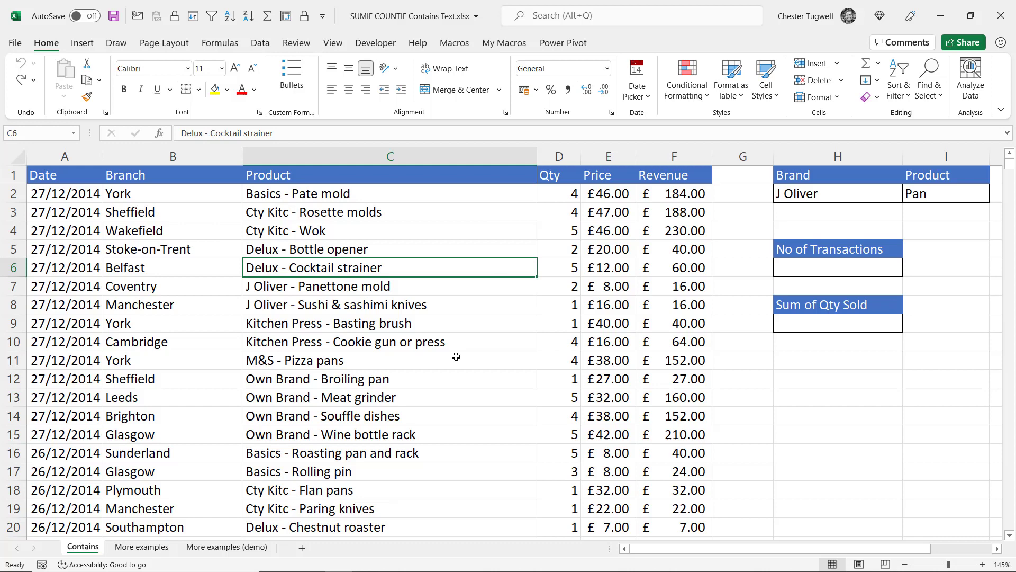
Step: Convert the transaction range into a table with headers and start naming it 'Transact...'
{"action": "left_click", "coordinate": [317, 286]}
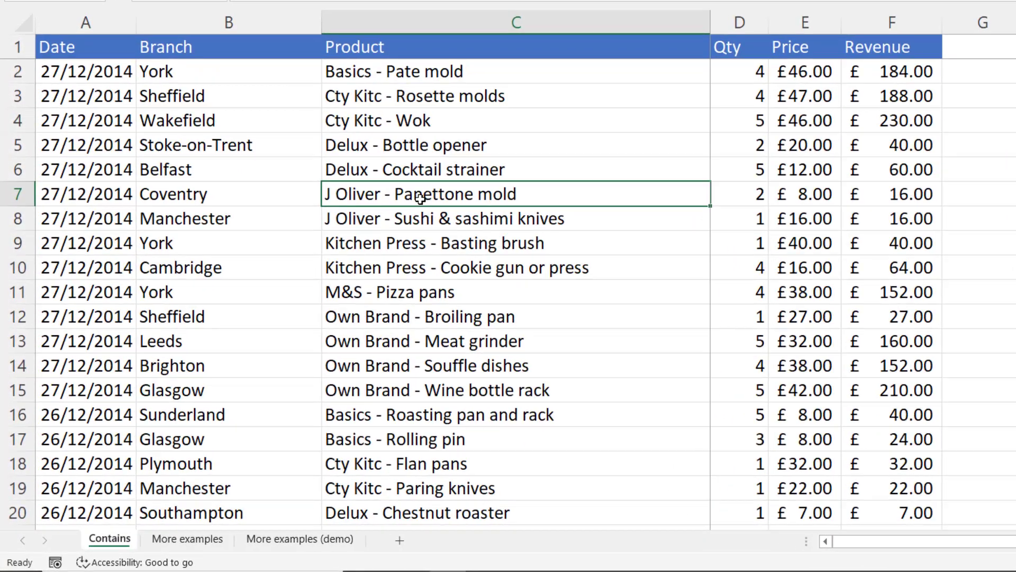
{"action": "key", "text": "ctrl+t"}
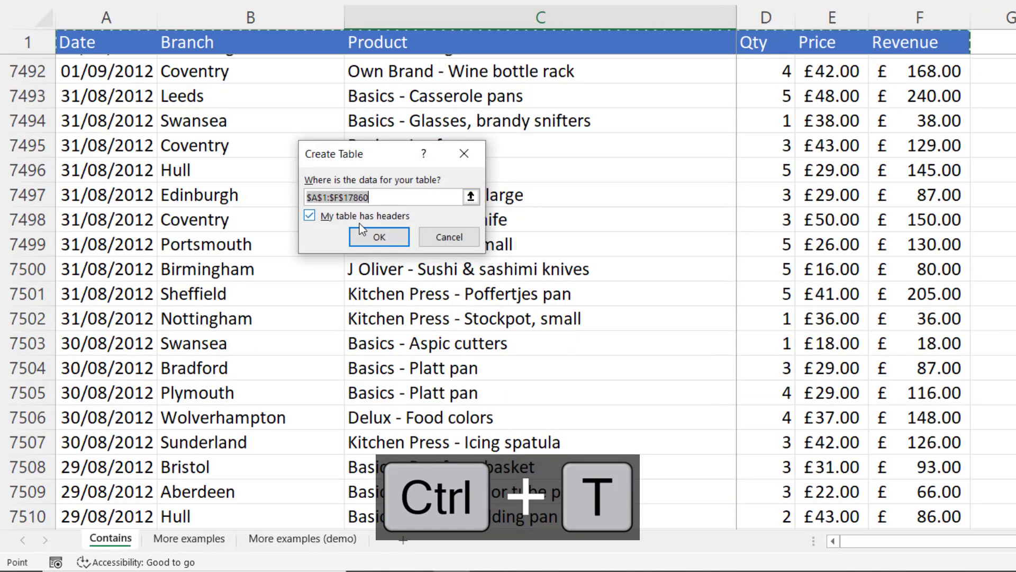
{"action": "left_click", "coordinate": [379, 237]}
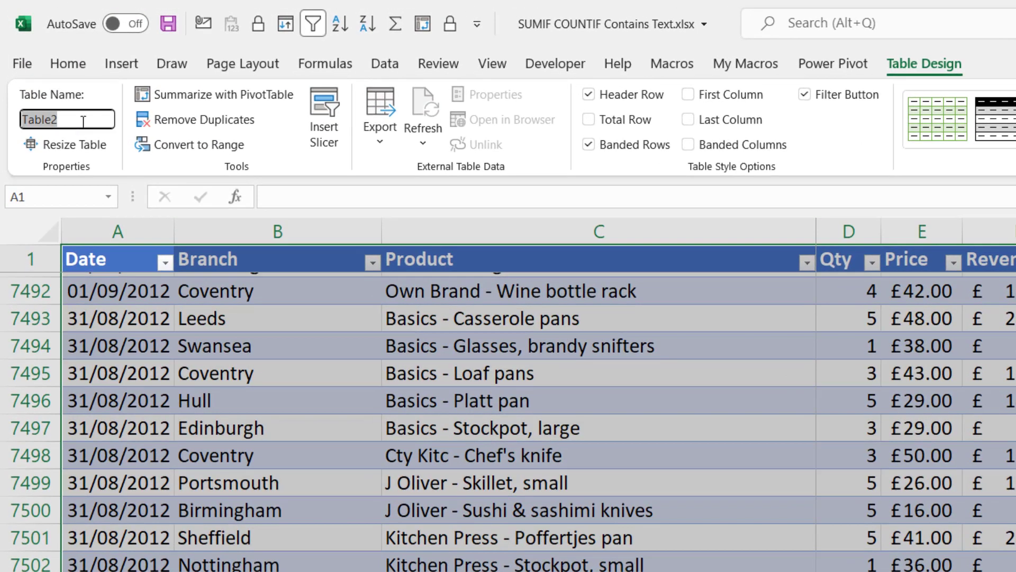
{"action": "type", "text": "Transact"}
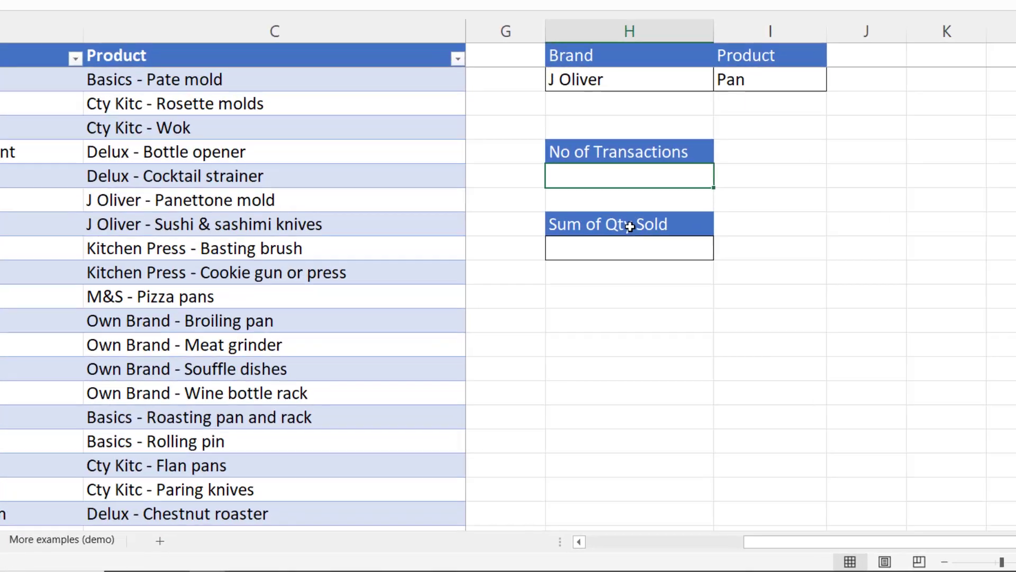
Step: Enter =COUNTIFS(Transactions[Product],H2) in H5 using the J Oliver brand cell, returning 0
{"action": "type", "text": "=co"}
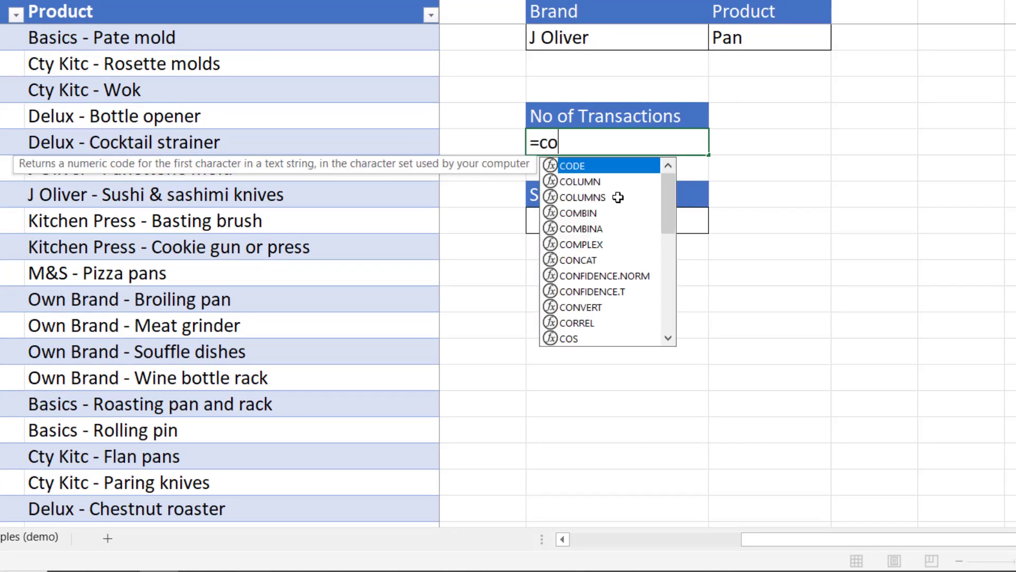
{"action": "type", "text": "un"}
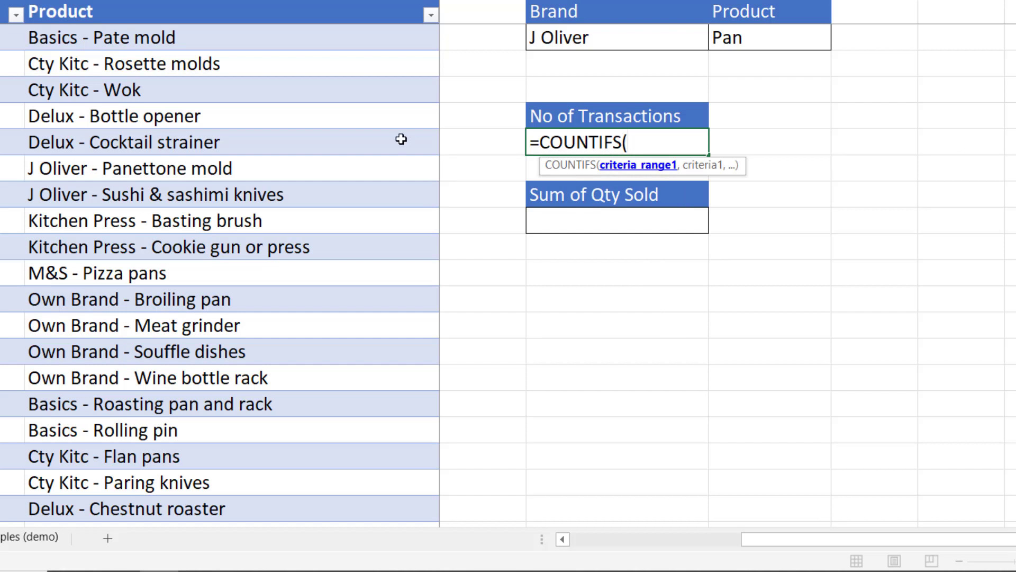
{"action": "mouse_move", "coordinate": [586, 47]}
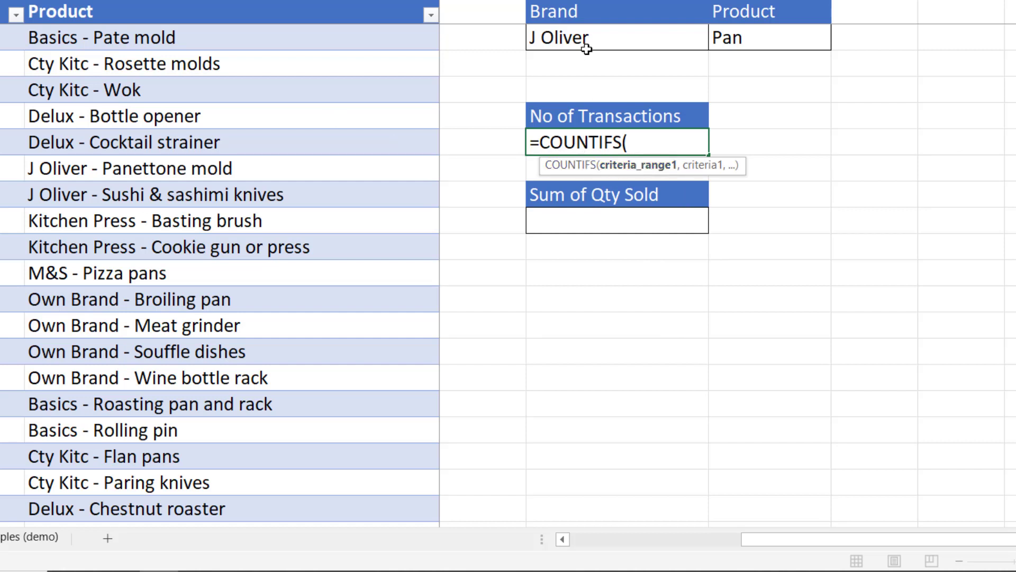
{"action": "mouse_move", "coordinate": [656, 182]}
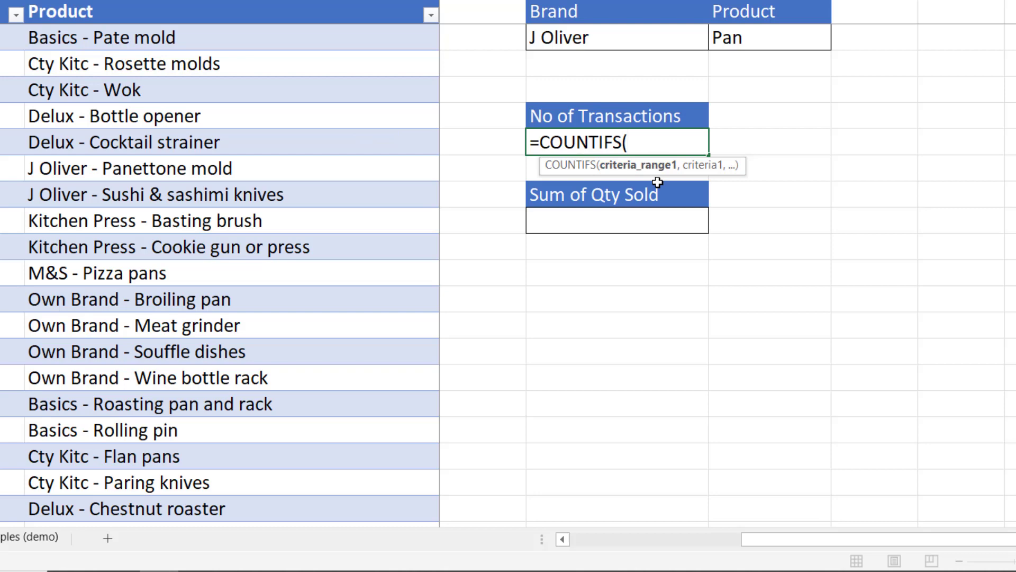
{"action": "type", "text": "tr"}
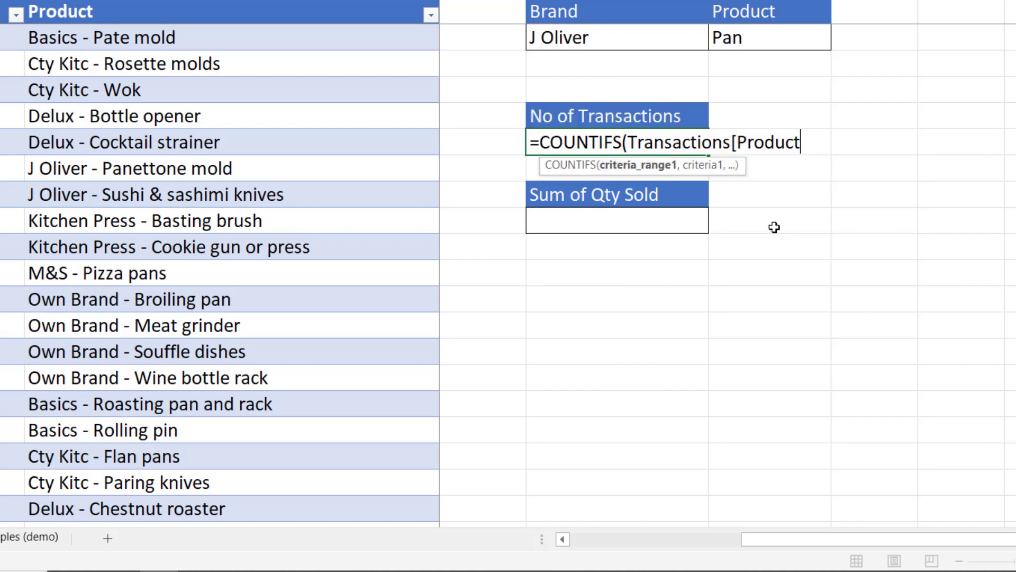
{"action": "type", "text": "]"}
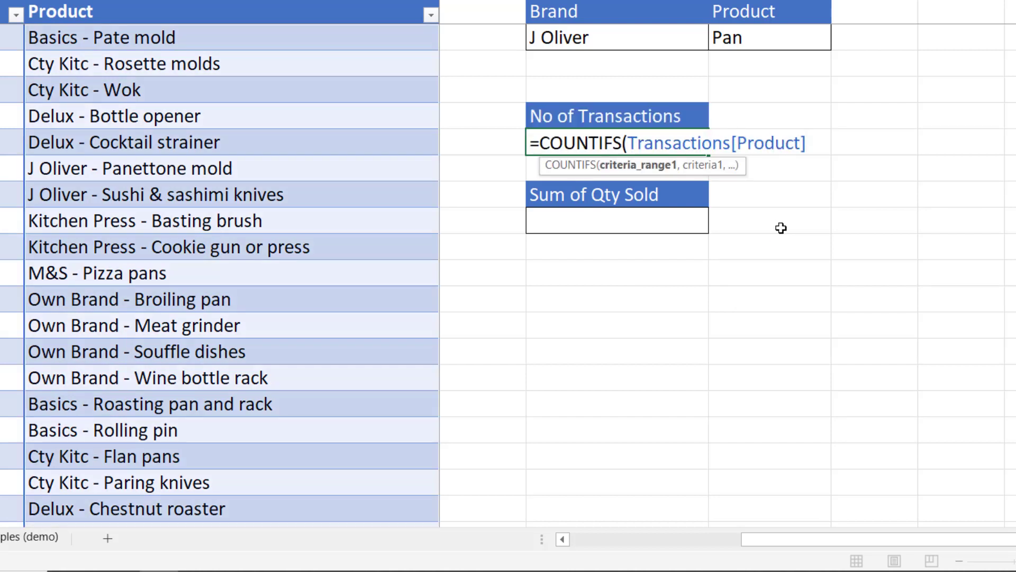
{"action": "type", "text": ","}
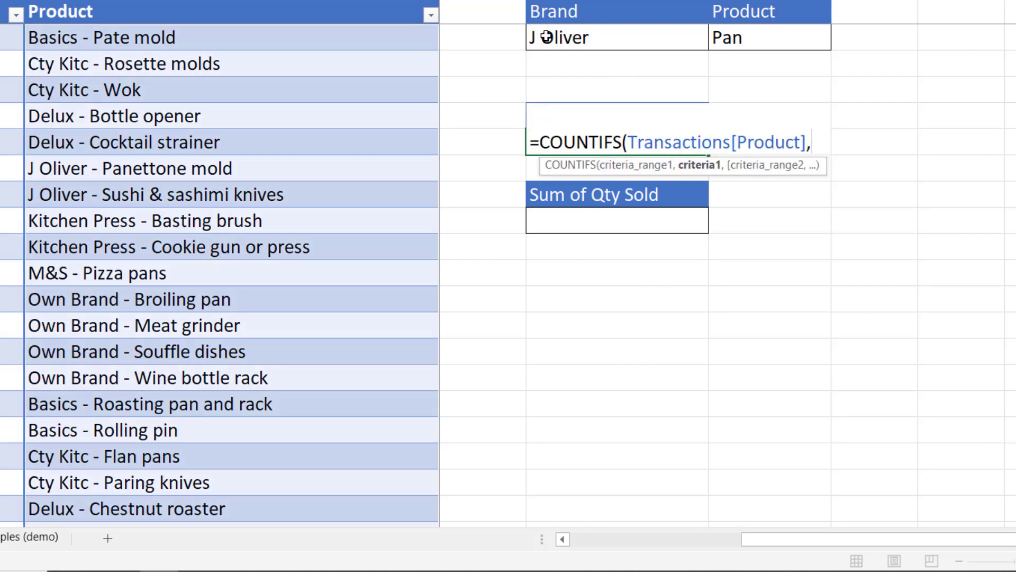
{"action": "left_click", "coordinate": [616, 37]}
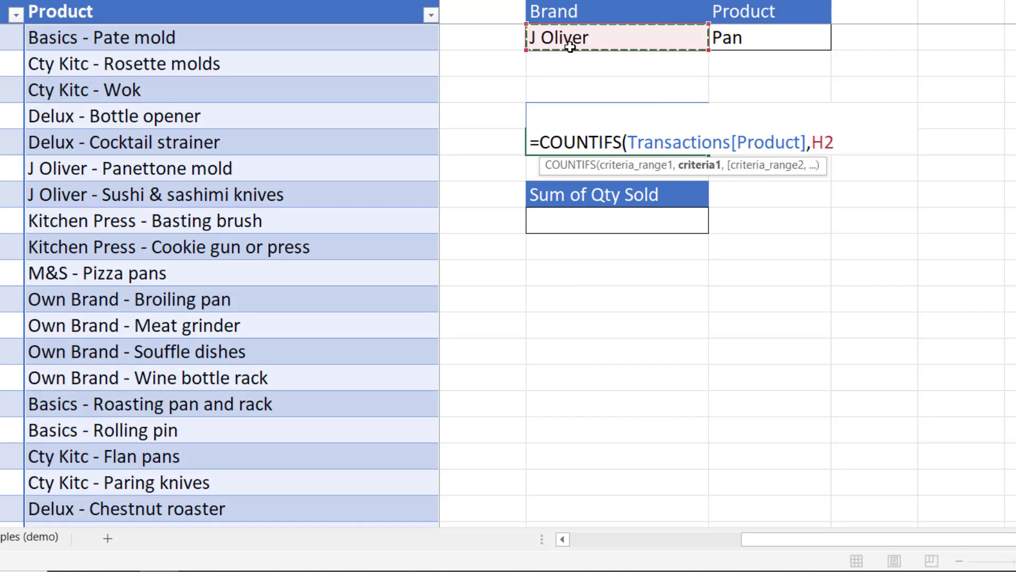
{"action": "key", "text": "Return"}
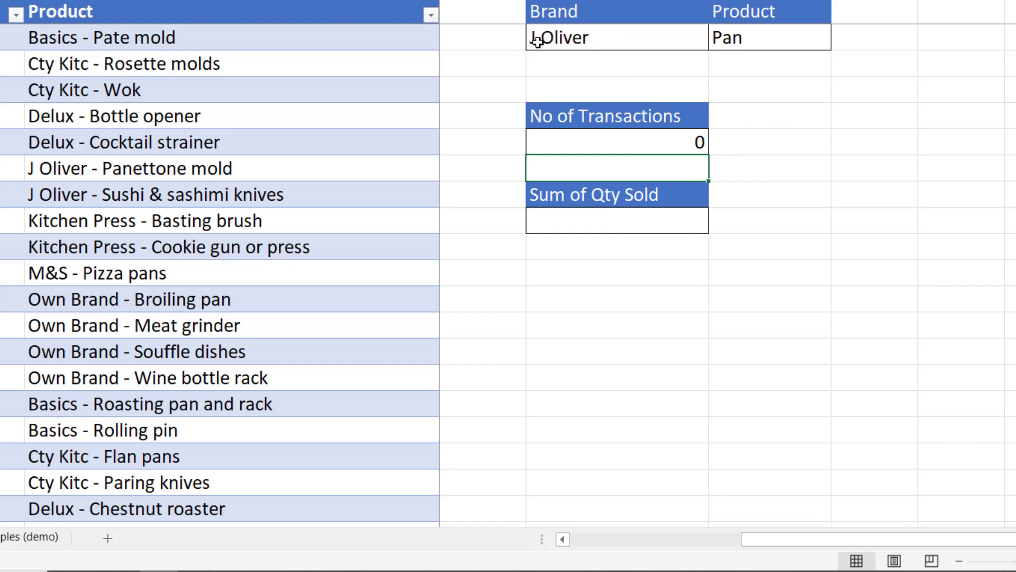
{"action": "mouse_move", "coordinate": [577, 39]}
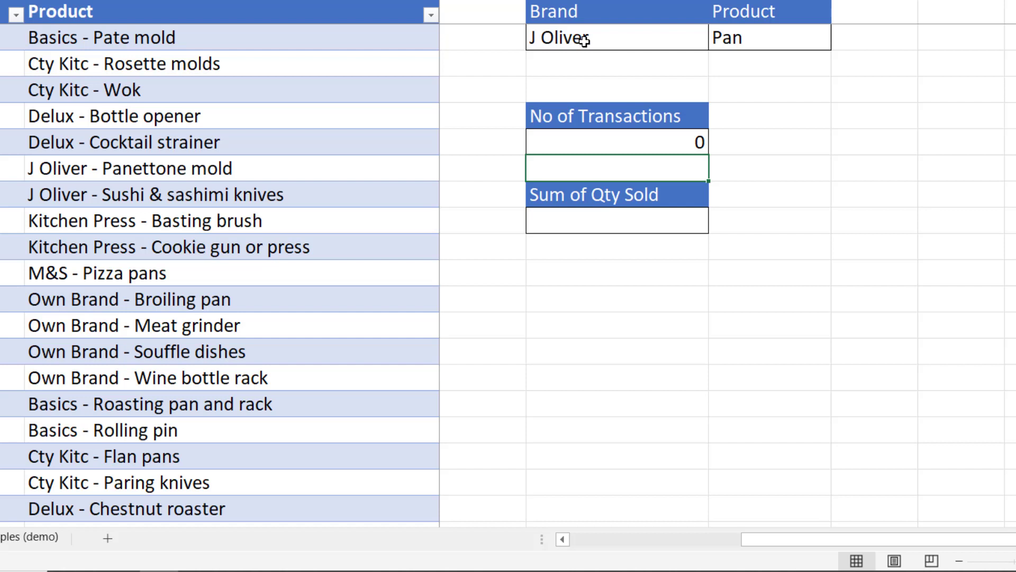
{"action": "left_click", "coordinate": [616, 37]}
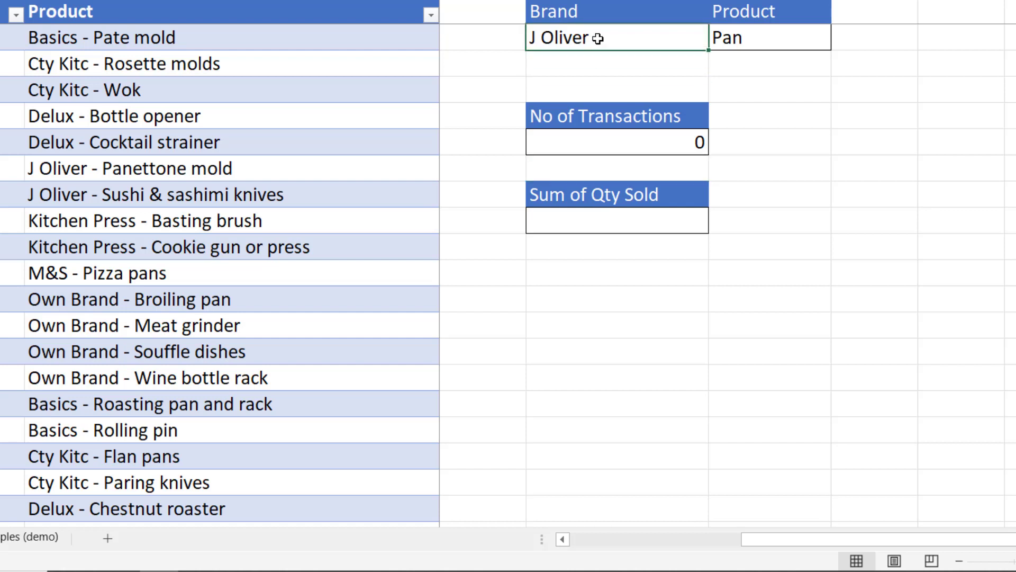
{"action": "mouse_move", "coordinate": [781, 154]}
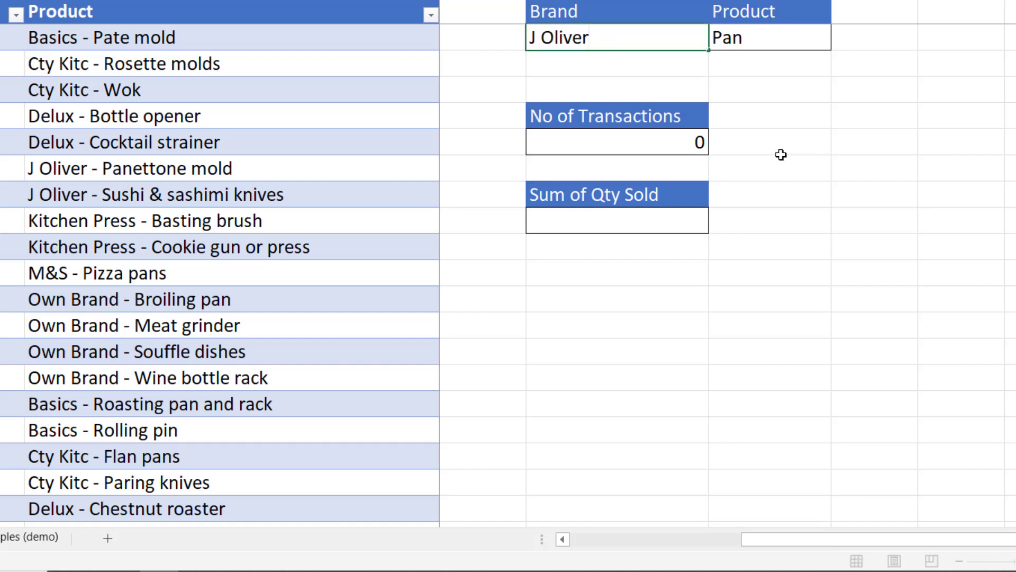
{"action": "type", "text": "*"}
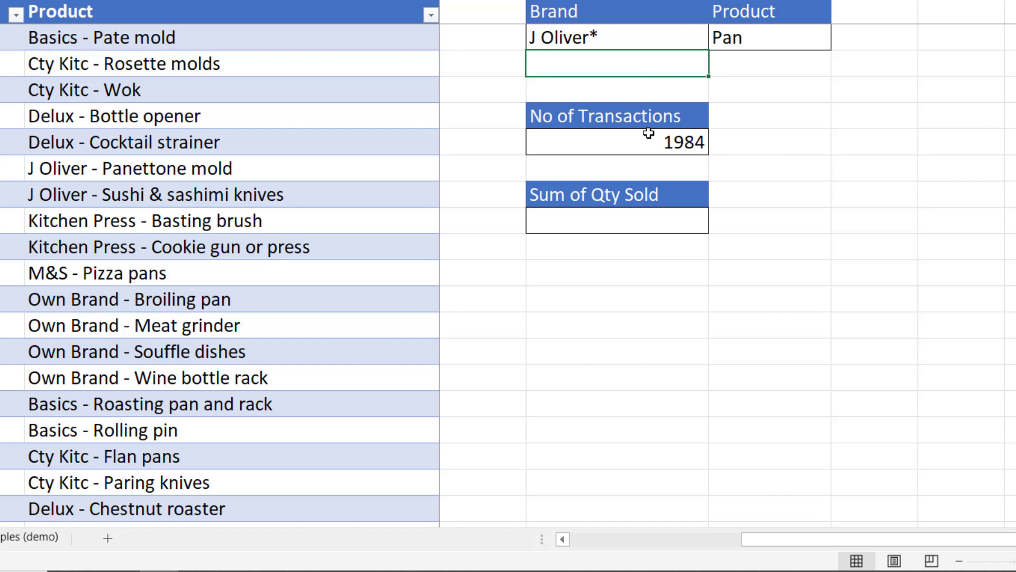
{"action": "mouse_move", "coordinate": [601, 39]}
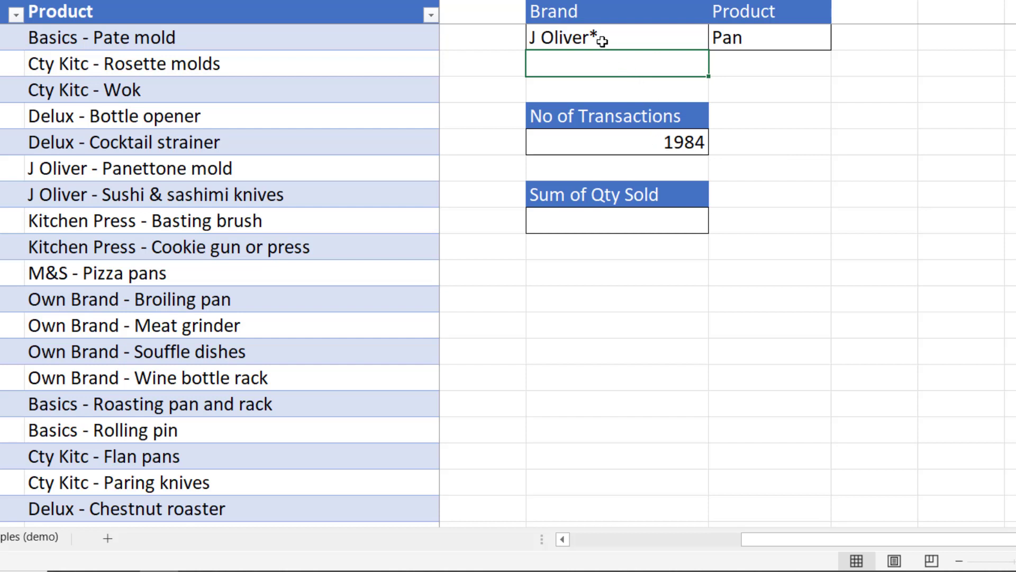
{"action": "left_click", "coordinate": [590, 38]}
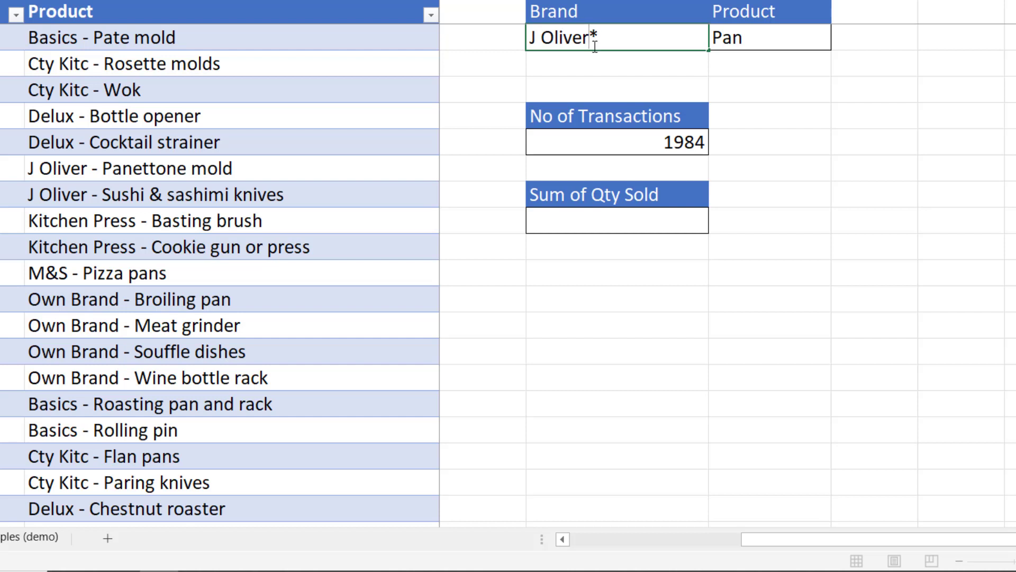
{"action": "left_click", "coordinate": [616, 142]}
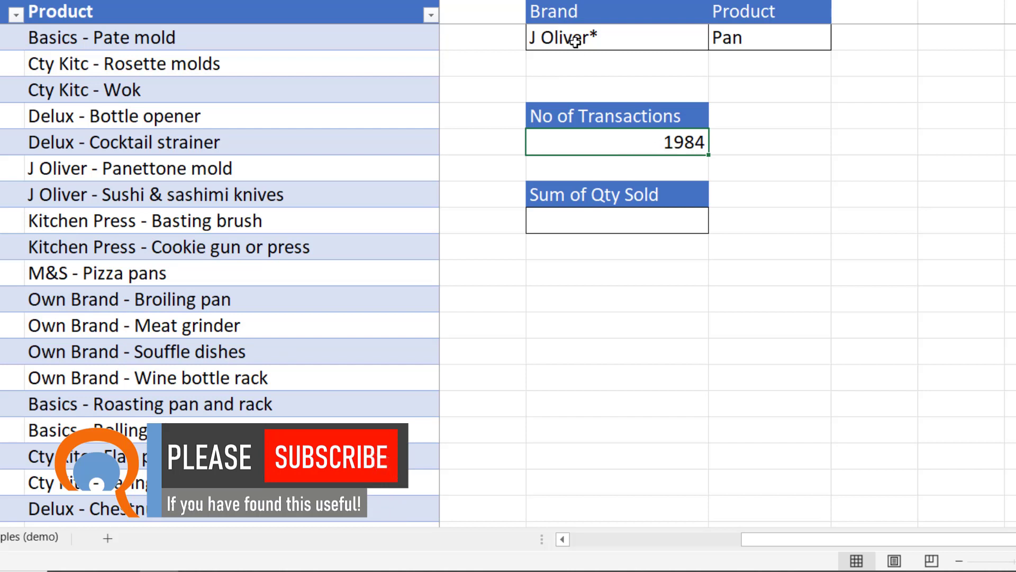
{"action": "left_click", "coordinate": [616, 37]}
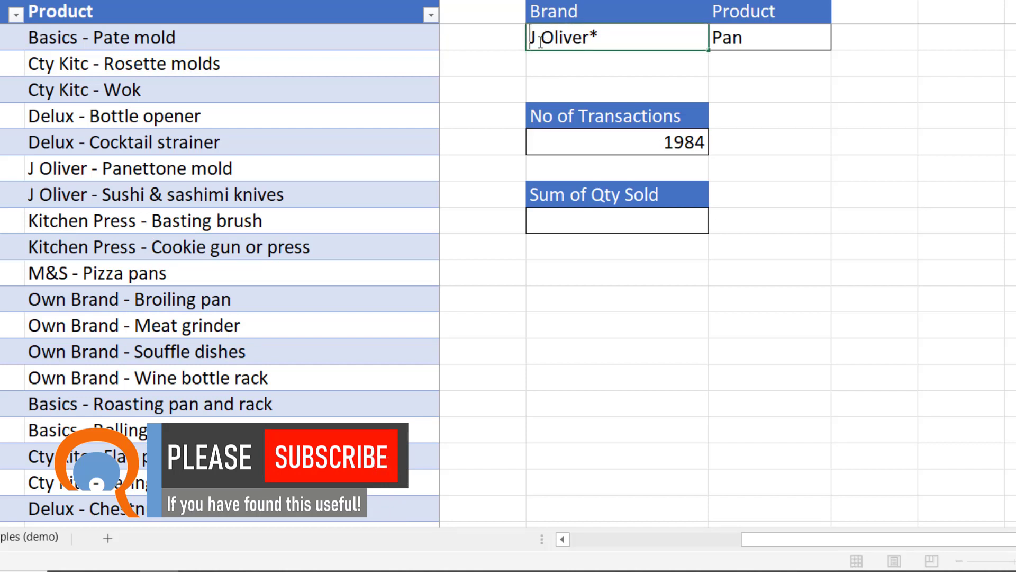
{"action": "type", "text": "*"}
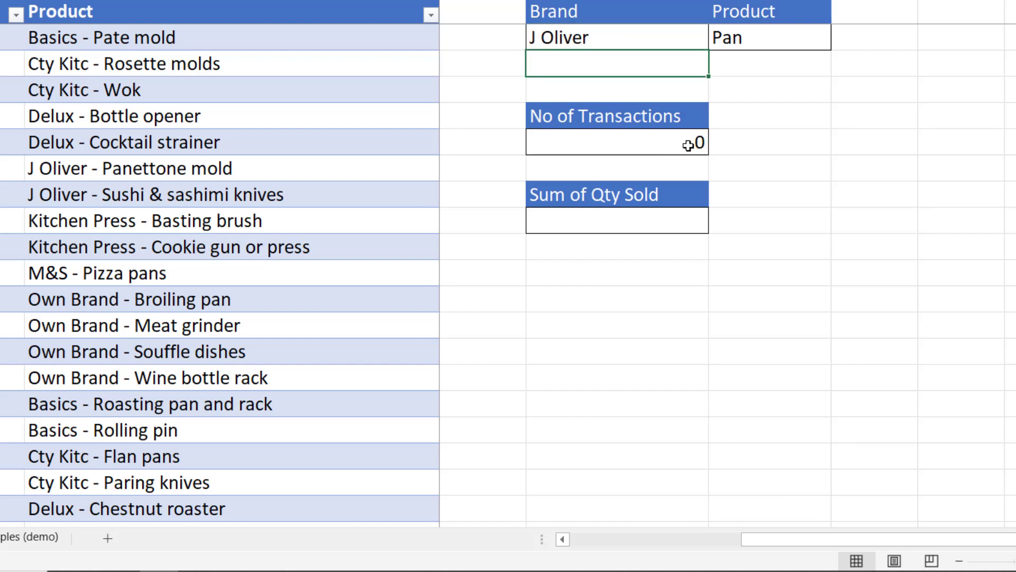
Step: Try a bare * wildcard after H2 in the COUNTIFS criterion and dismiss the formula warning
{"action": "type", "text": "=COUNTIFS(Transactions[Product],H2)"}
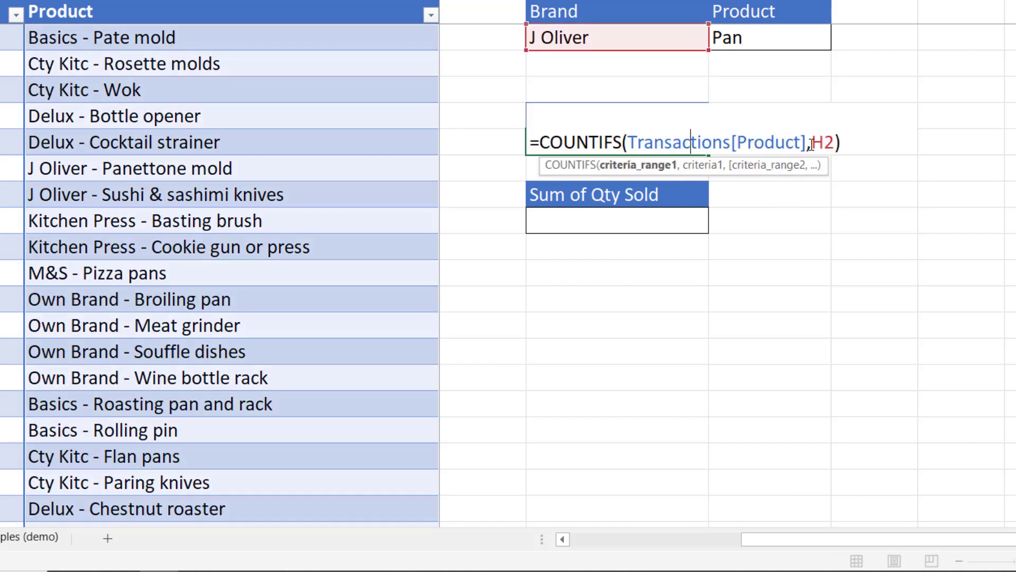
{"action": "type", "text": "*"}
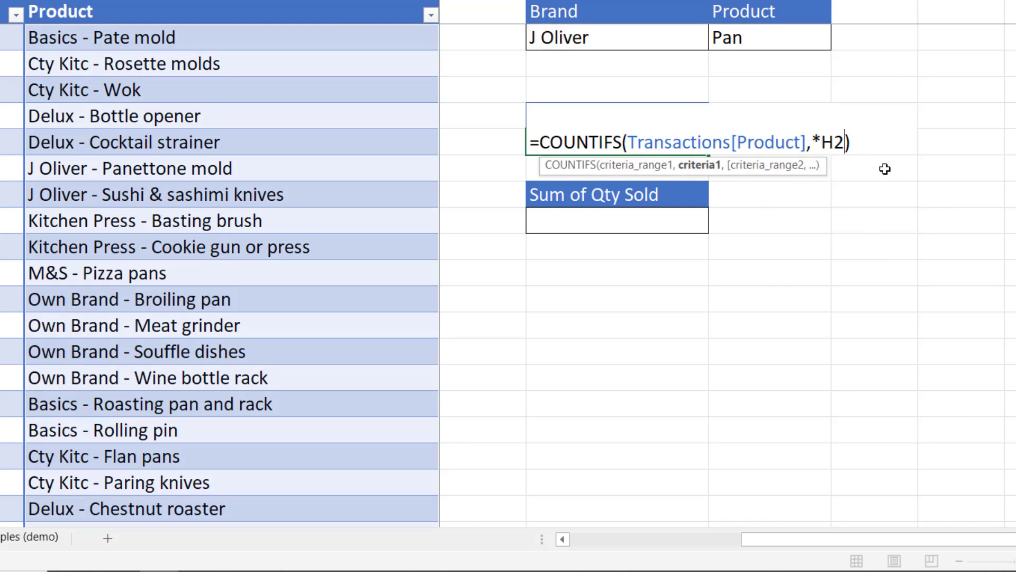
{"action": "key", "text": "Return"}
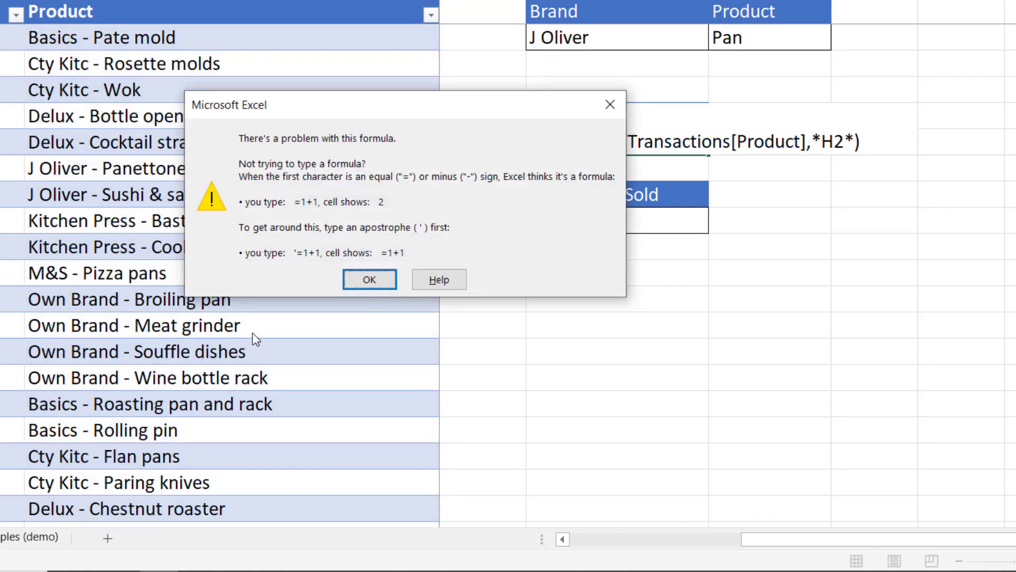
{"action": "left_click", "coordinate": [369, 279]}
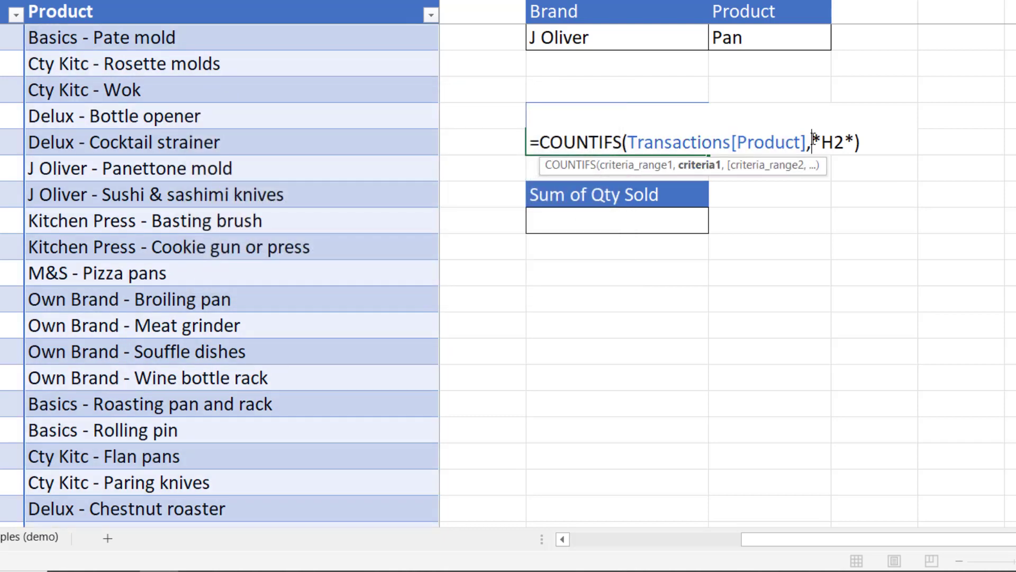
Step: Rewrite the criterion as "*"&H2&"*" so J Oliver matches anywhere, giving 1984
{"action": "type", "text": "\""}
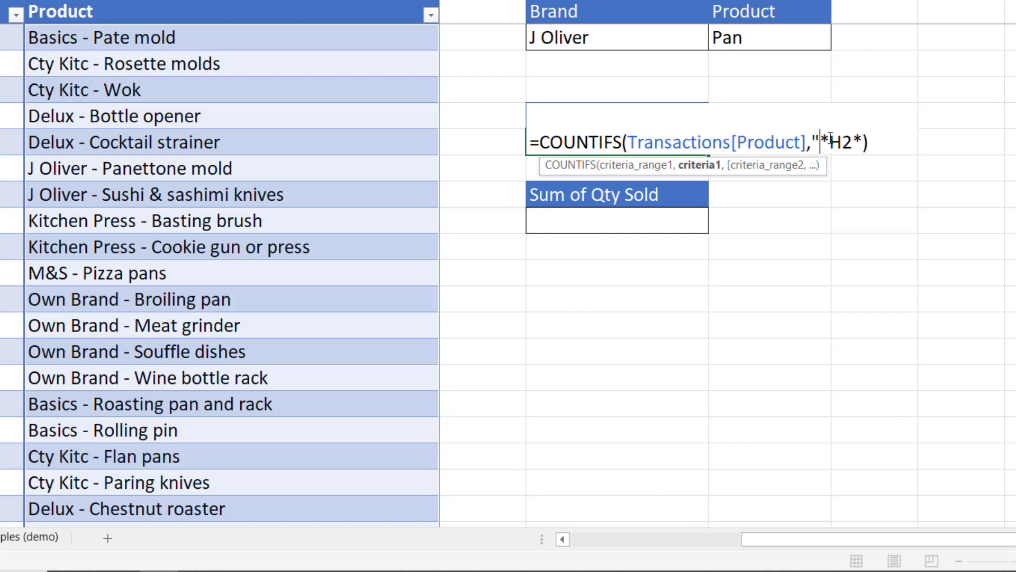
{"action": "type", "text": "\""}
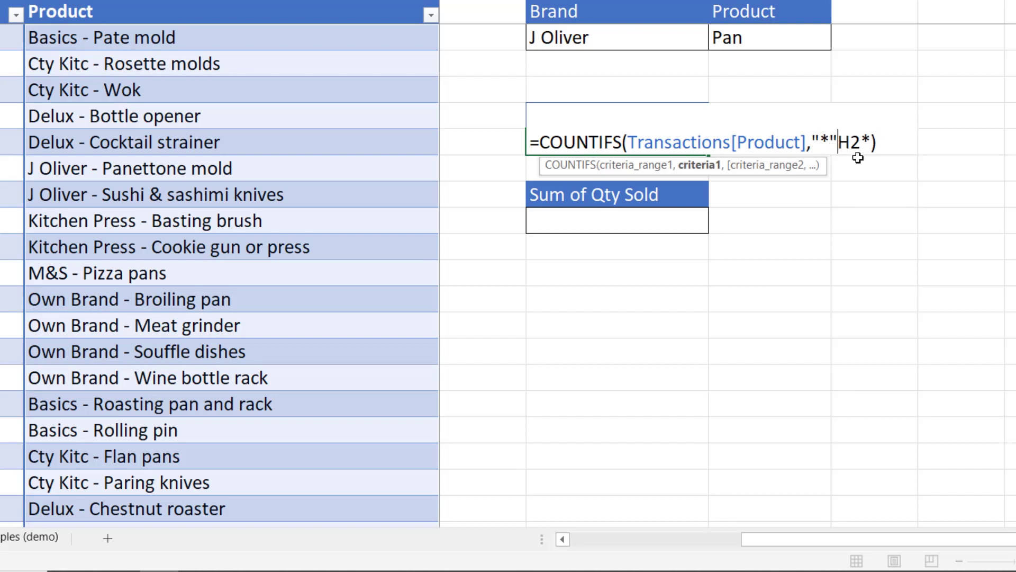
{"action": "type", "text": "&"}
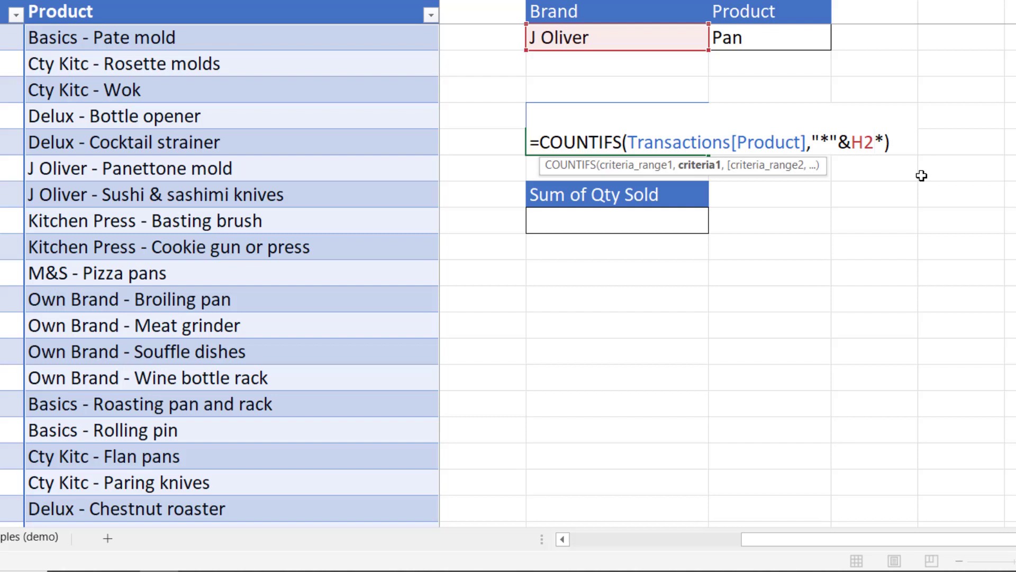
{"action": "type", "text": "&*"}
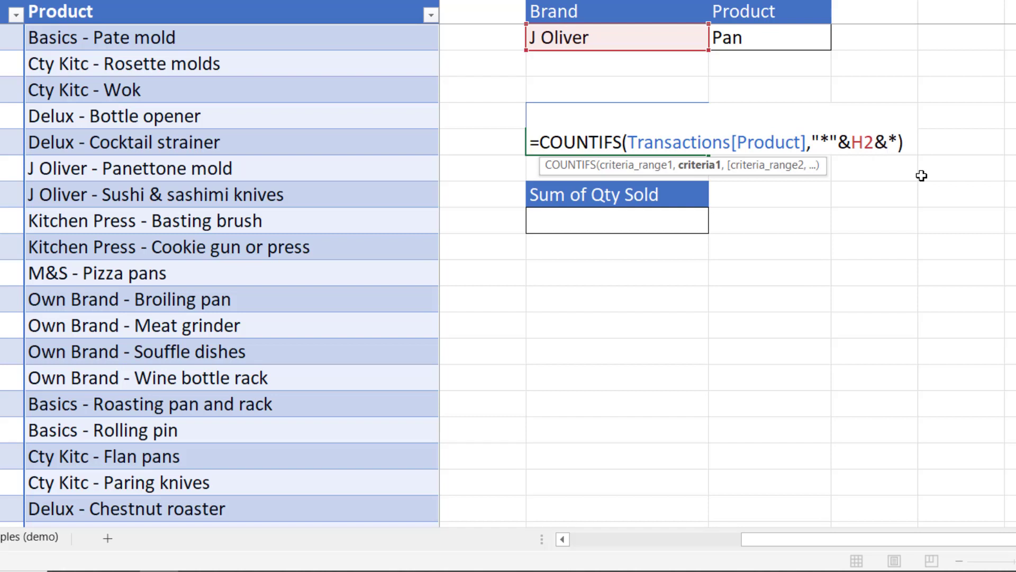
{"action": "type", "text": "\"*\""}
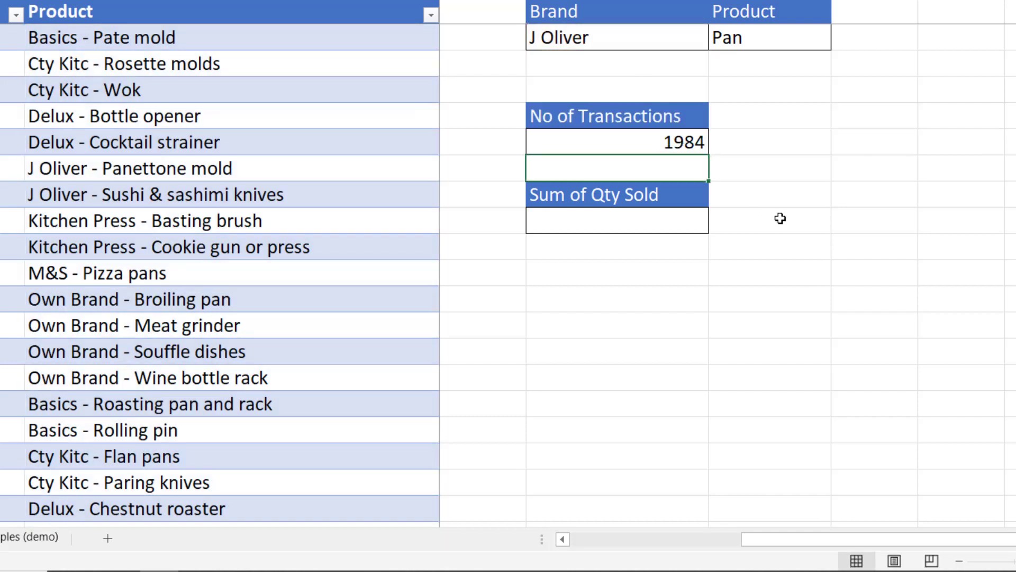
{"action": "mouse_move", "coordinate": [741, 36]}
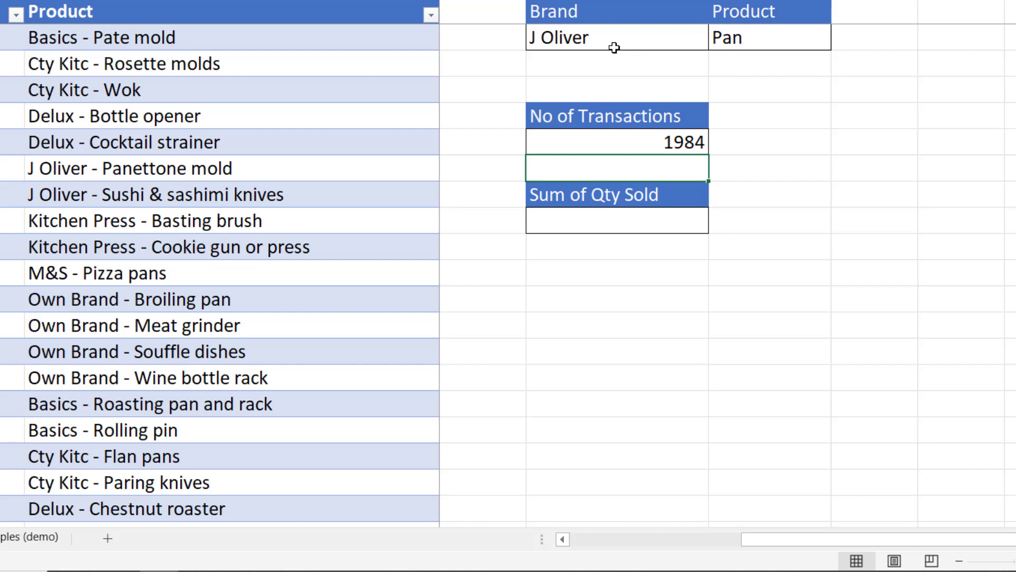
{"action": "mouse_move", "coordinate": [712, 38]}
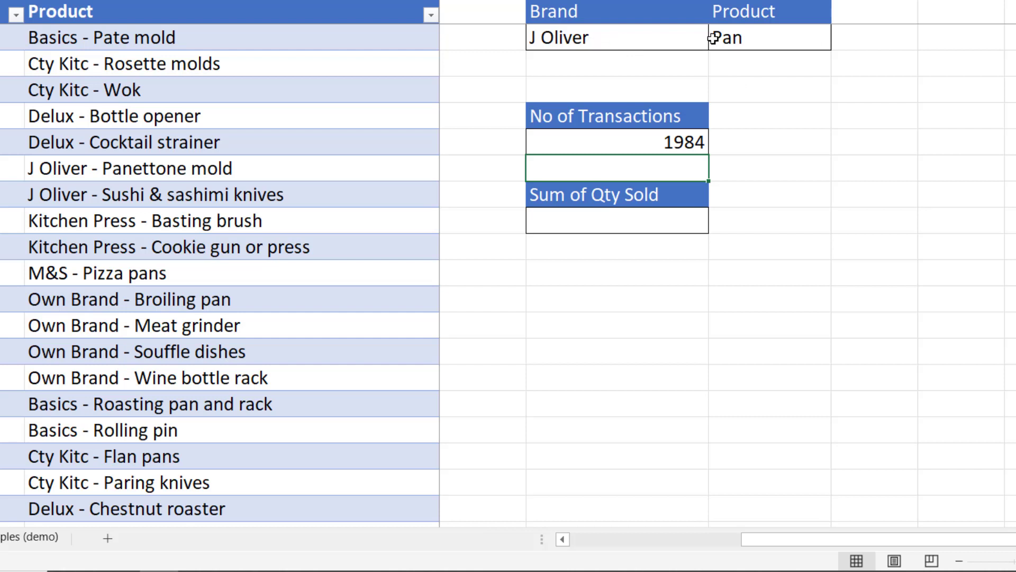
Step: Add a second Transactions[Product] criteria range to the COUNTIFS formula
{"action": "left_click", "coordinate": [616, 142]}
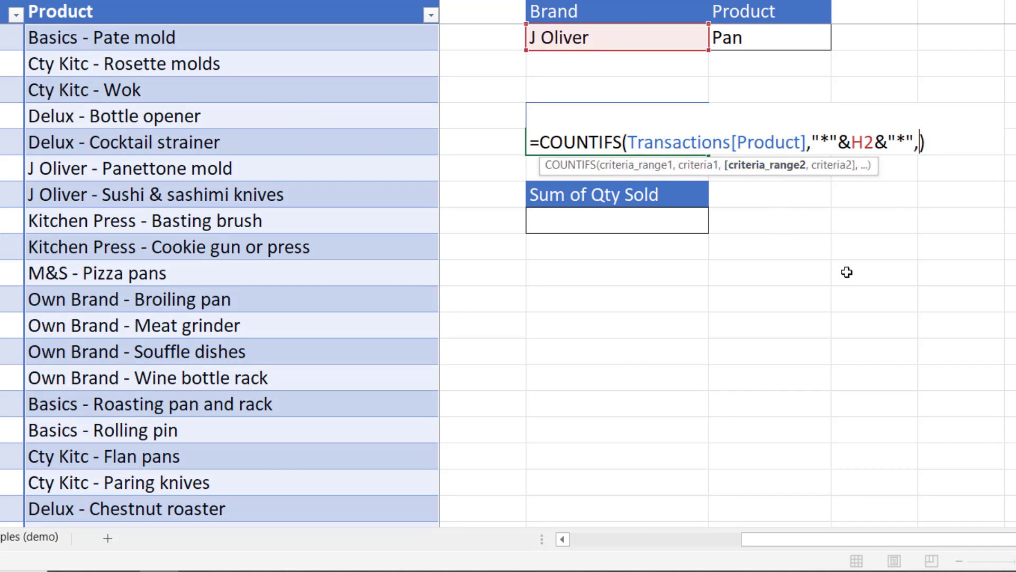
{"action": "type", "text": "tra"}
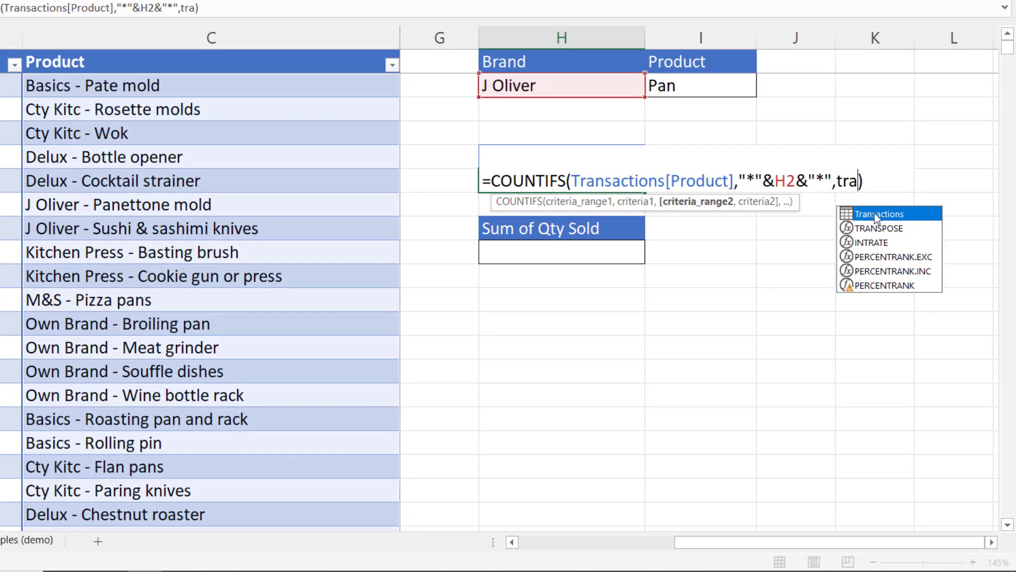
{"action": "left_click", "coordinate": [880, 212]}
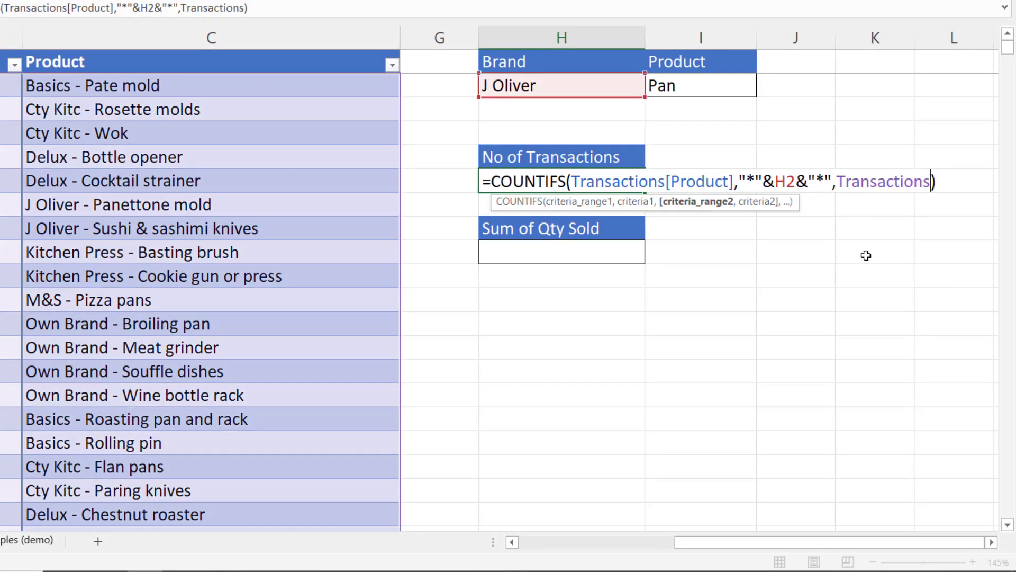
{"action": "type", "text": "[Product"}
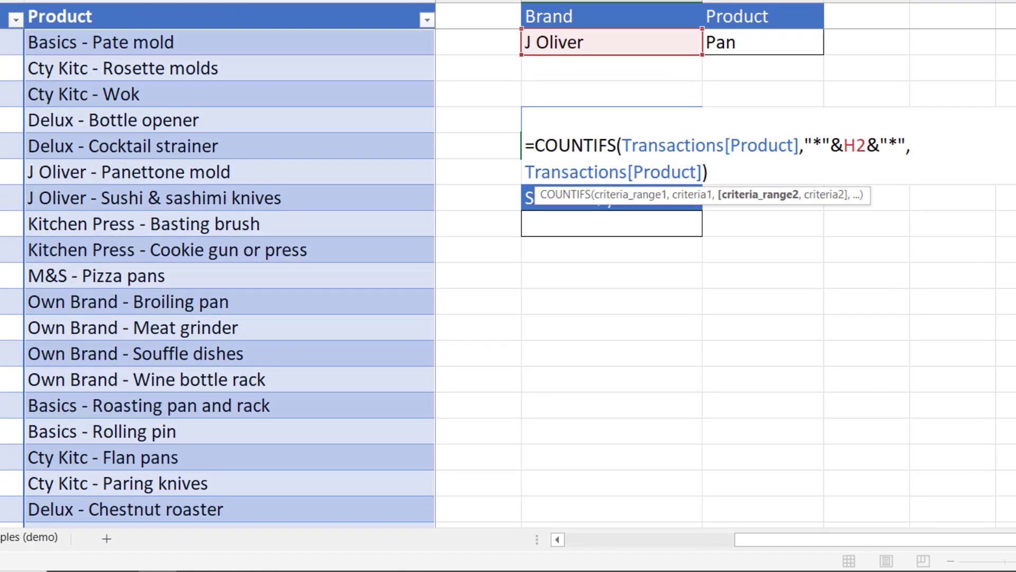
{"action": "type", "text": ","}
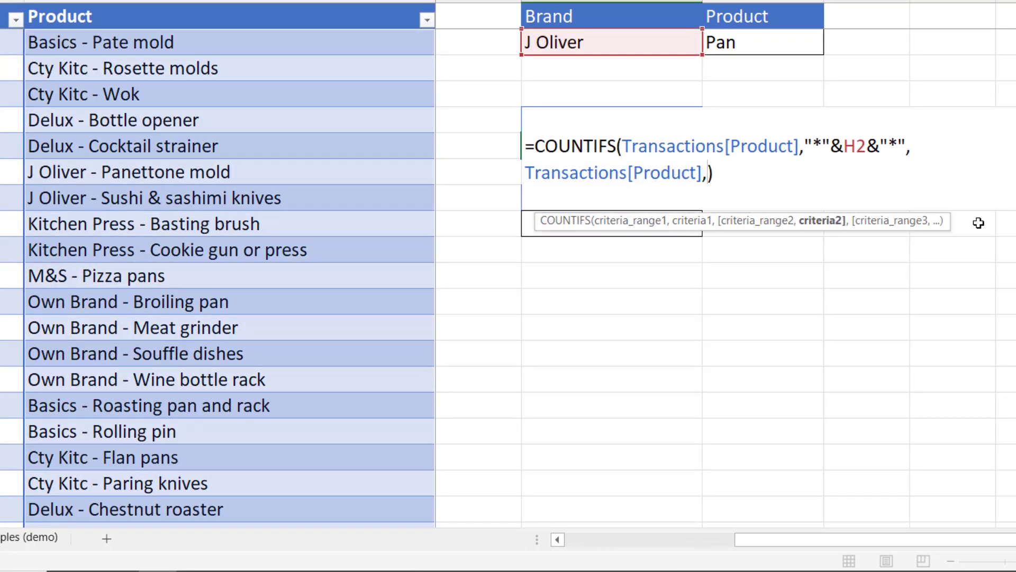
{"action": "mouse_move", "coordinate": [822, 220]}
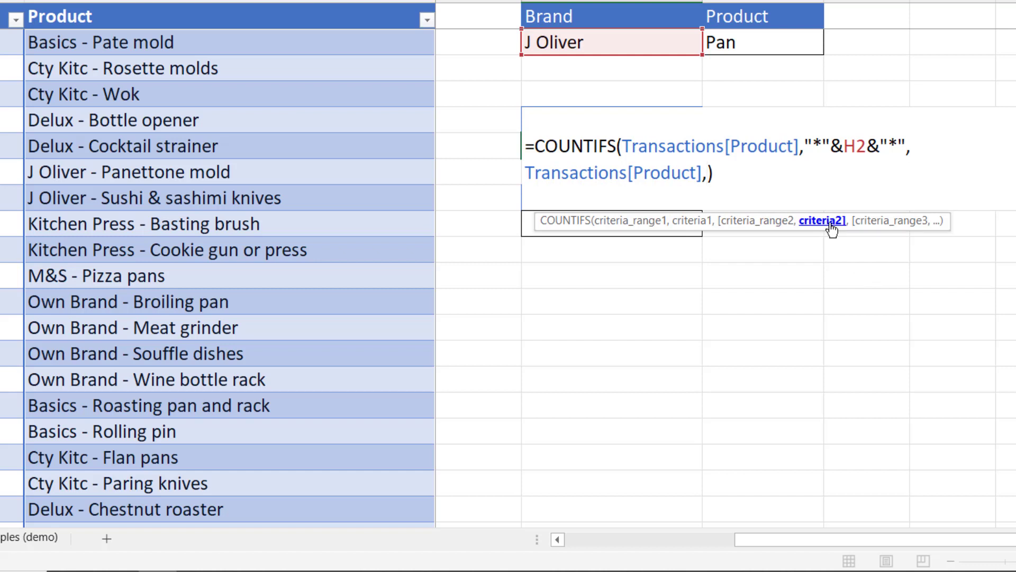
Step: Give it the criterion "*"&I2&"*" so products must also contain Pan, dropping the count to 359
{"action": "type", "text": "\"*\""}
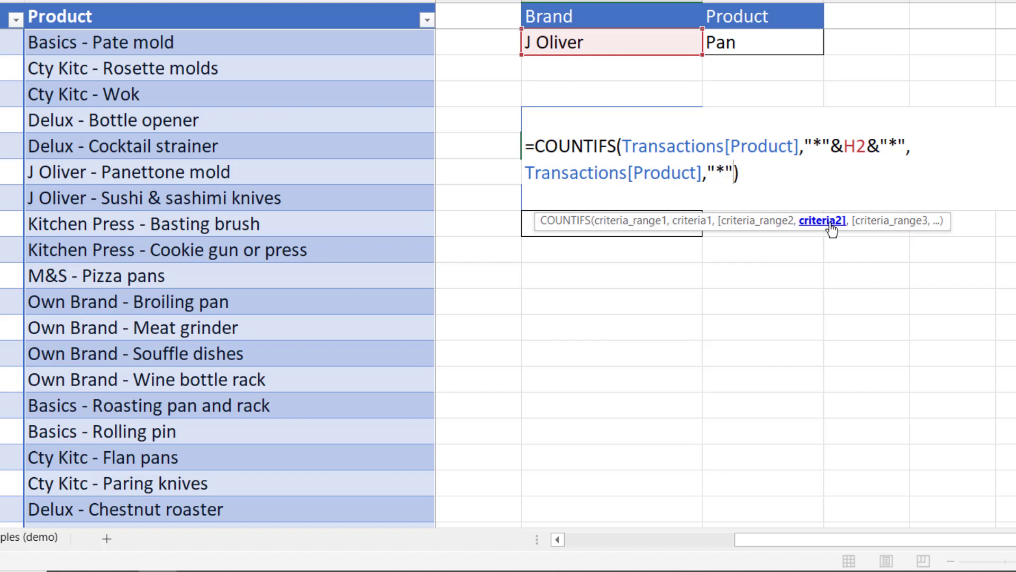
{"action": "type", "text": "&"}
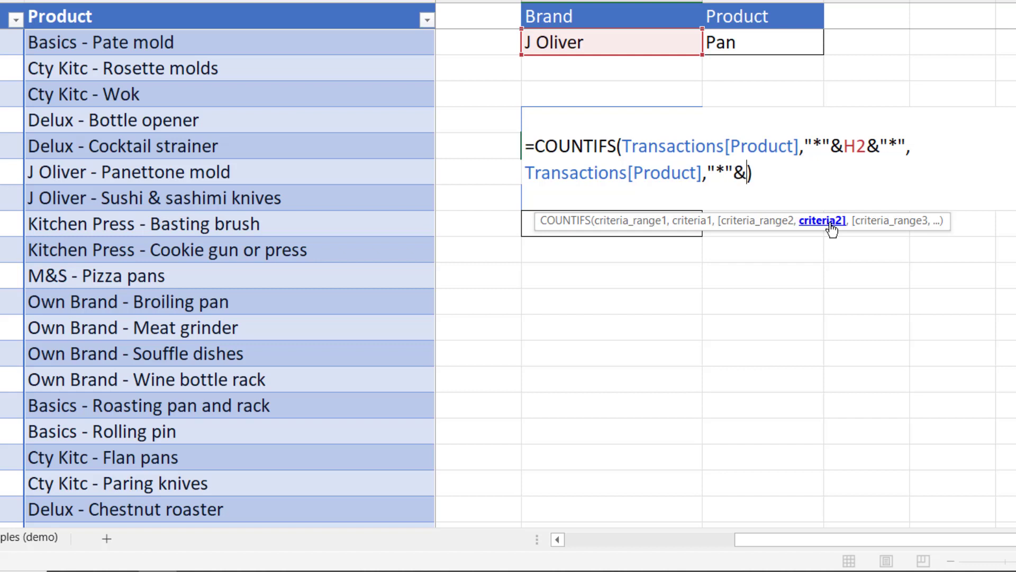
{"action": "left_click", "coordinate": [763, 42]}
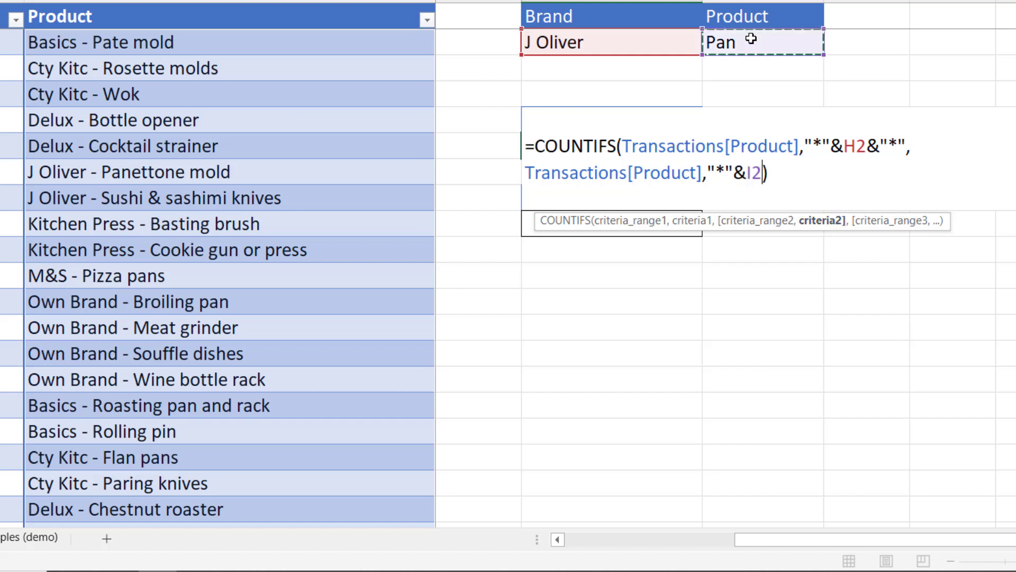
{"action": "type", "text": "&"}
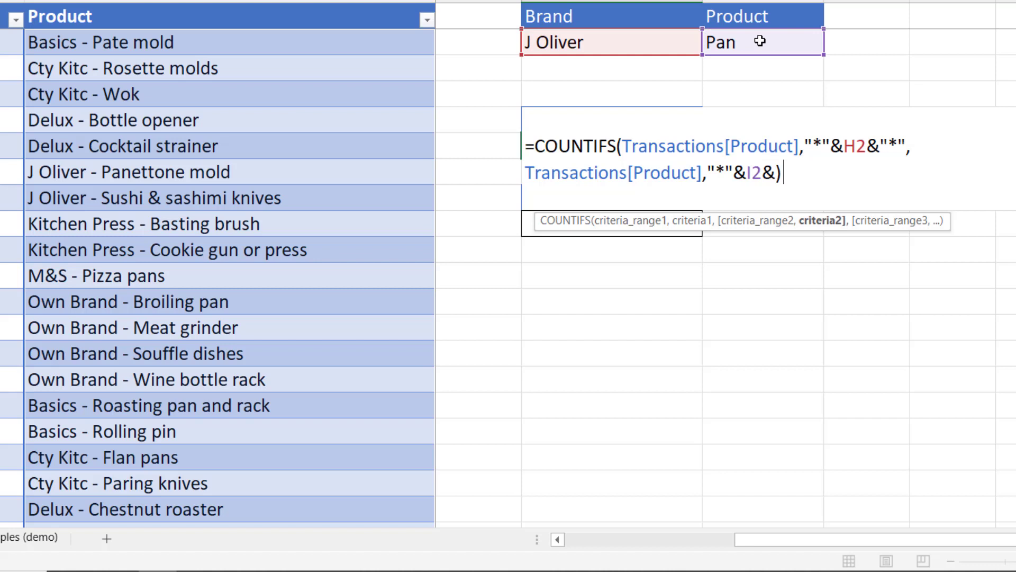
{"action": "type", "text": "\"*\""}
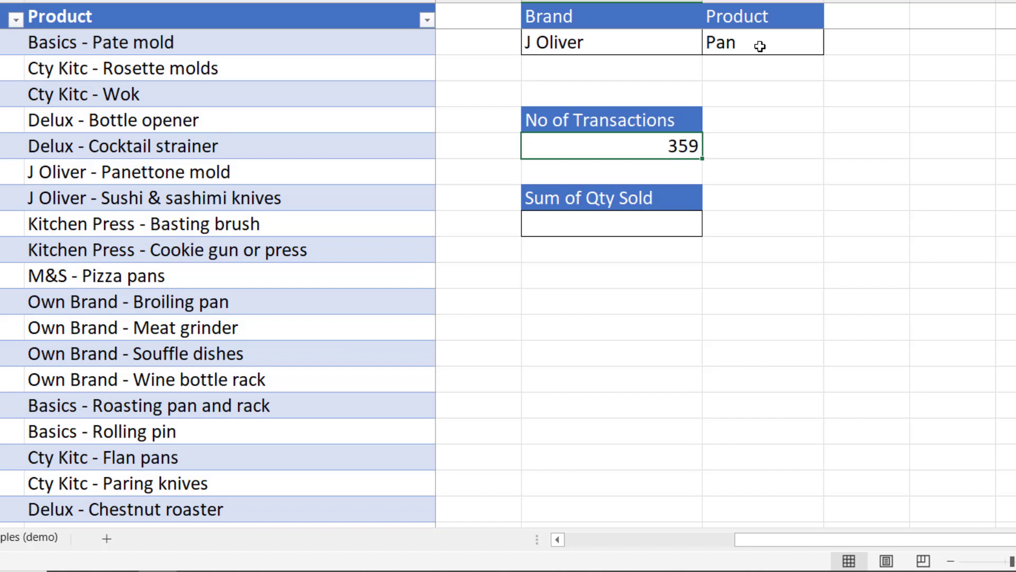
{"action": "mouse_move", "coordinate": [644, 222]}
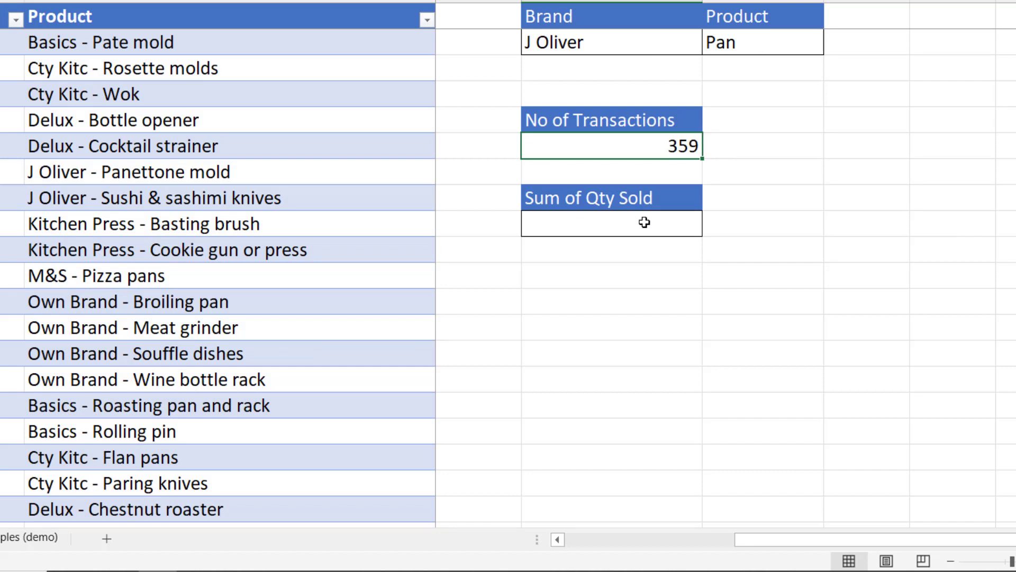
{"action": "mouse_move", "coordinate": [640, 201]}
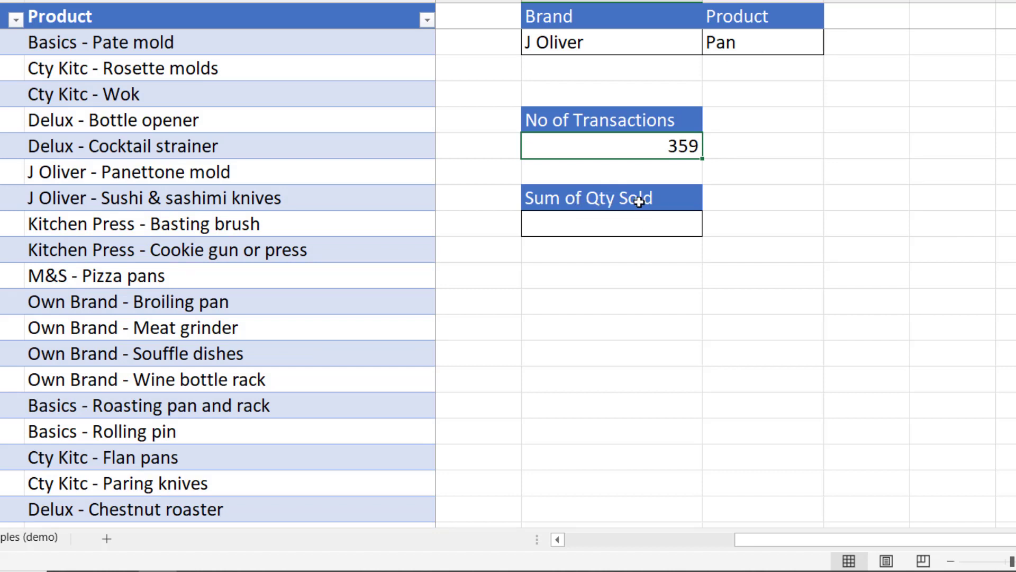
{"action": "mouse_move", "coordinate": [749, 56]}
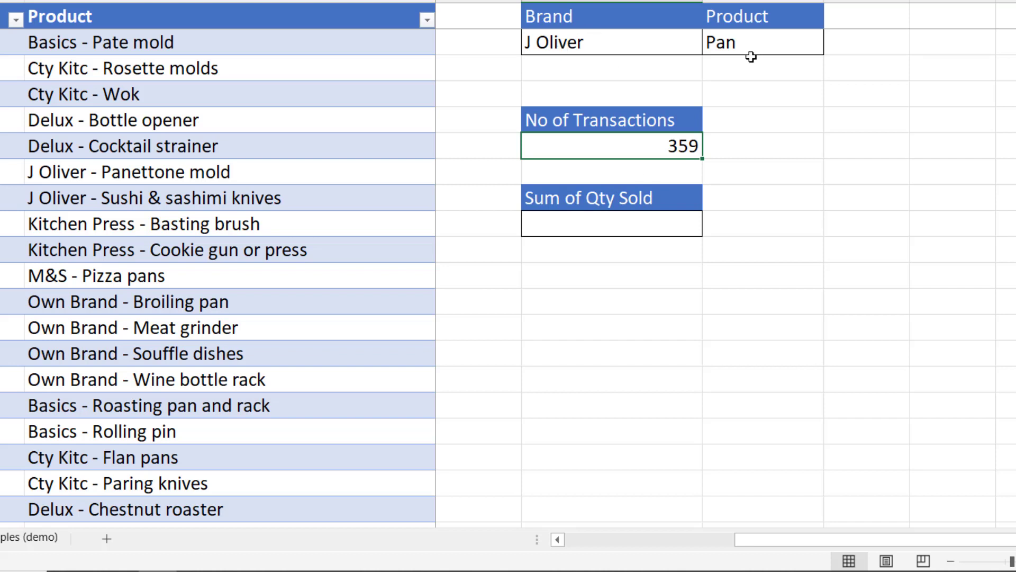
{"action": "mouse_move", "coordinate": [654, 137]}
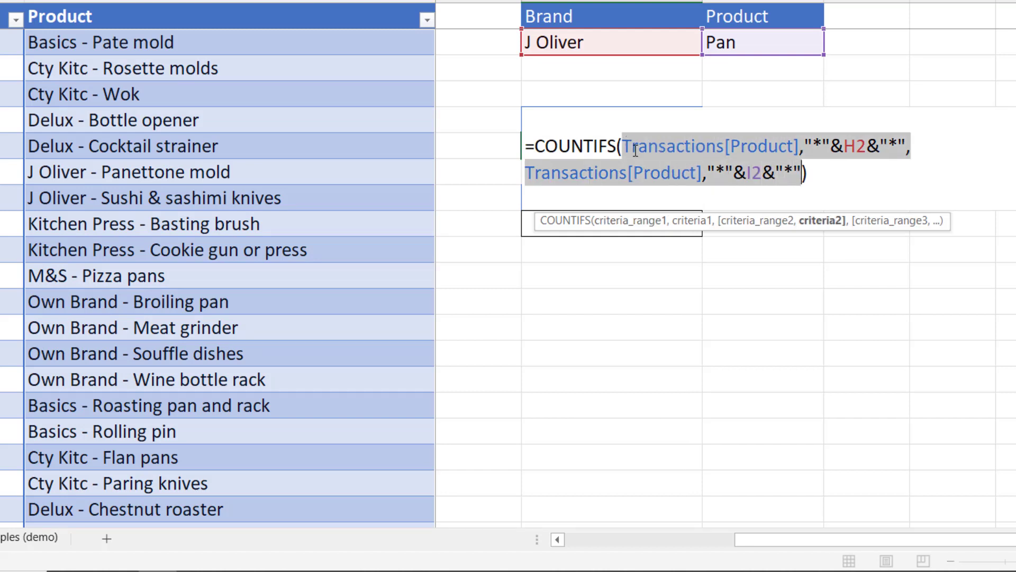
Step: Build =SUMIFS(Transactions[Qty], ...) with the copied J Oliver and Pan criteria, returning 1043
{"action": "key", "text": "ctrl+c"}
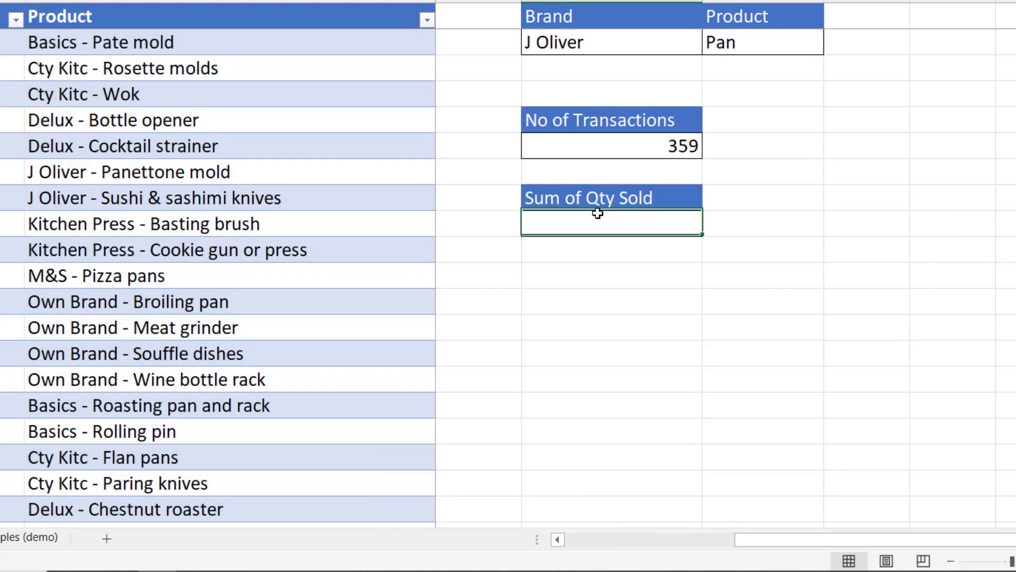
{"action": "type", "text": "=s"}
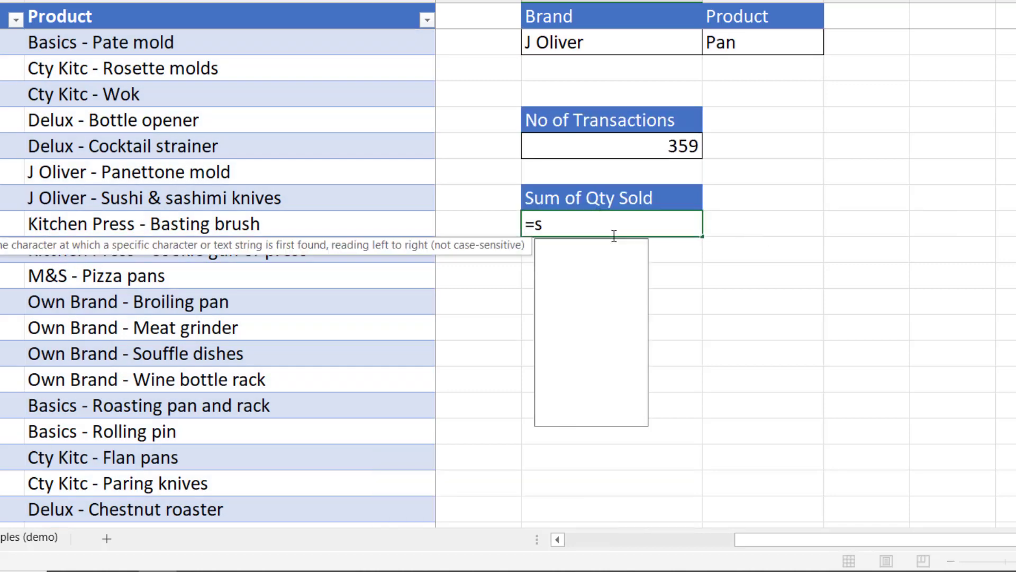
{"action": "type", "text": "umi"}
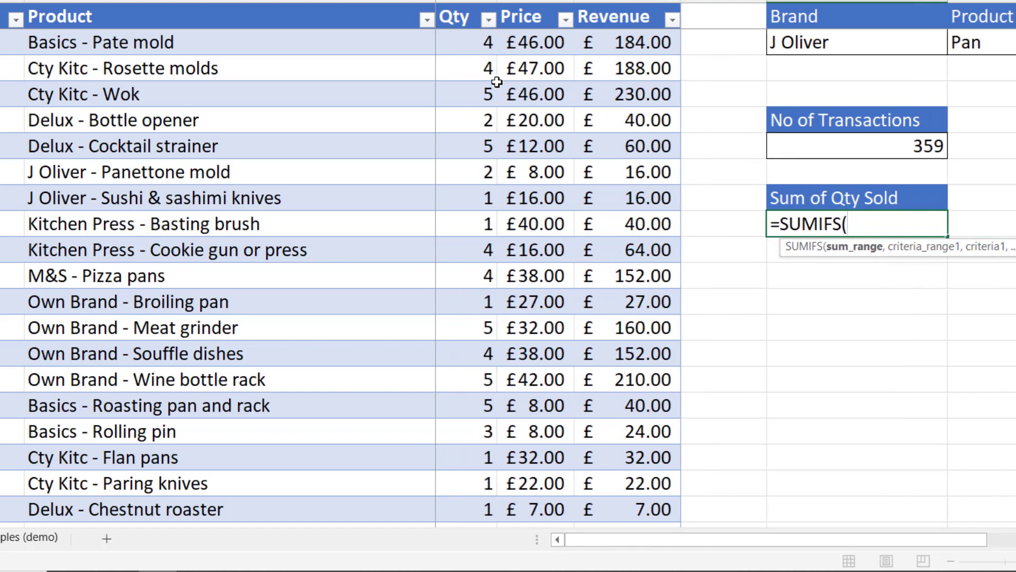
{"action": "type", "text": "t"}
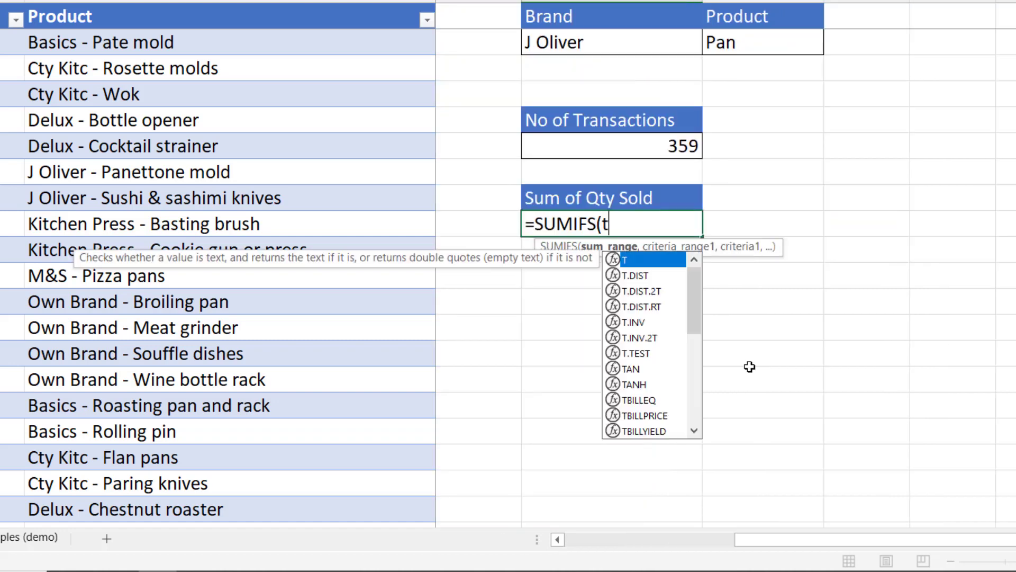
{"action": "type", "text": "ransactions"}
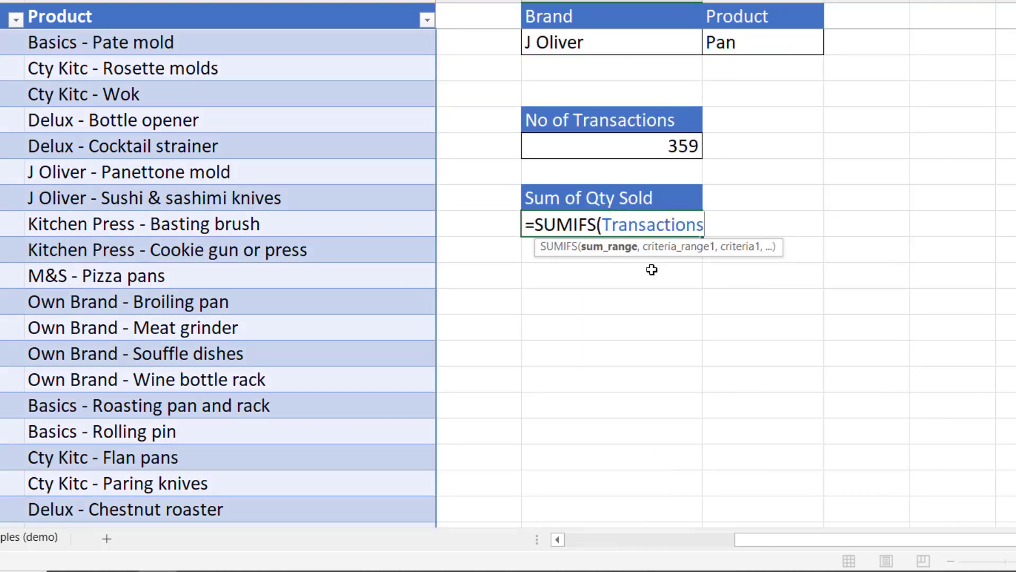
{"action": "type", "text": "[Qty"}
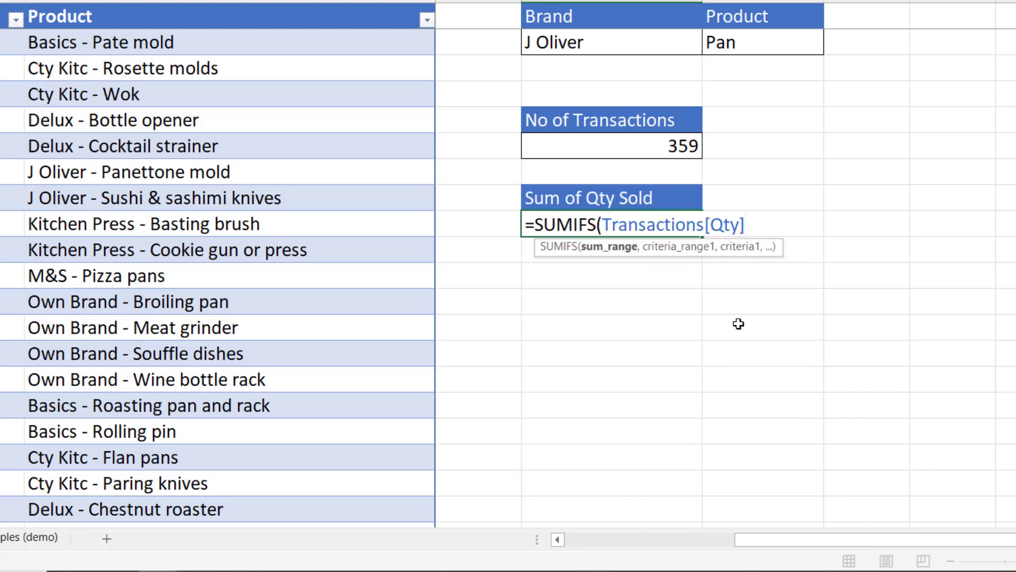
{"action": "key", "text": "ctrl+v"}
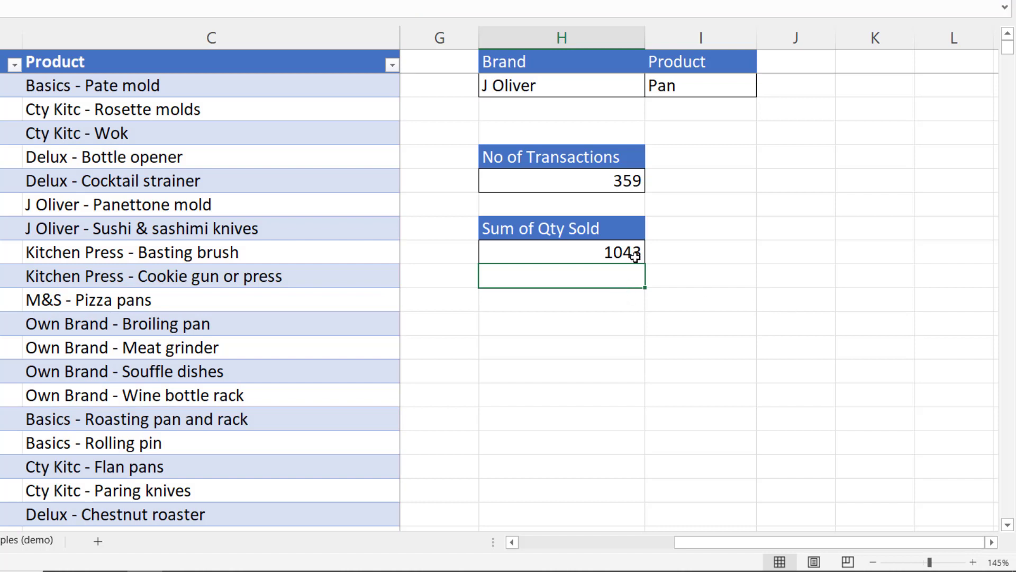
{"action": "mouse_move", "coordinate": [675, 234]}
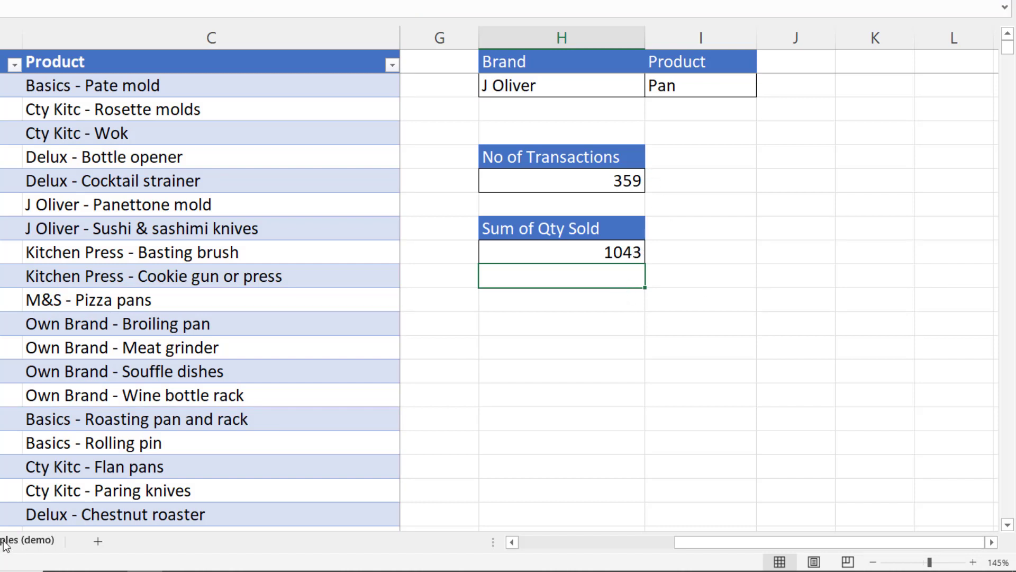
Step: Go to the More examples (demo) sheet and turn its sales data into a table
{"action": "left_click", "coordinate": [98, 542]}
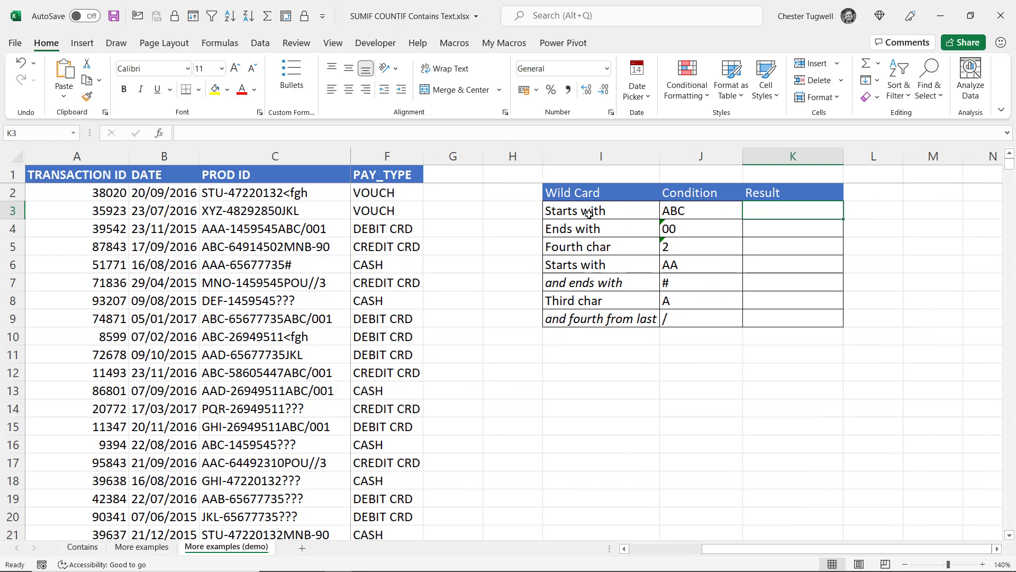
{"action": "mouse_move", "coordinate": [694, 215]}
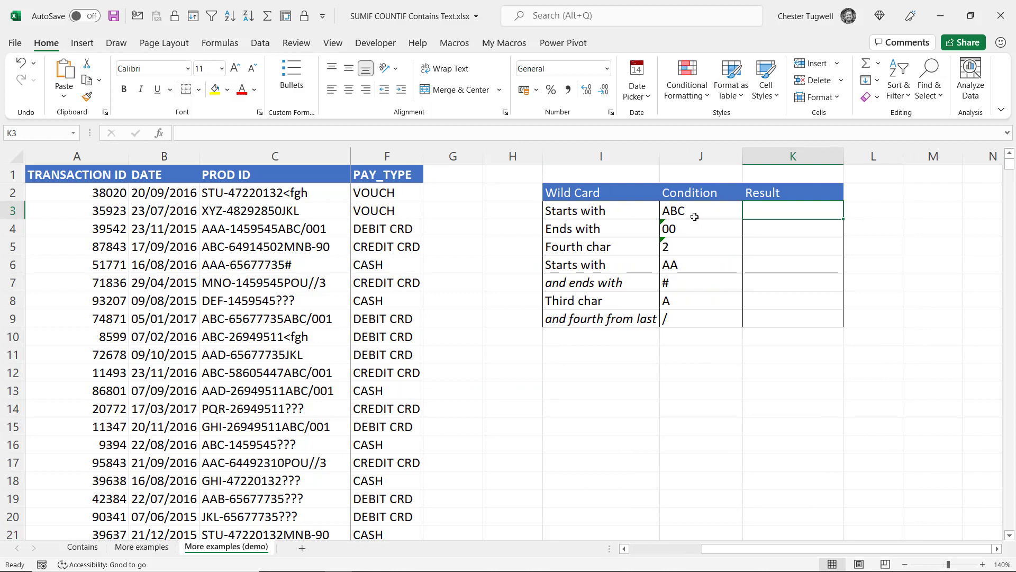
{"action": "mouse_move", "coordinate": [222, 197]}
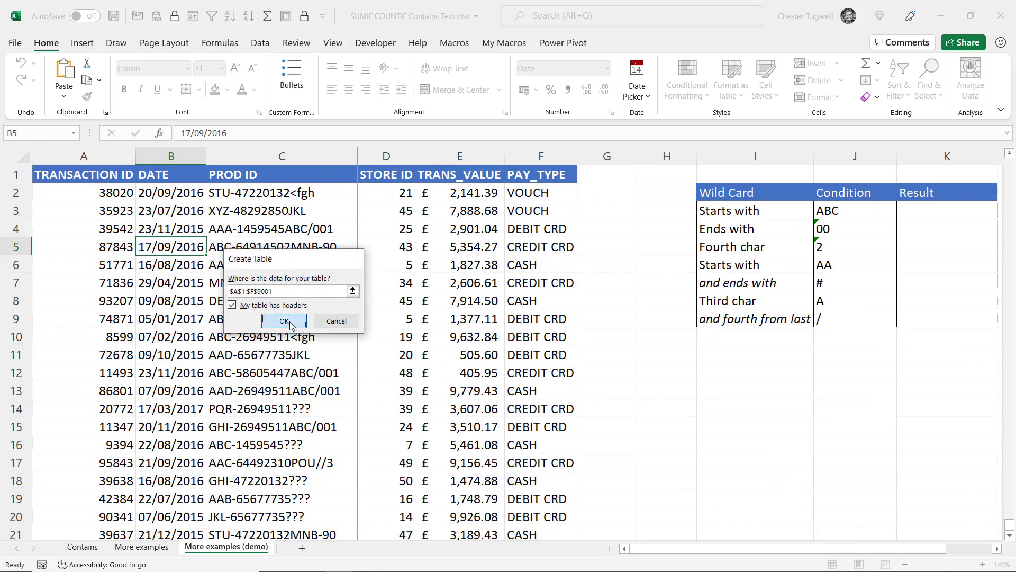
{"action": "left_click", "coordinate": [284, 321]}
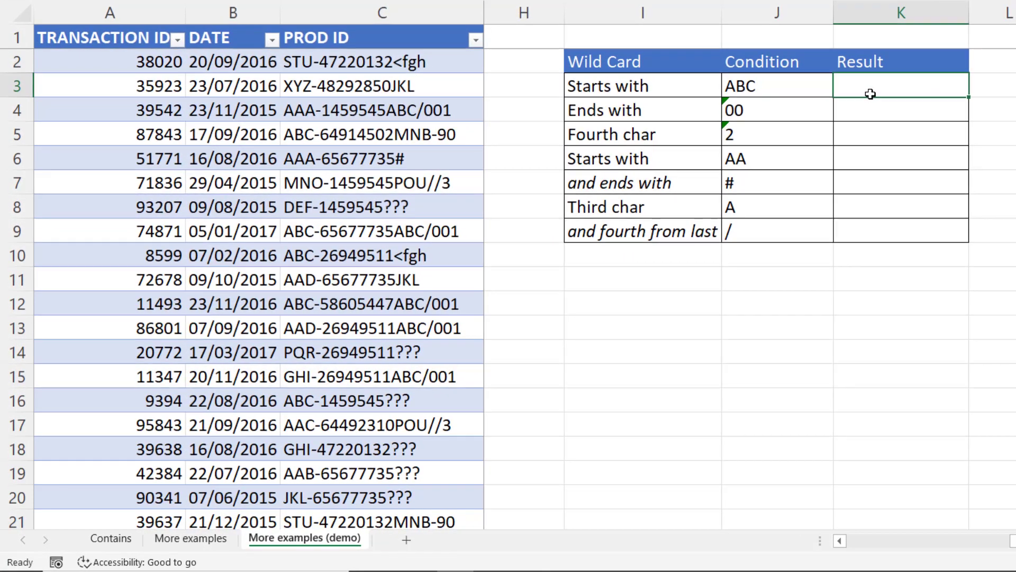
Step: Enter =COUNTIFS(Sales[PROD ID],J3&"*") for Starts with ABC, giving 744, and begin the next count
{"action": "type", "text": "=coun"}
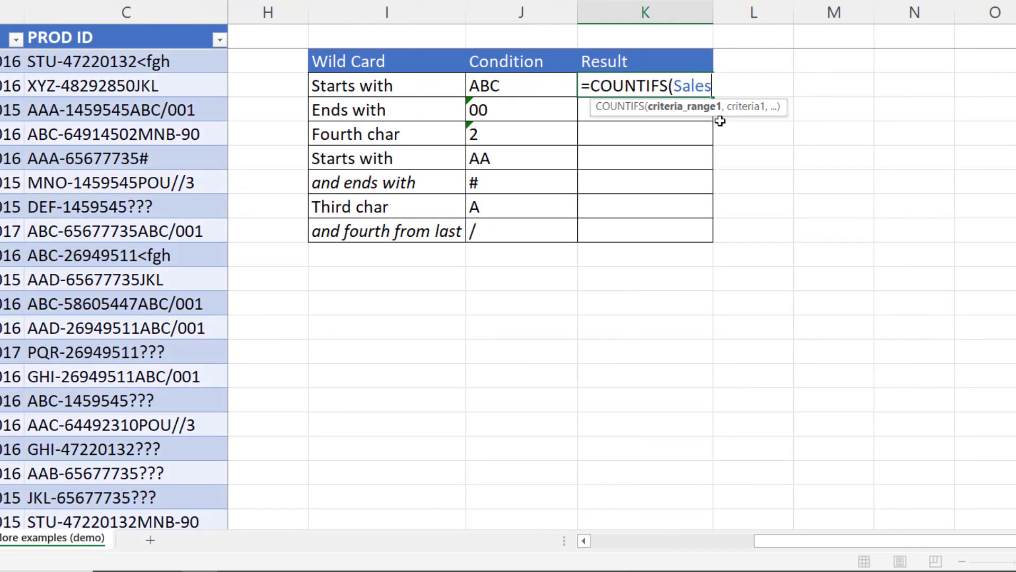
{"action": "type", "text": "[PROD ID],"}
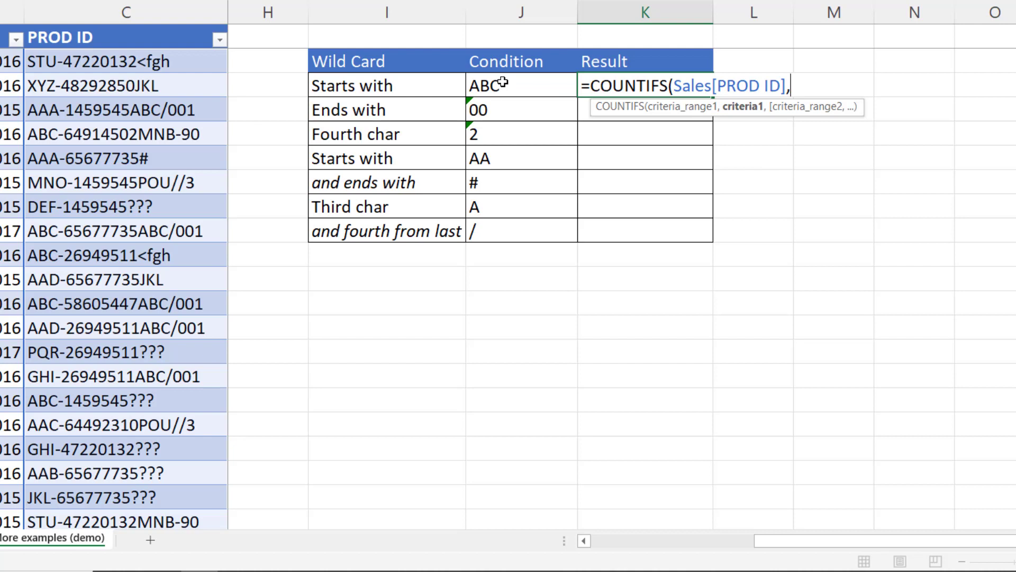
{"action": "left_click", "coordinate": [522, 85]}
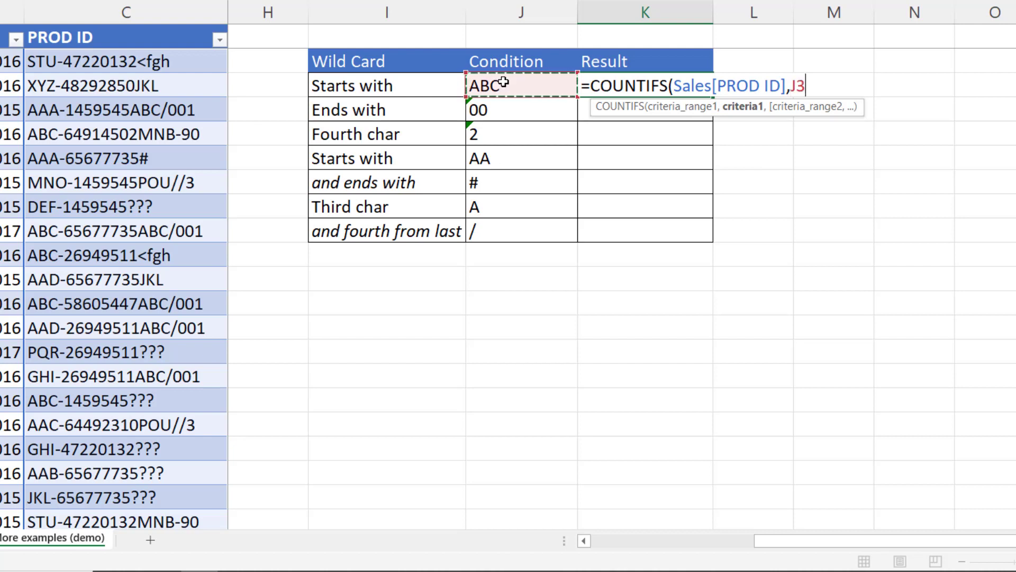
{"action": "type", "text": "&\"*\""}
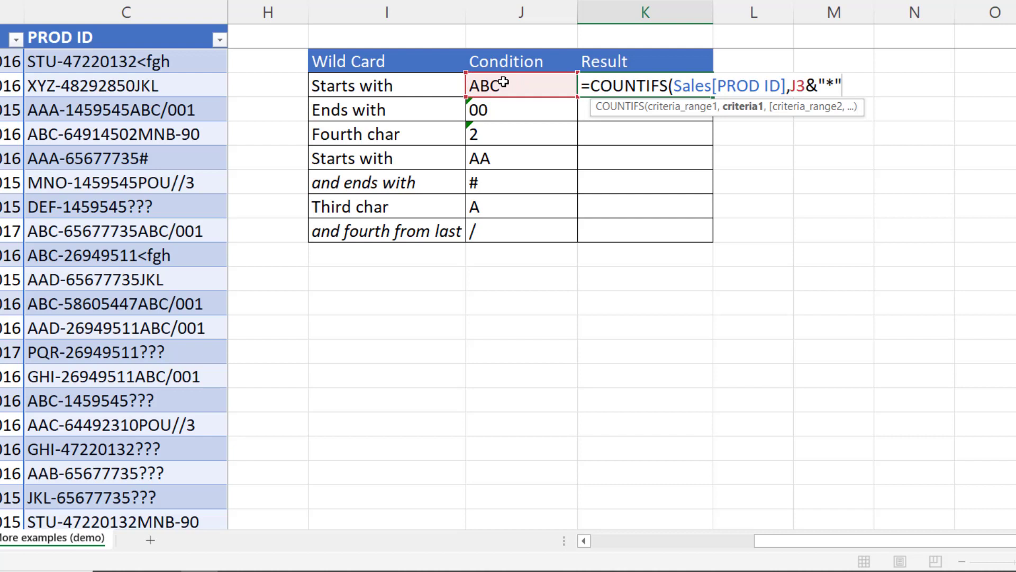
{"action": "key", "text": "Return"}
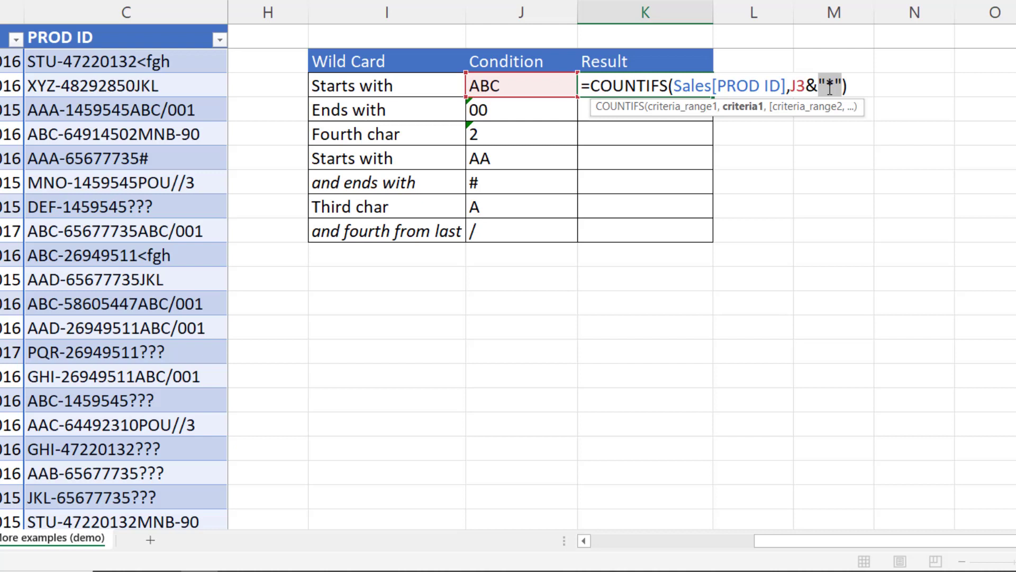
{"action": "mouse_move", "coordinate": [498, 88]}
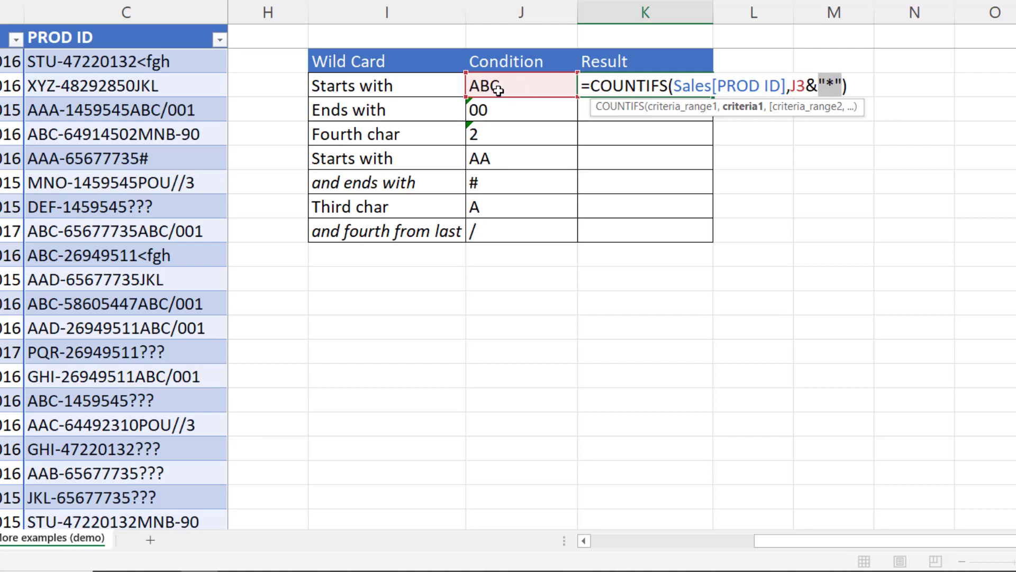
{"action": "key", "text": "Return"}
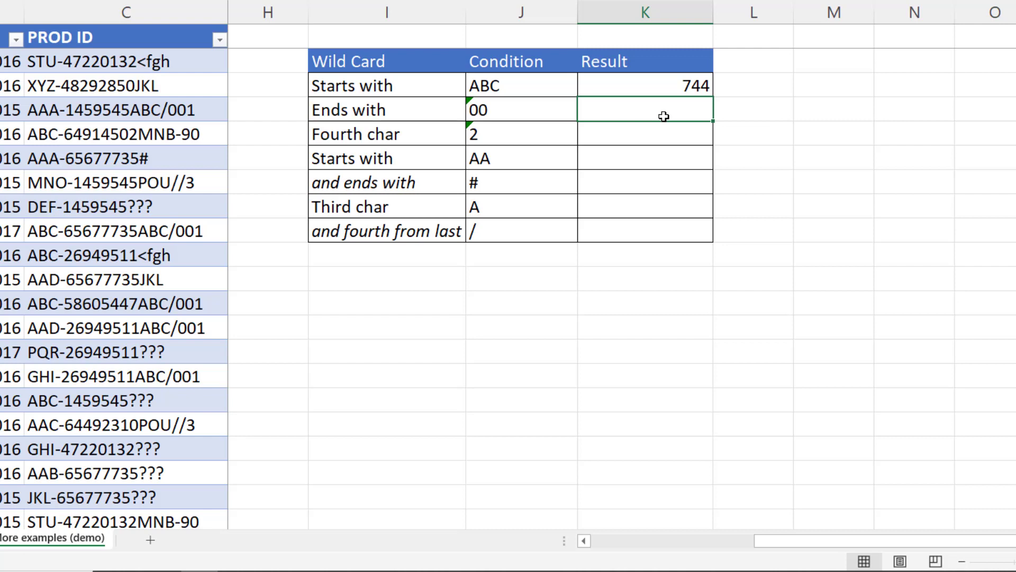
{"action": "type", "text": "=COUNTIFS(Sales[PROD ID],\""}
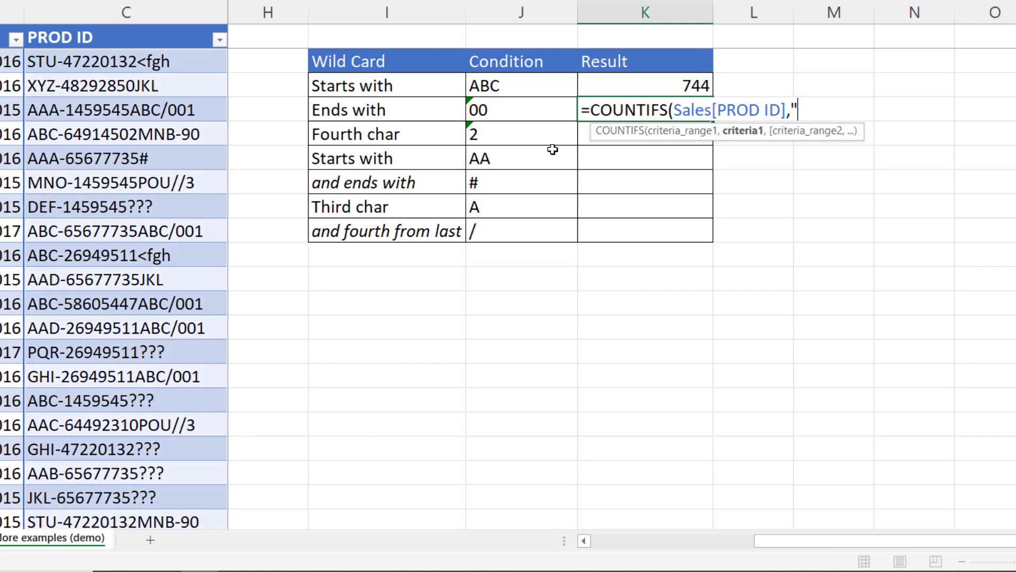
Step: Complete =COUNTIFS(Sales[PROD ID],"*"&J4) for Ends with 00, giving 686
{"action": "type", "text": "*"}
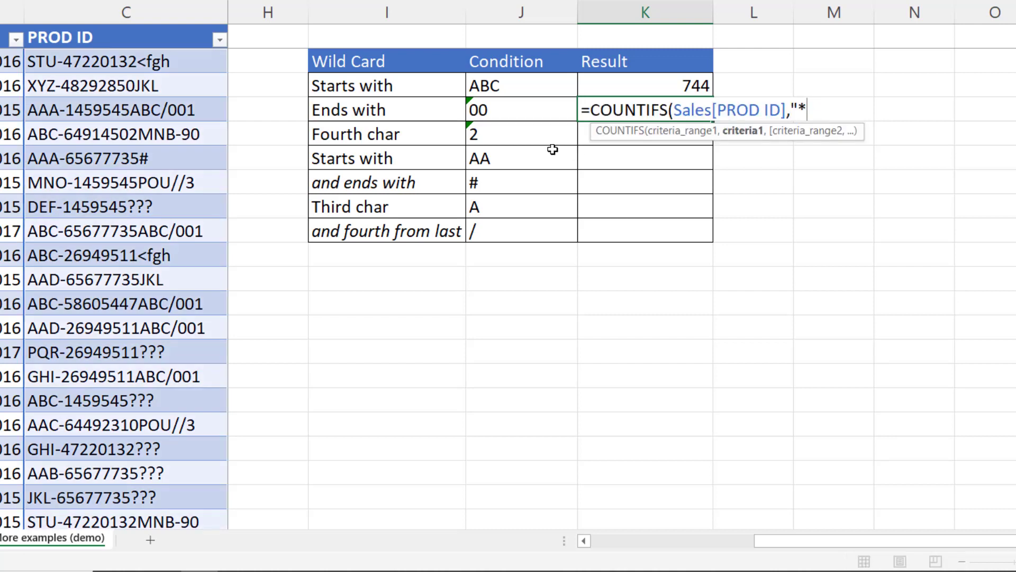
{"action": "type", "text": "\"&"}
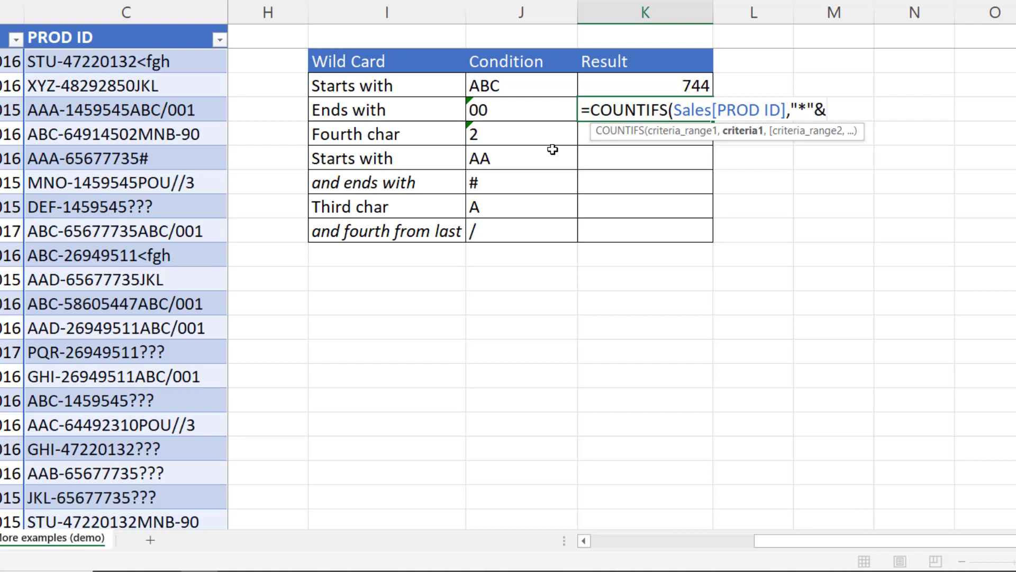
{"action": "left_click", "coordinate": [520, 109]}
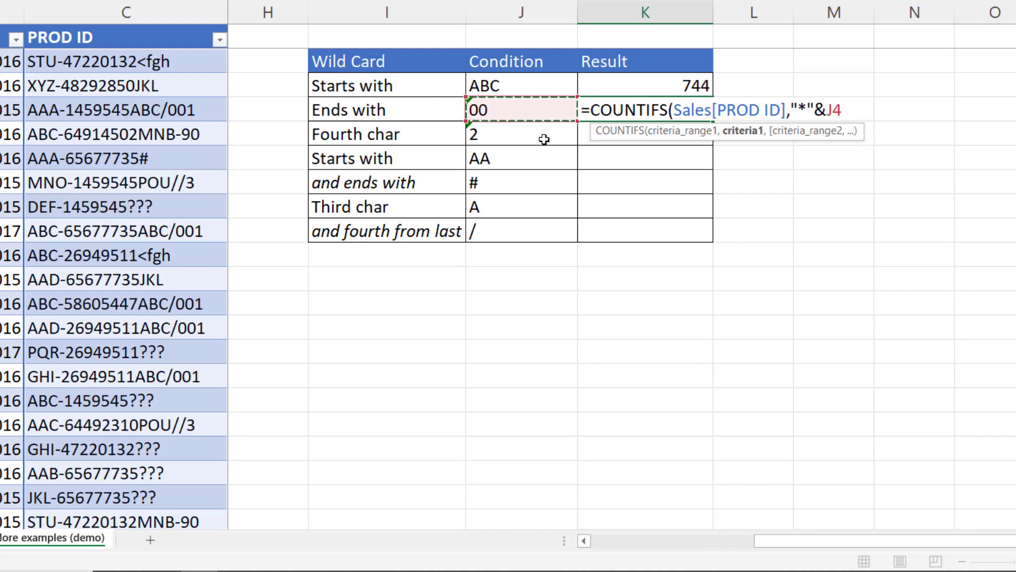
{"action": "type", "text": ")"}
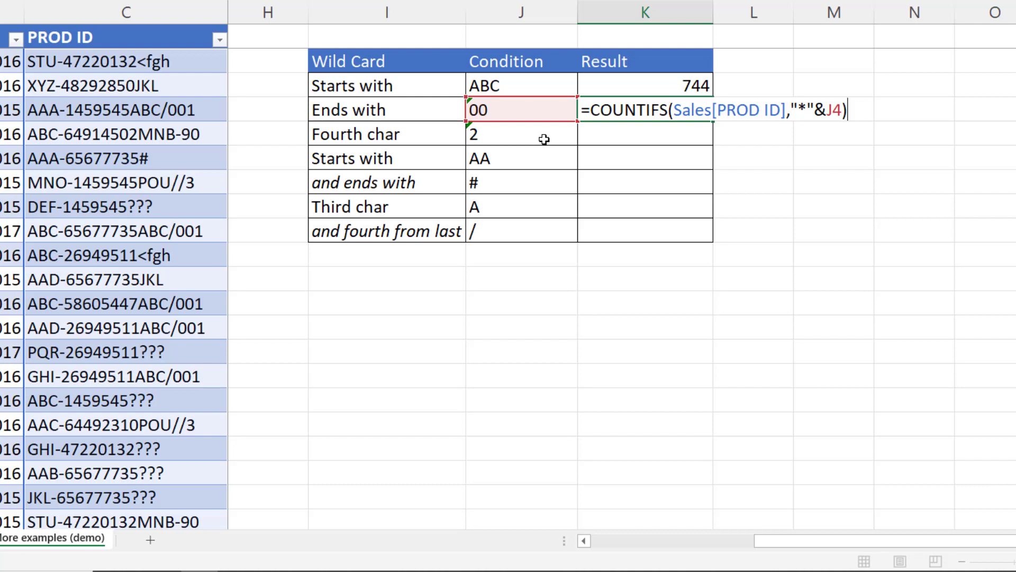
{"action": "key", "text": "Return"}
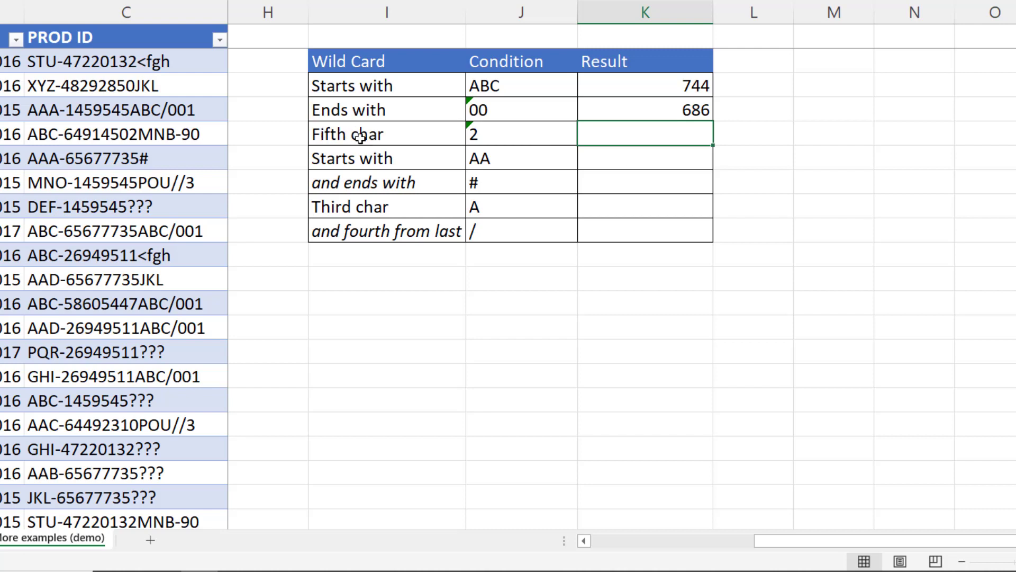
{"action": "mouse_move", "coordinate": [373, 137]}
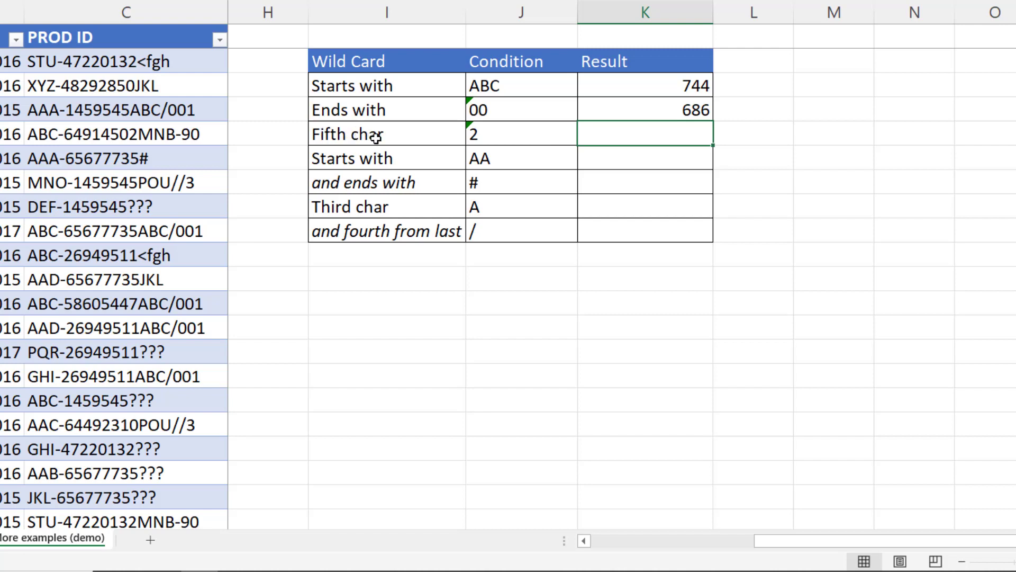
{"action": "mouse_move", "coordinate": [156, 107]}
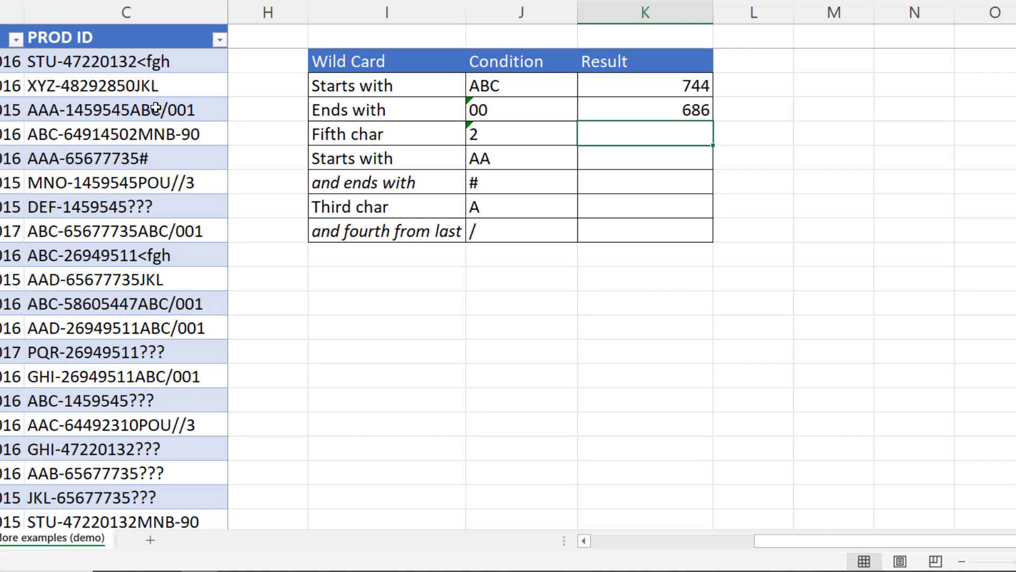
{"action": "mouse_move", "coordinate": [483, 133]}
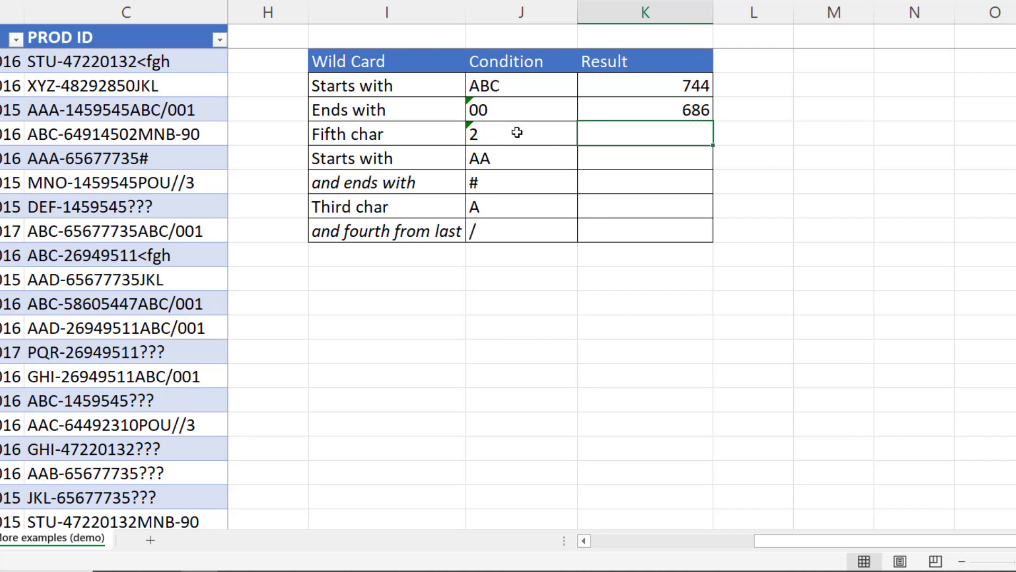
Step: Start the Fifth char COUNTIFS on Sales[PROD ID], removing a mistaken asterisk from the criterion
{"action": "left_click", "coordinate": [521, 134]}
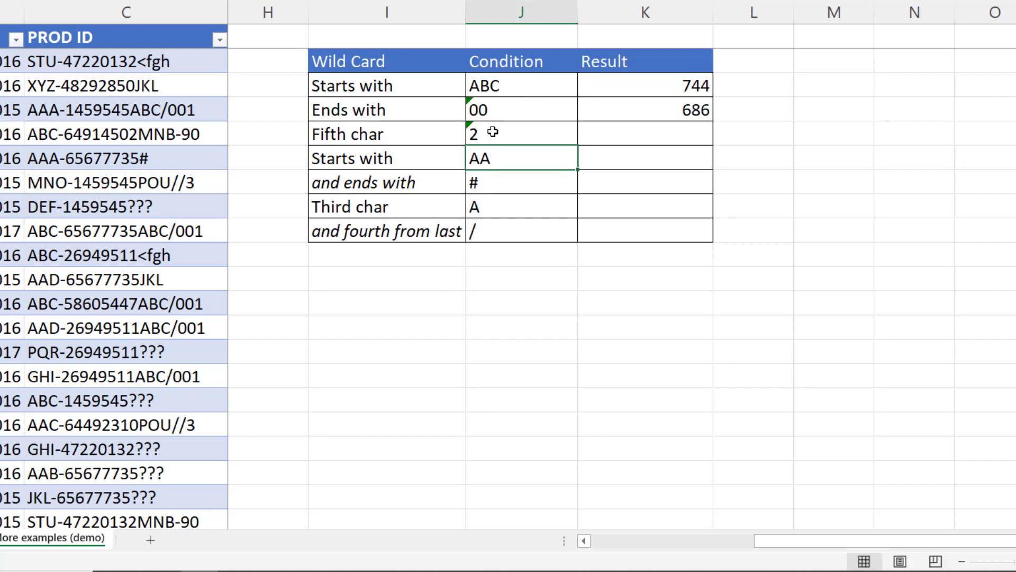
{"action": "mouse_move", "coordinate": [636, 143]}
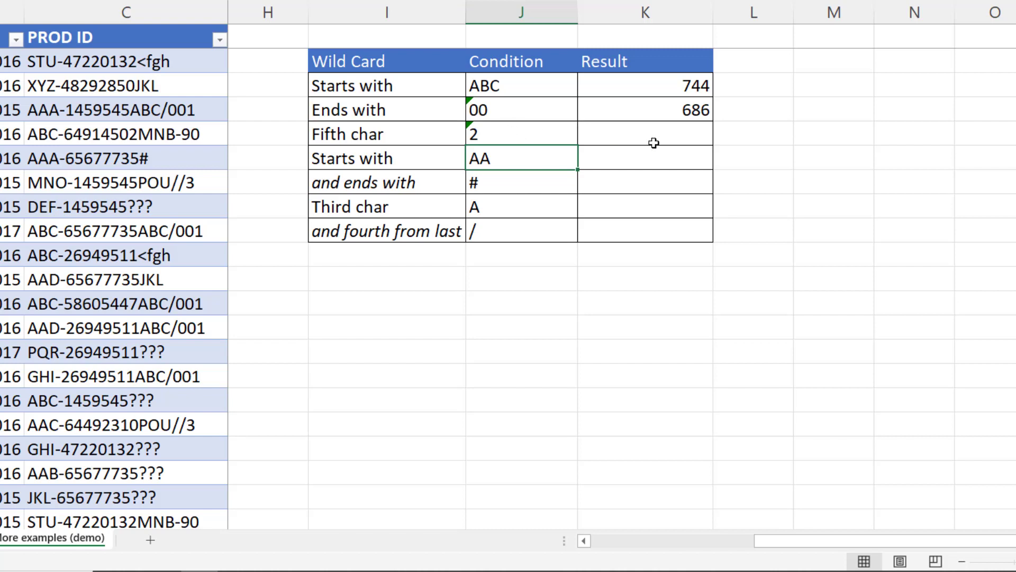
{"action": "type", "text": "=co"}
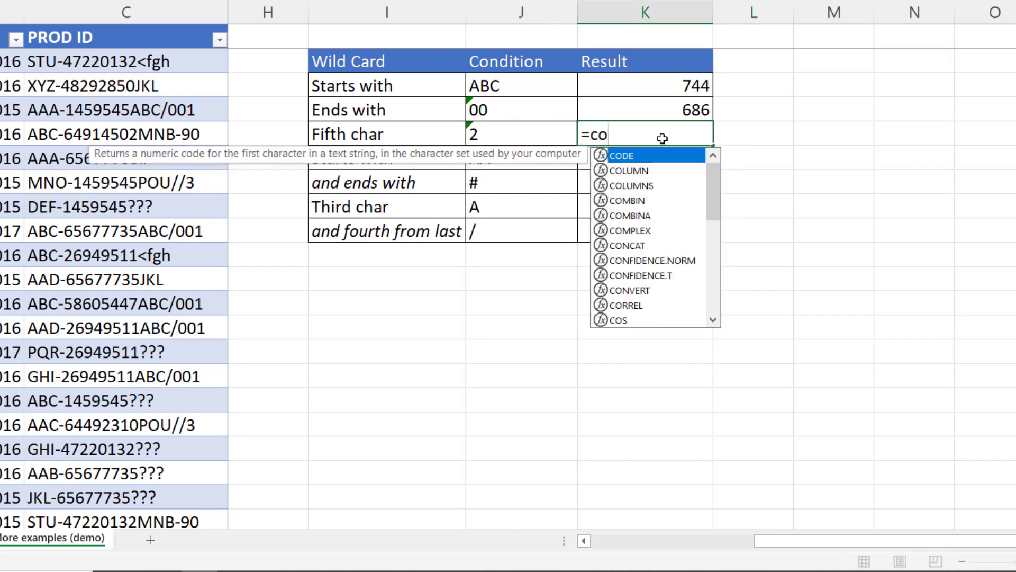
{"action": "type", "text": "un"}
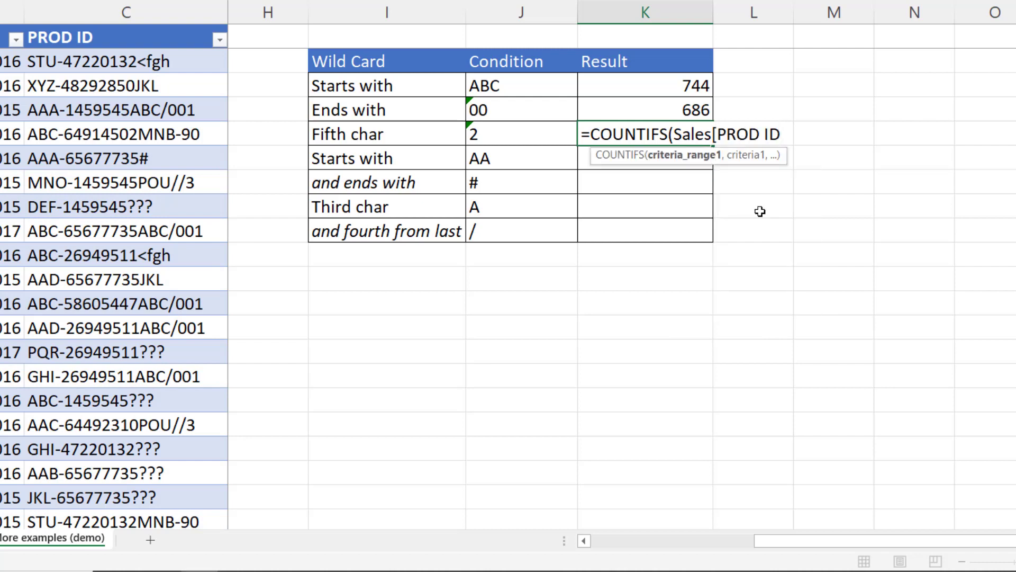
{"action": "type", "text": "],\""}
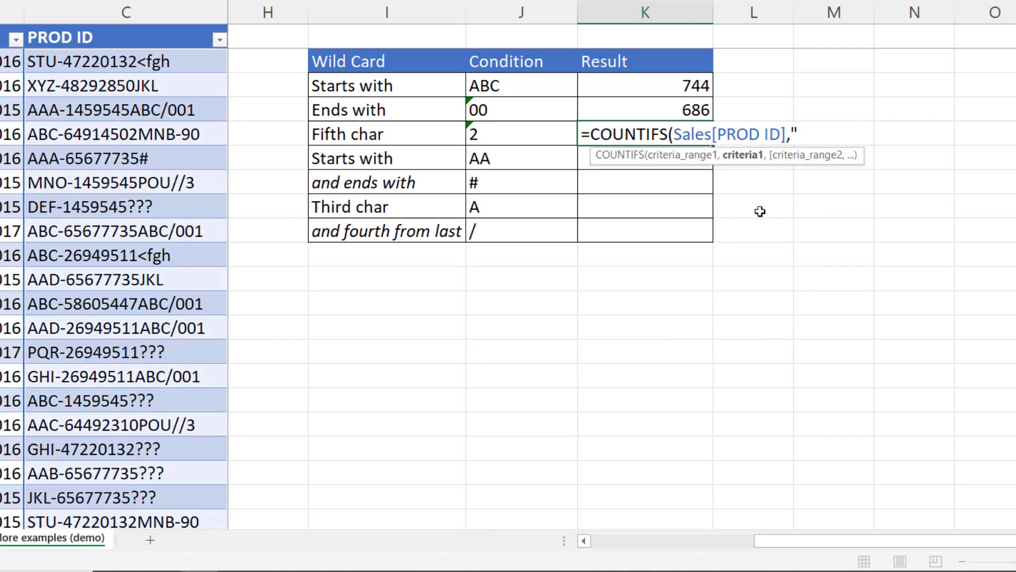
{"action": "type", "text": "*\""}
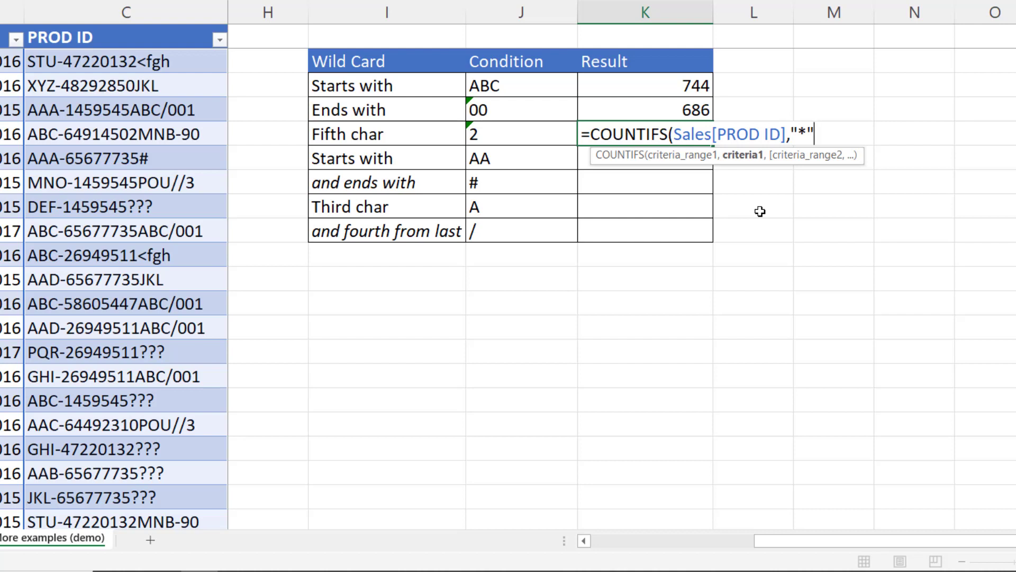
{"action": "key", "text": "Backspace"}
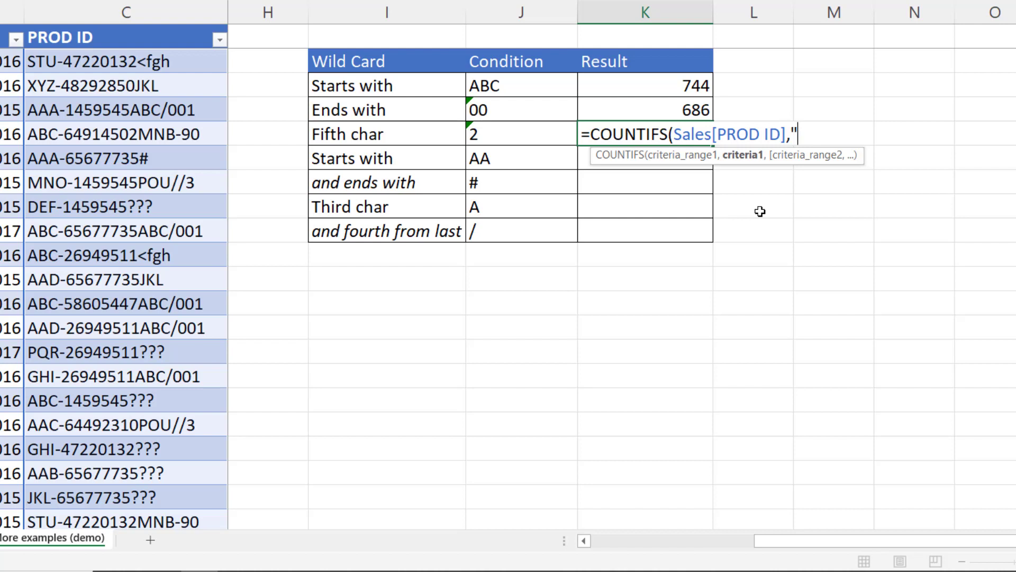
Step: Finish the criterion as "????"&J5&"*" so the fifth character is 2, giving 2239
{"action": "type", "text": "?"}
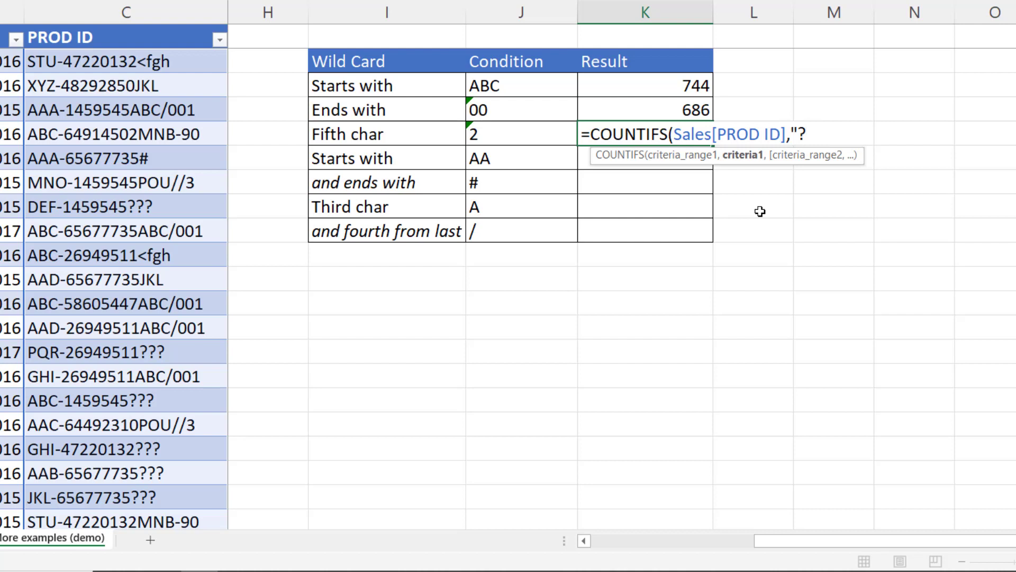
{"action": "type", "text": "???"}
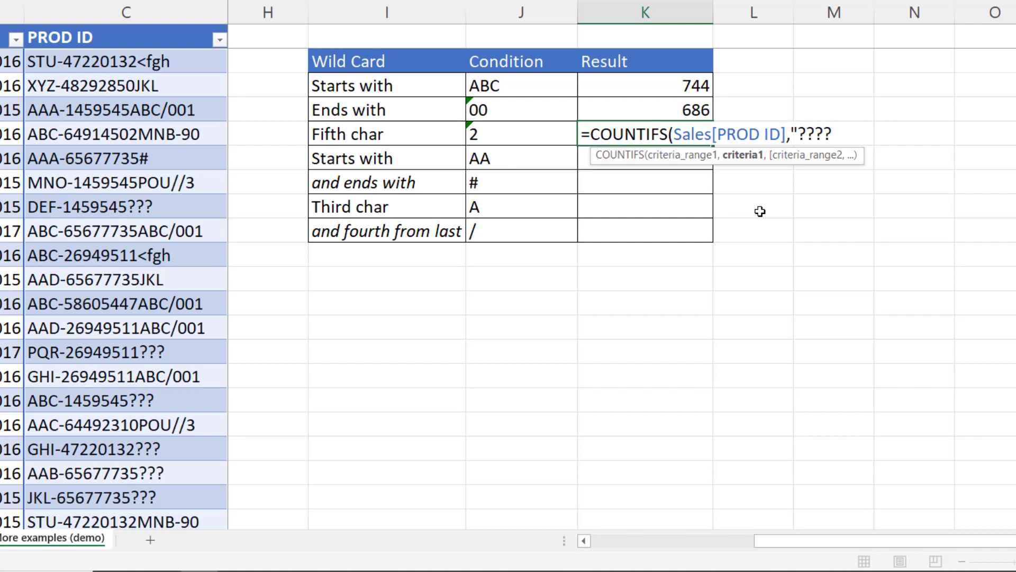
{"action": "type", "text": "\"&"}
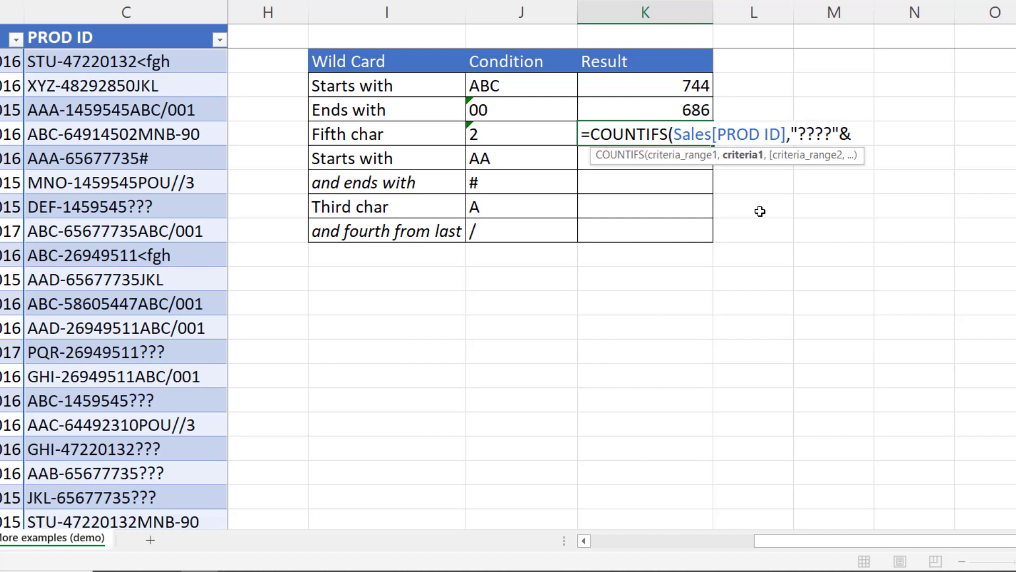
{"action": "mouse_move", "coordinate": [497, 138]}
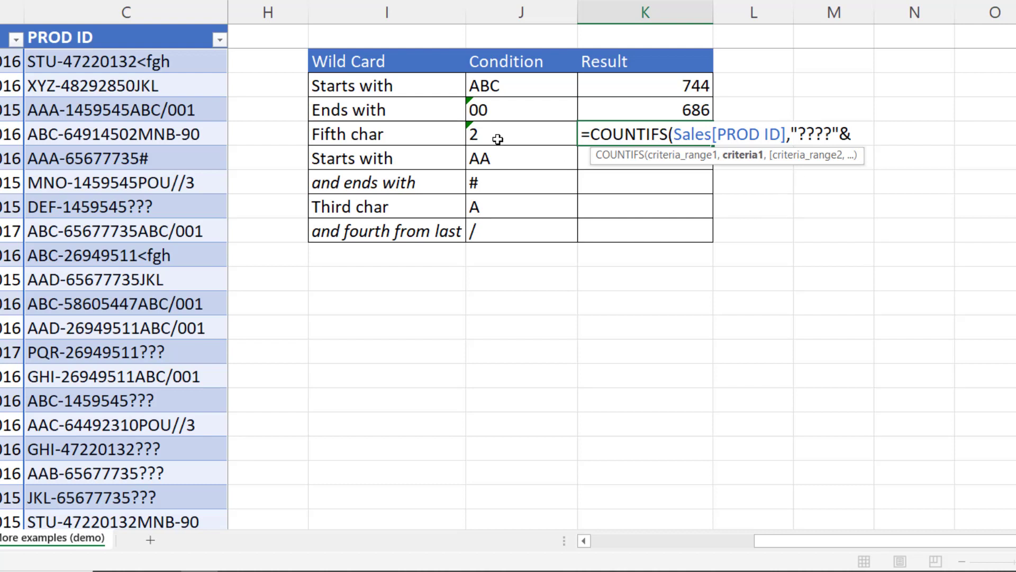
{"action": "left_click", "coordinate": [519, 134]}
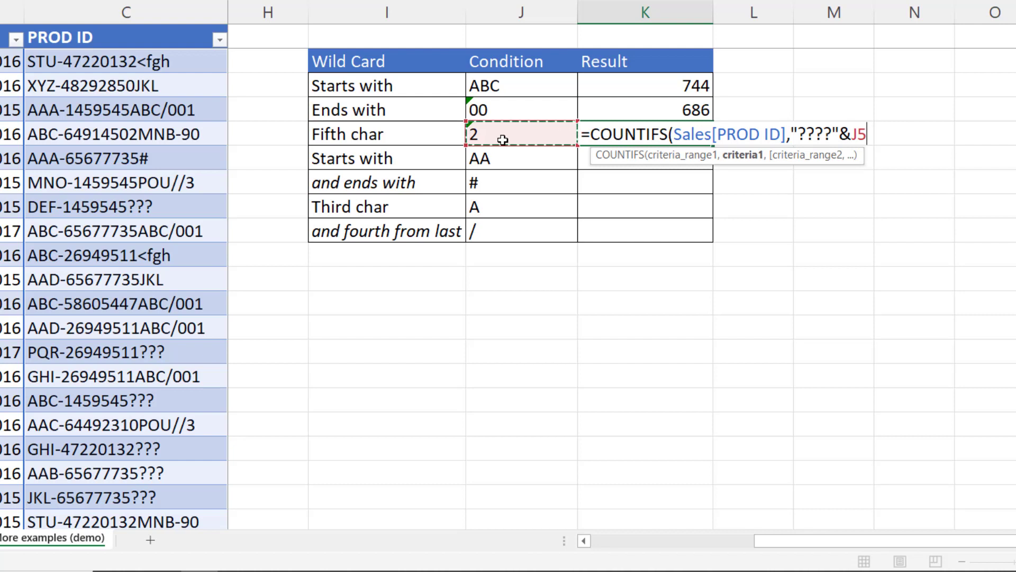
{"action": "type", "text": "&\"*\""}
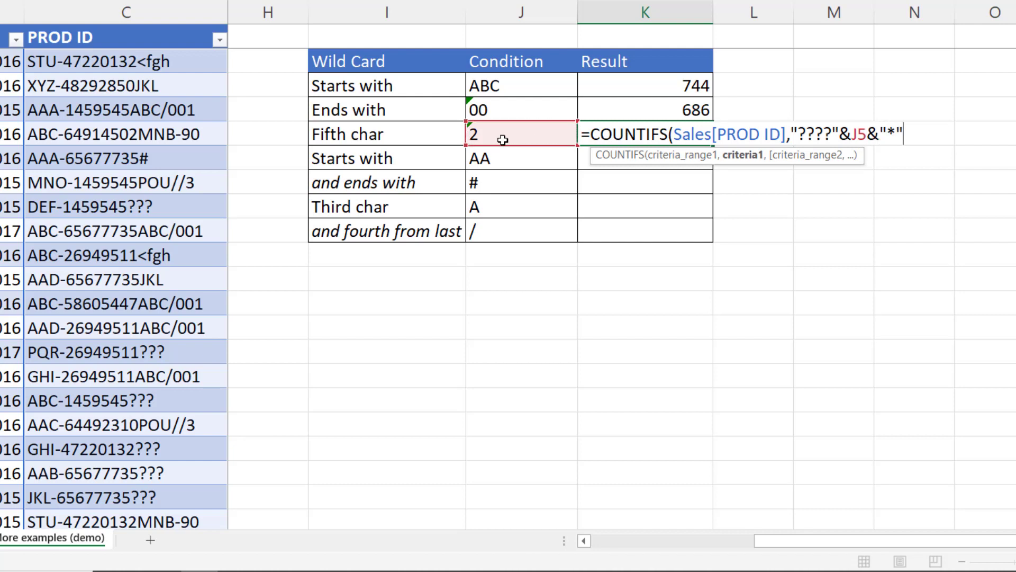
{"action": "type", "text": ")"}
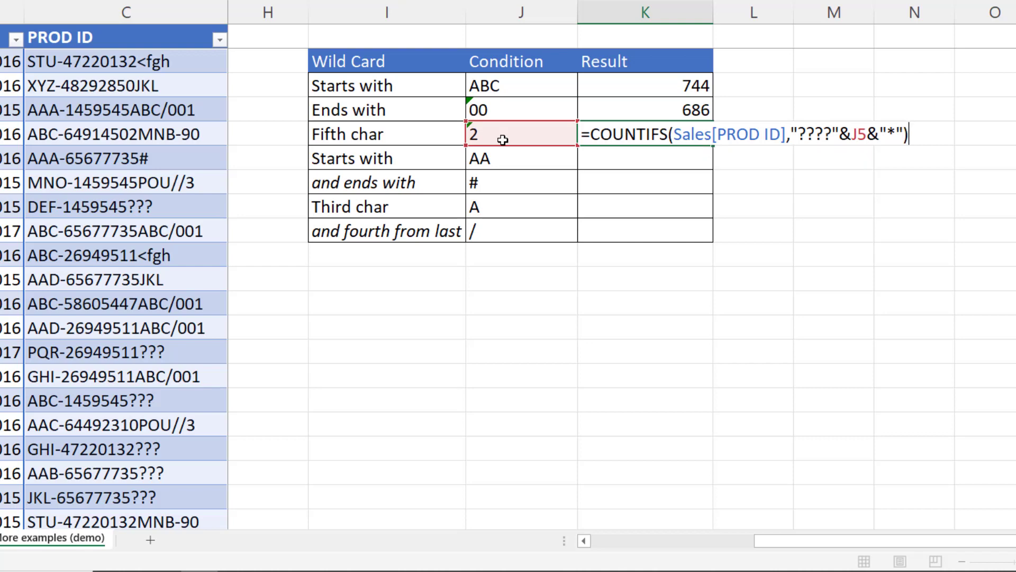
{"action": "key", "text": "Return"}
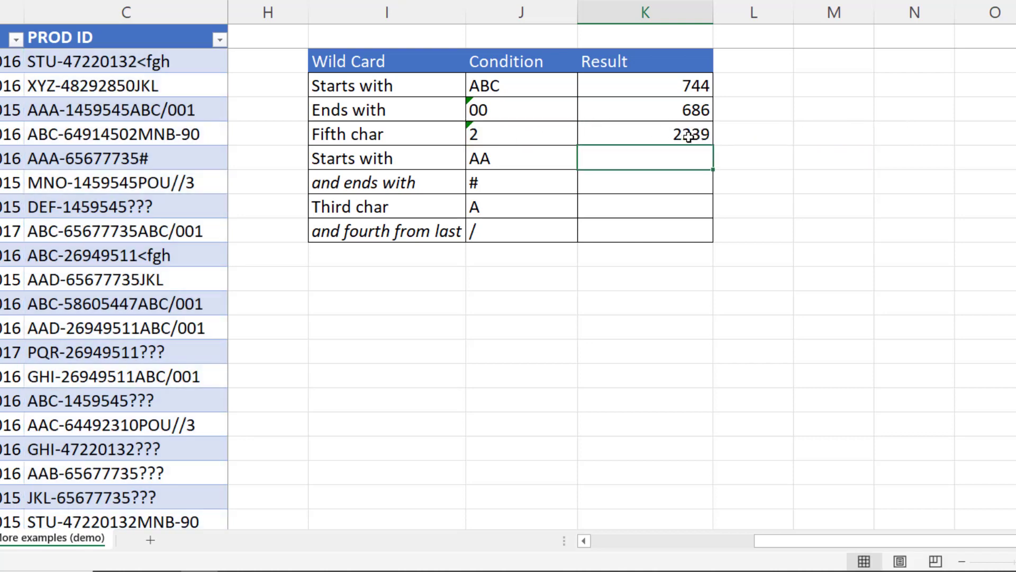
{"action": "mouse_move", "coordinate": [690, 160]}
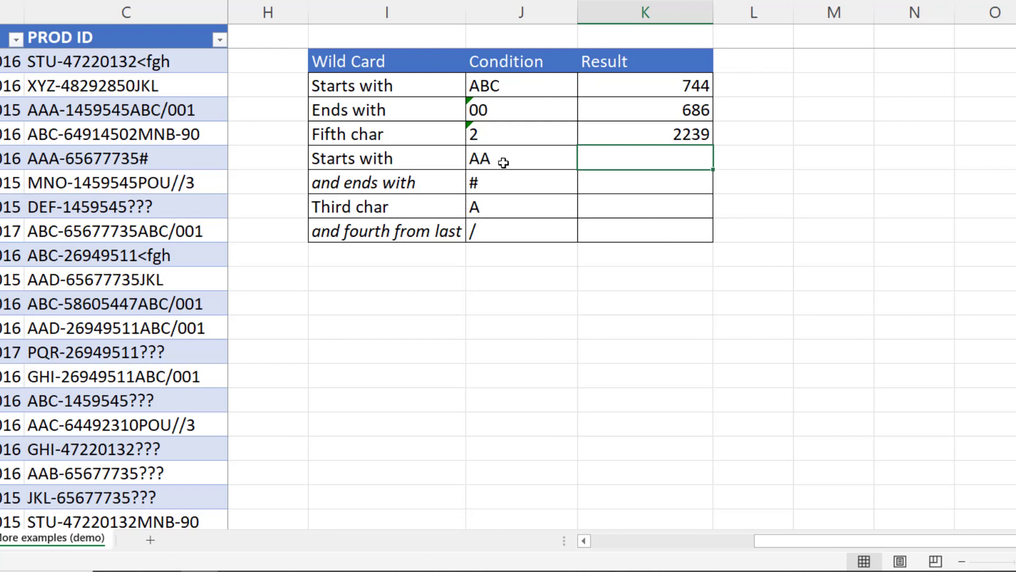
{"action": "mouse_move", "coordinate": [495, 184]}
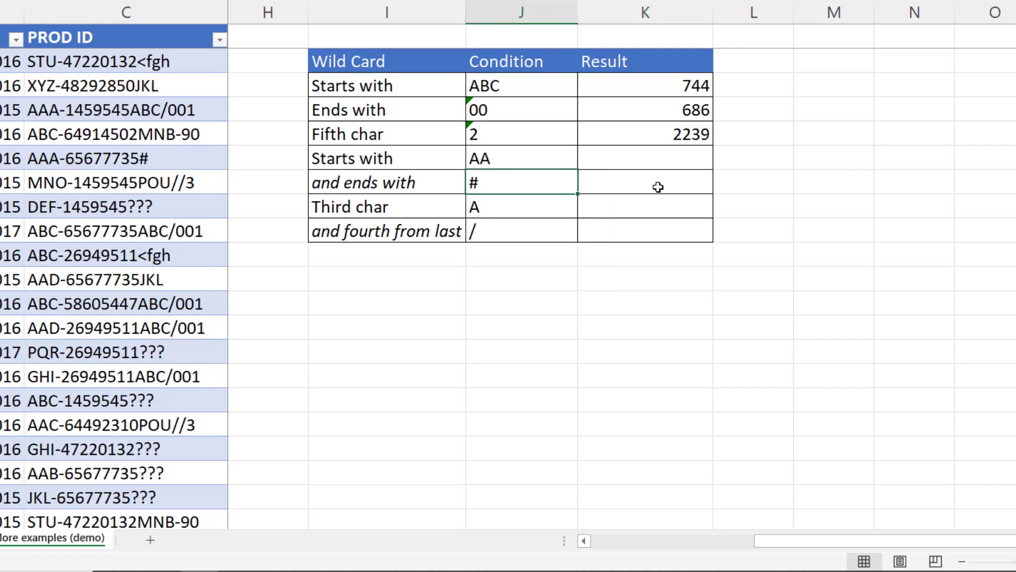
Step: Start =COUNTIFS(Sales[PROD ID], ...) with the AA condition in J6 as the starting text
{"action": "type", "text": "=coun"}
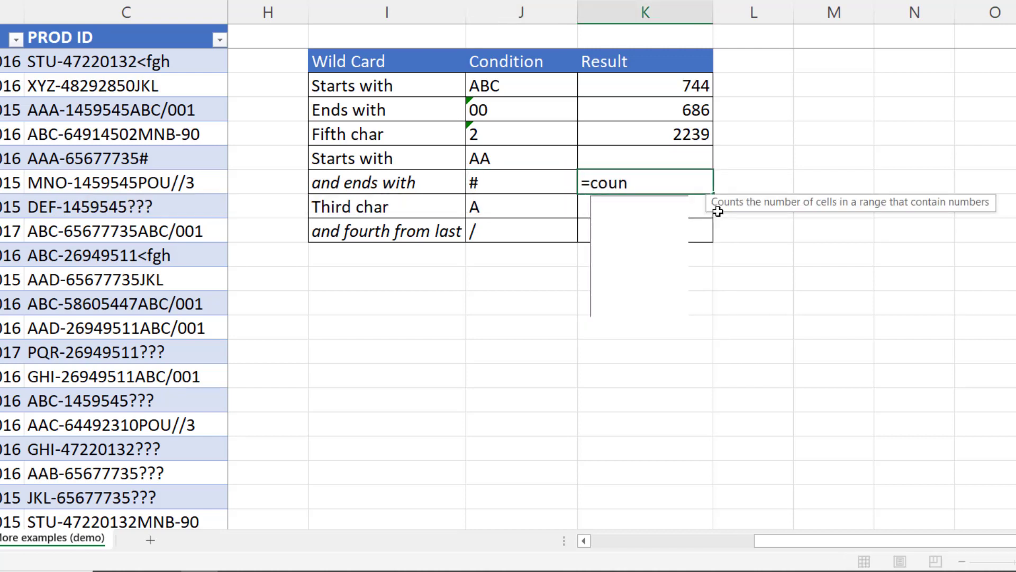
{"action": "type", "text": "TIFS("}
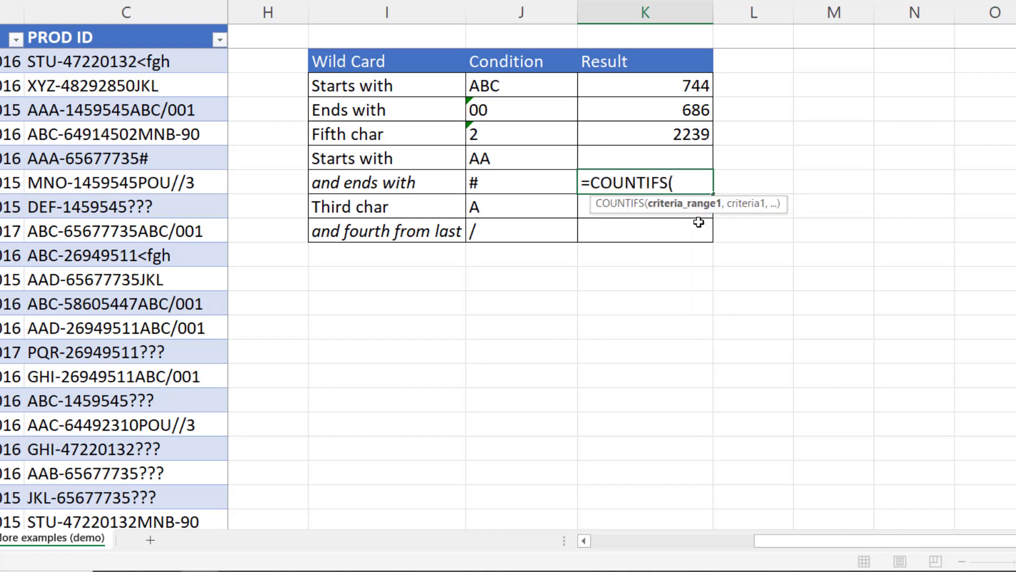
{"action": "type", "text": "s[PROD ID"}
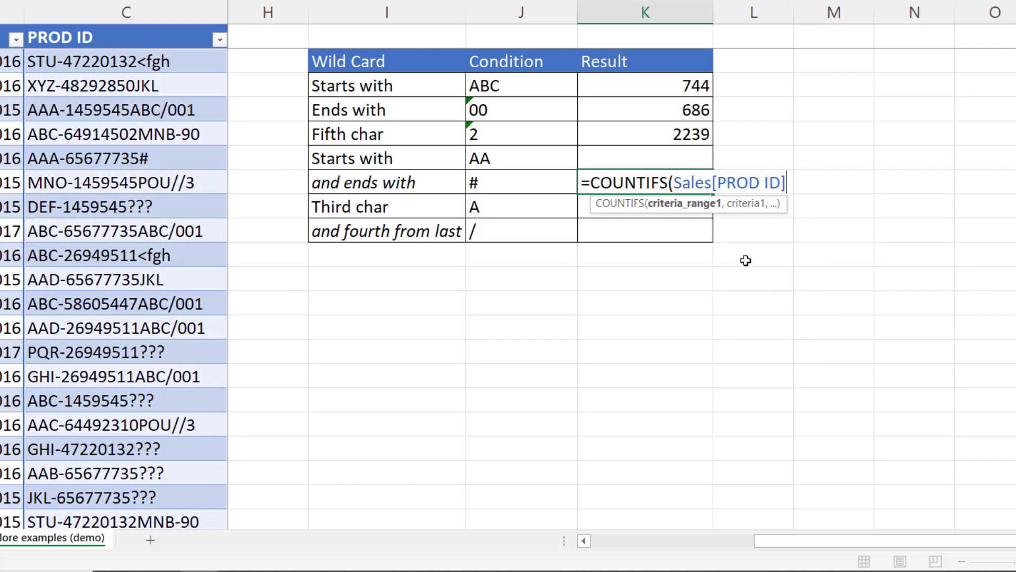
{"action": "type", "text": ","}
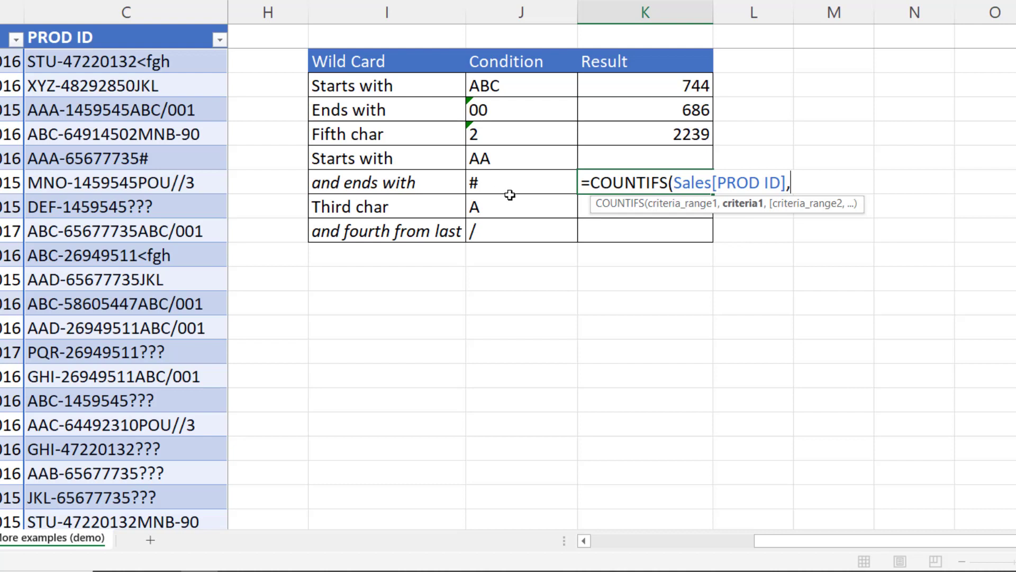
{"action": "mouse_move", "coordinate": [510, 158]}
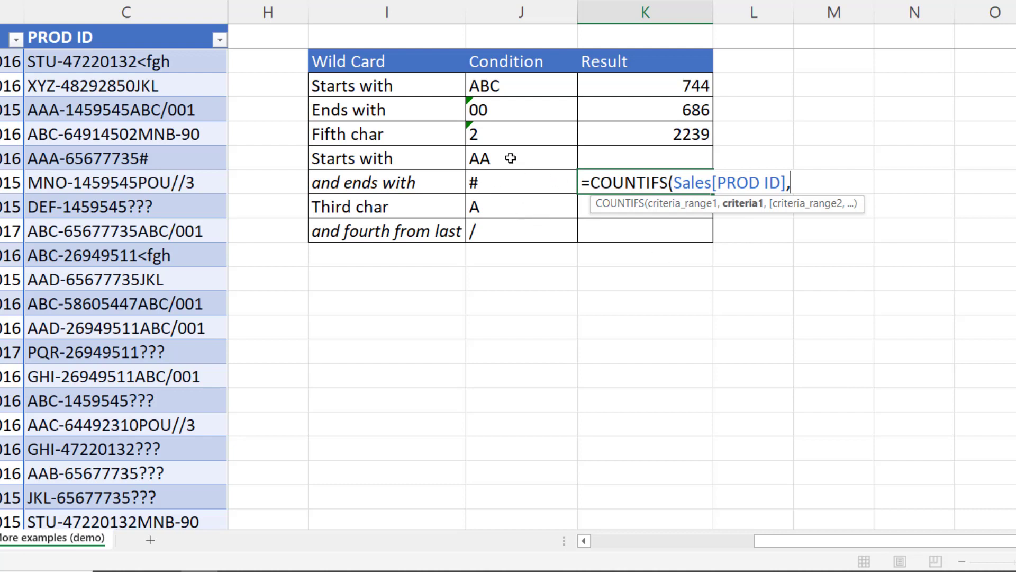
{"action": "left_click", "coordinate": [521, 158]}
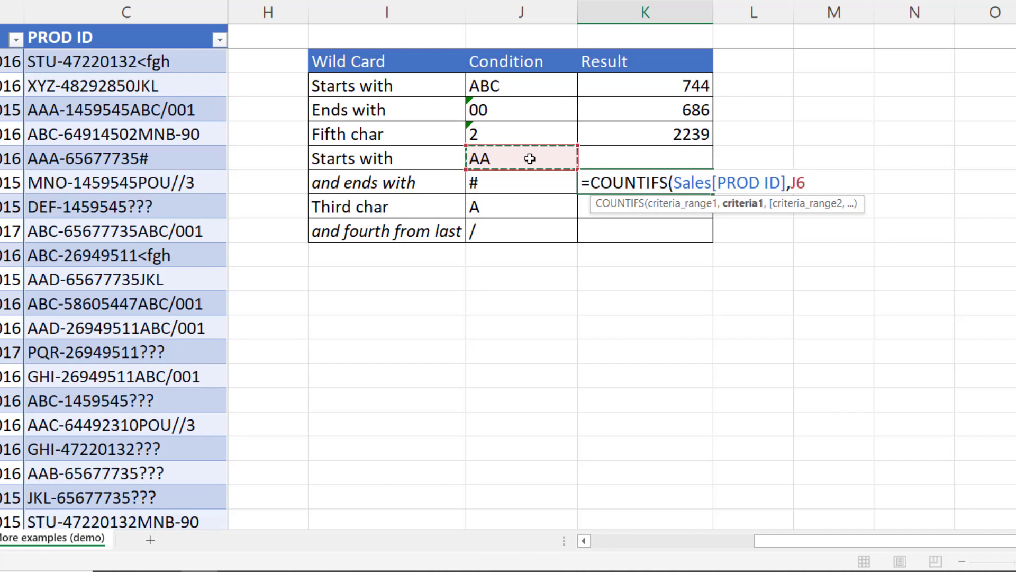
Step: Join &"*"& and the # condition in J7 so IDs start with AA and end with #, giving 241
{"action": "type", "text": "&"}
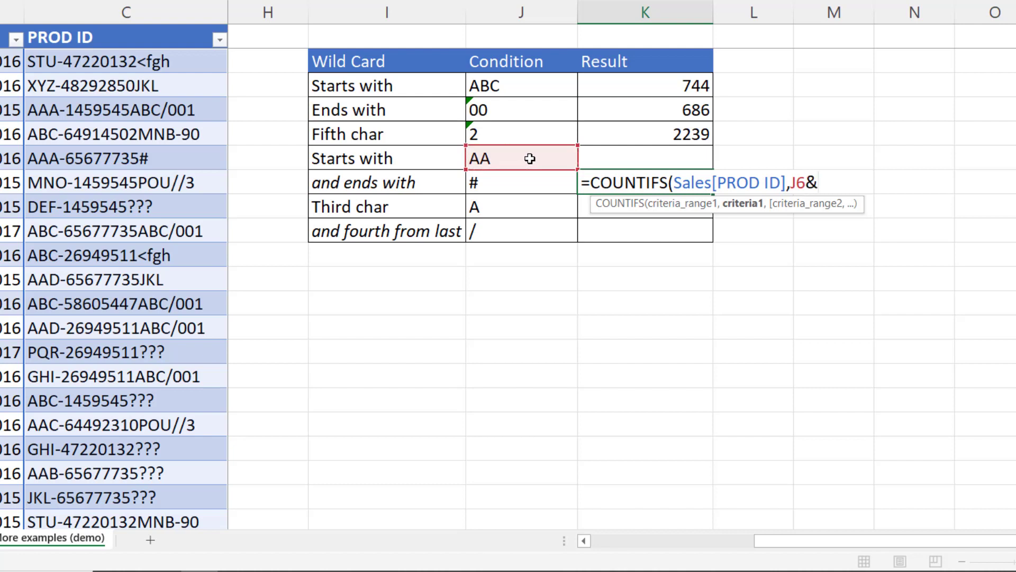
{"action": "type", "text": "\"*"}
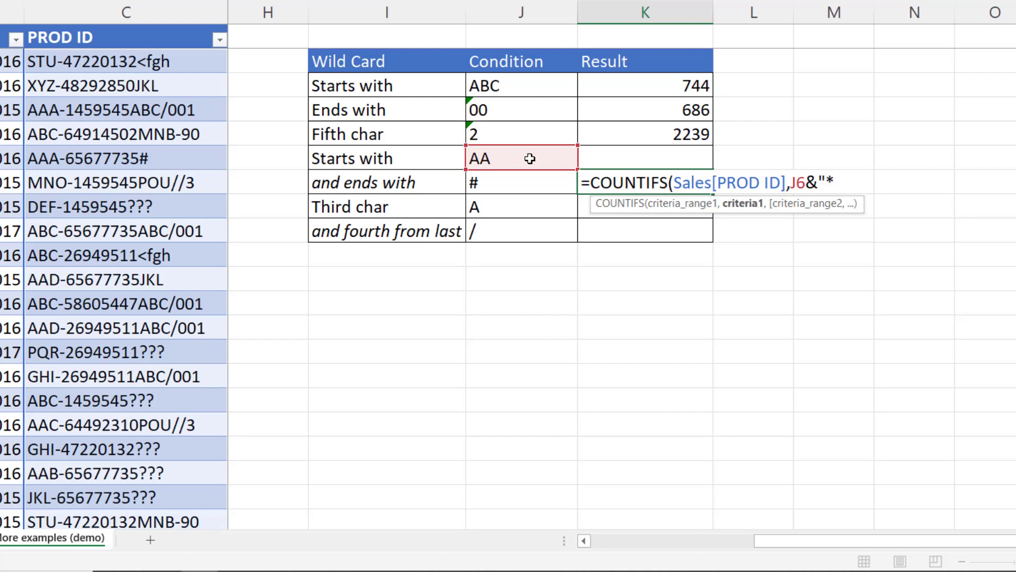
{"action": "type", "text": "\""}
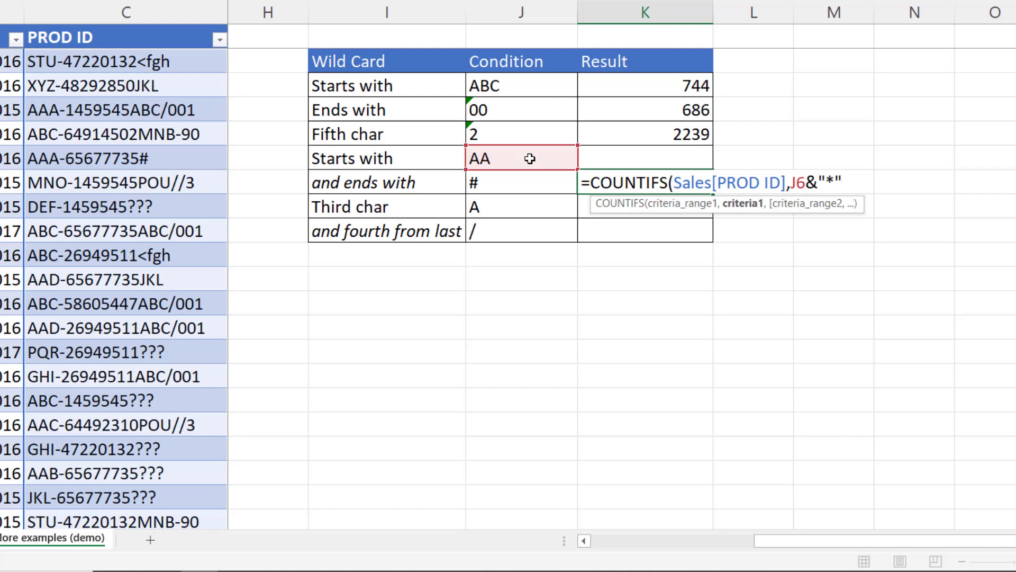
{"action": "type", "text": "&"}
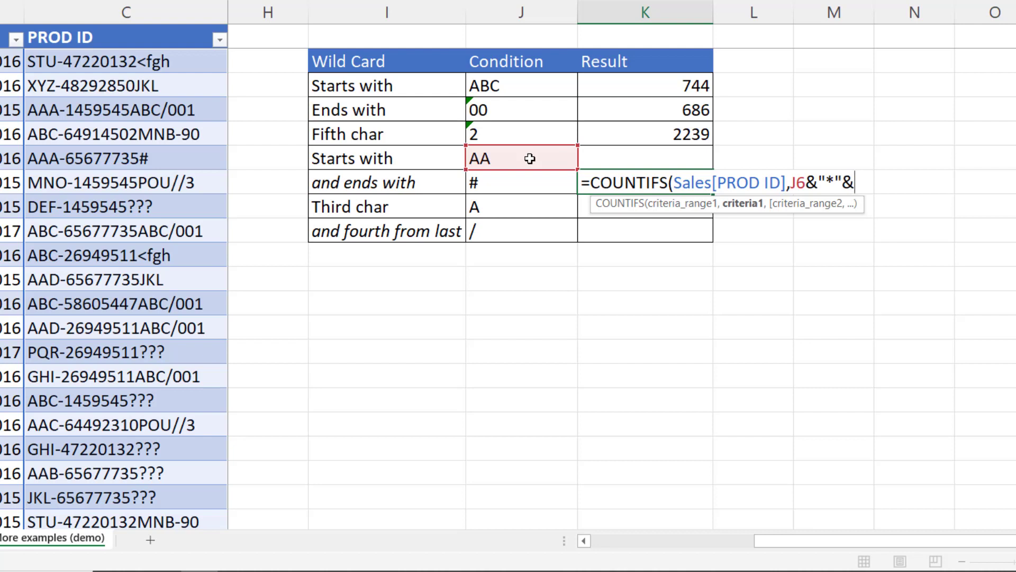
{"action": "mouse_move", "coordinate": [494, 186]}
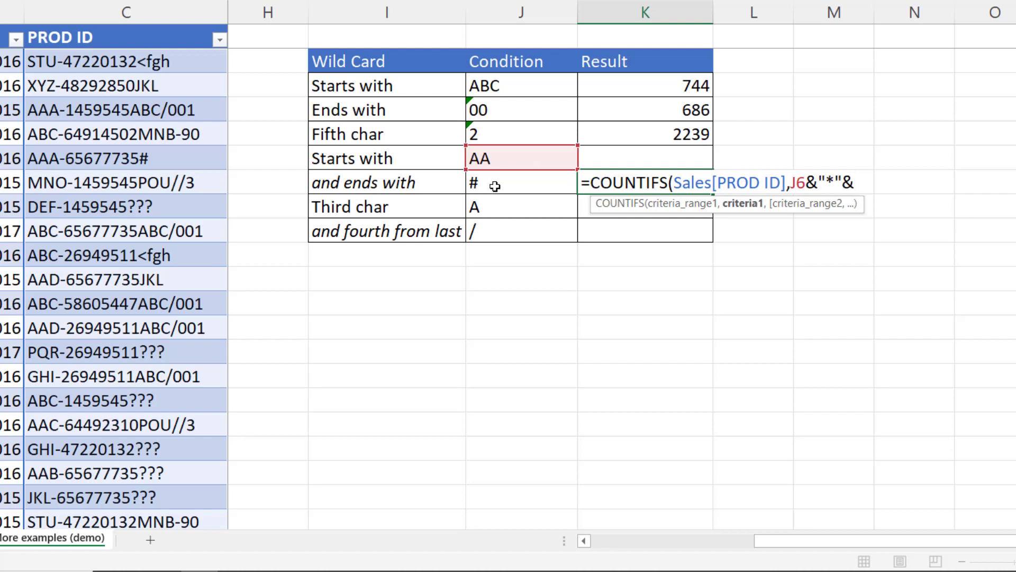
{"action": "left_click", "coordinate": [521, 182]}
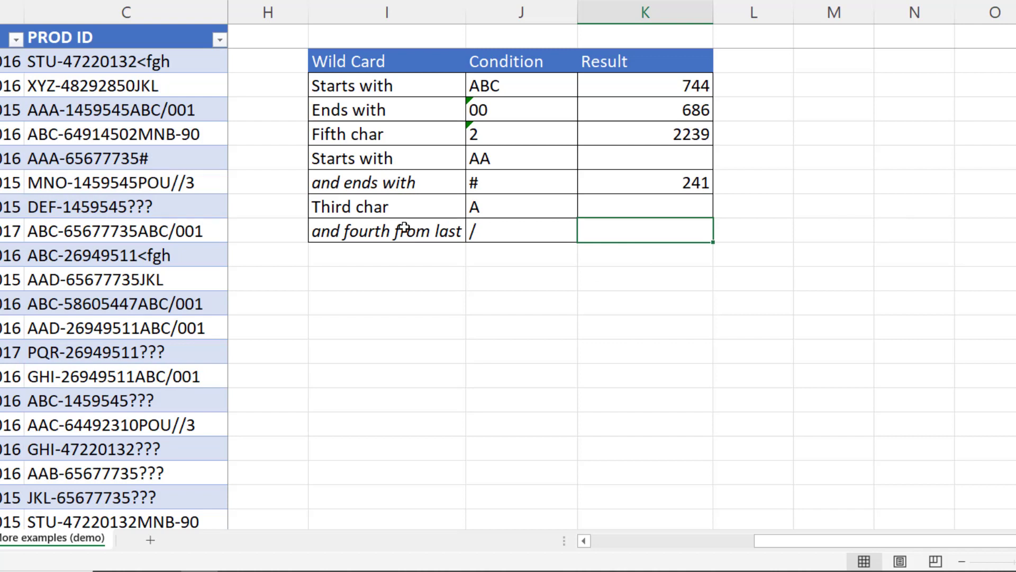
{"action": "mouse_move", "coordinate": [500, 208]}
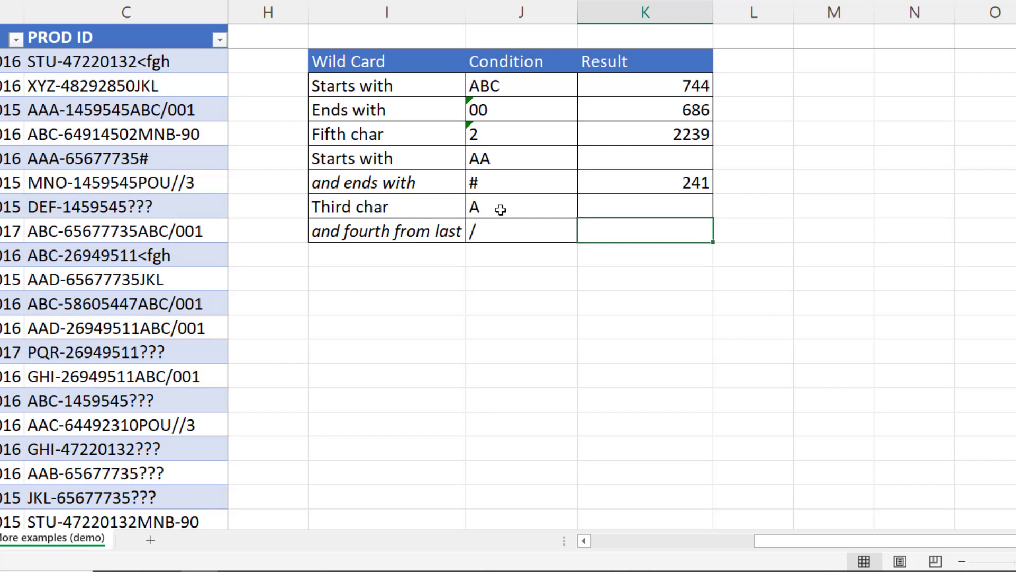
{"action": "mouse_move", "coordinate": [412, 246]}
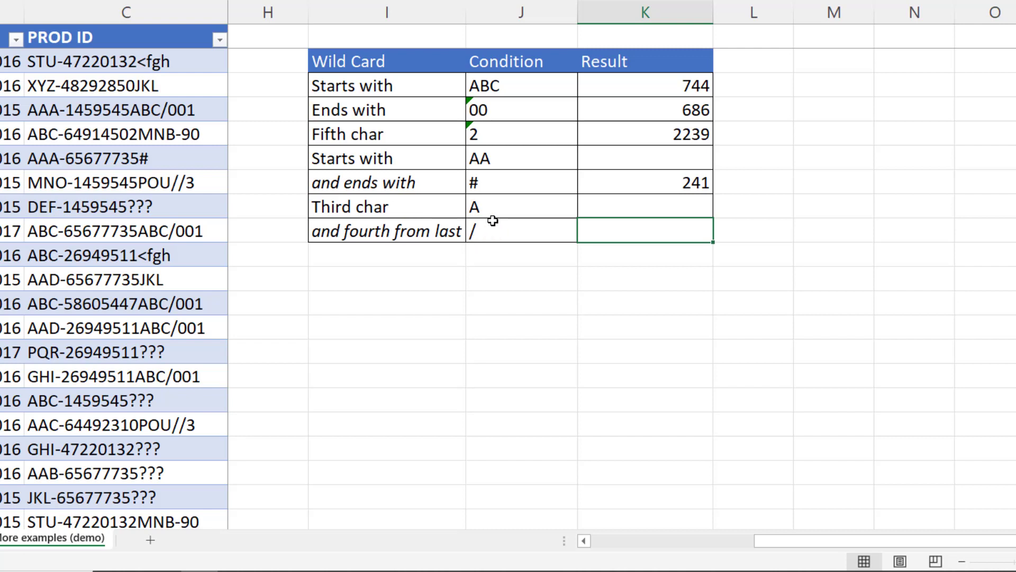
{"action": "mouse_move", "coordinate": [522, 272]}
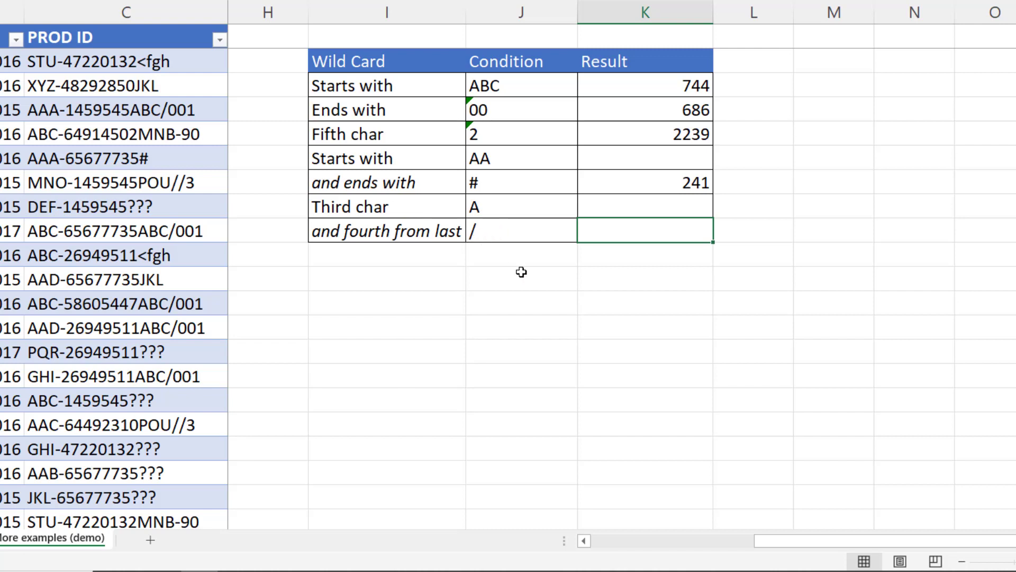
Step: Begin a COUNTIFS formula in K9 for the 'and fourth from last' row
{"action": "type", "text": "=cou"}
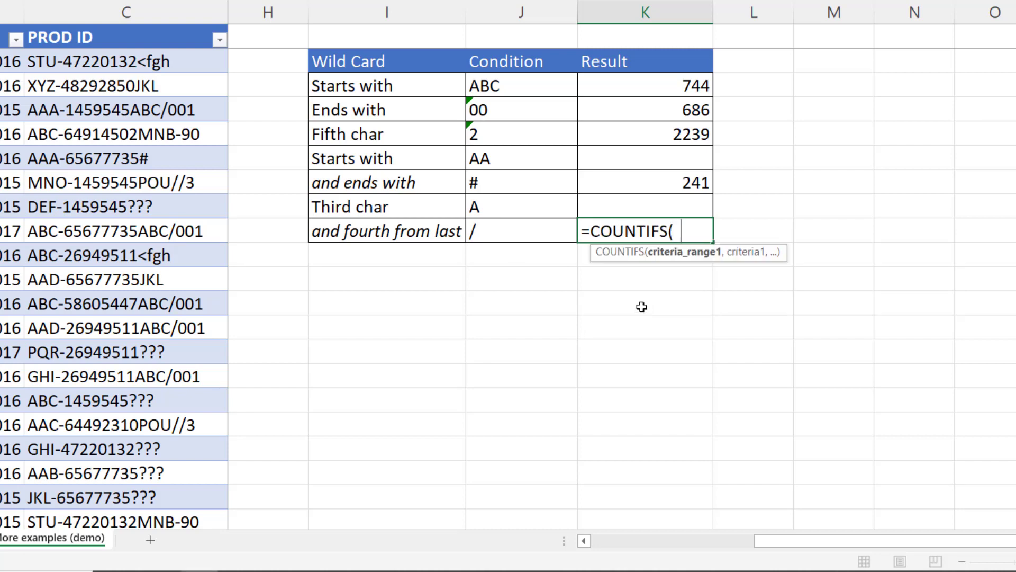
Step: Reference Sales[PROD ID] and build the pattern "??"&J8 for A as third character
{"action": "type", "text": "Sales"}
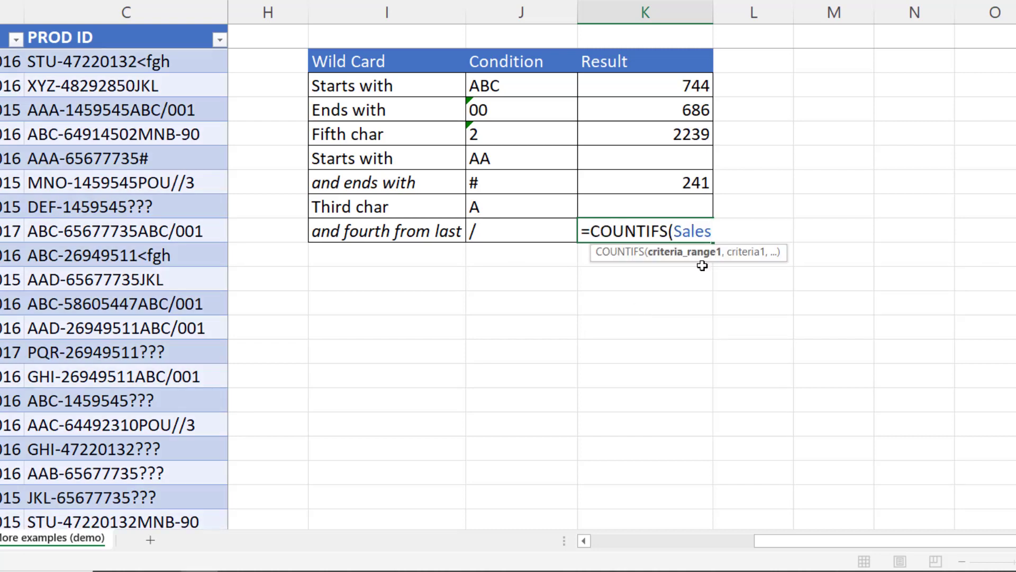
{"action": "type", "text": "[PROD ID"}
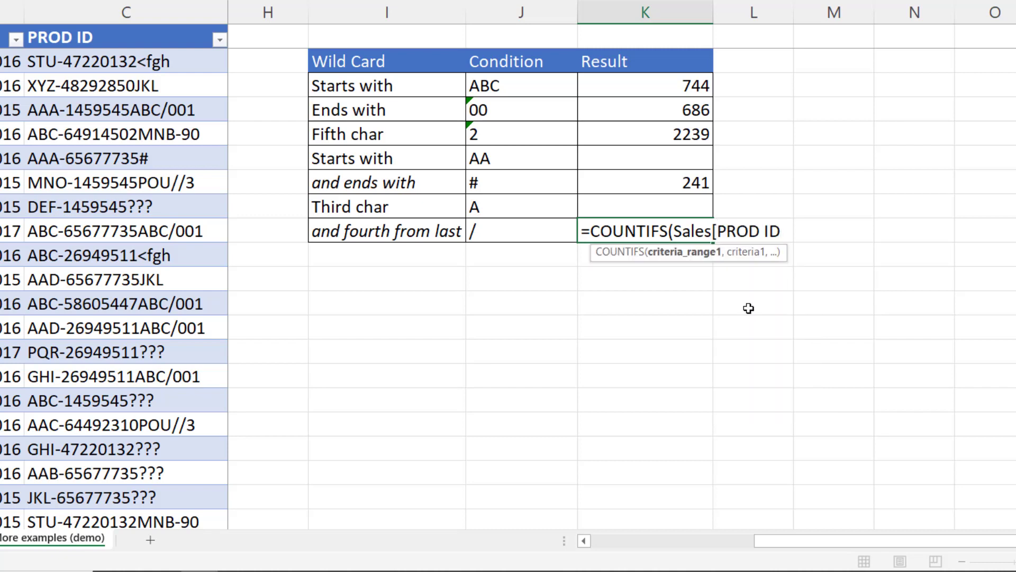
{"action": "type", "text": ","}
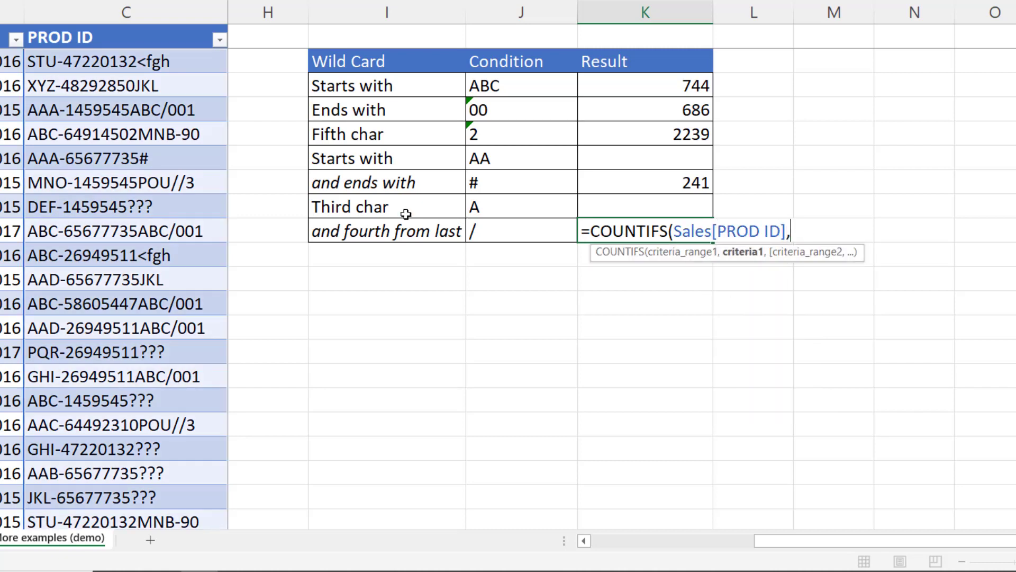
{"action": "mouse_move", "coordinate": [569, 317]}
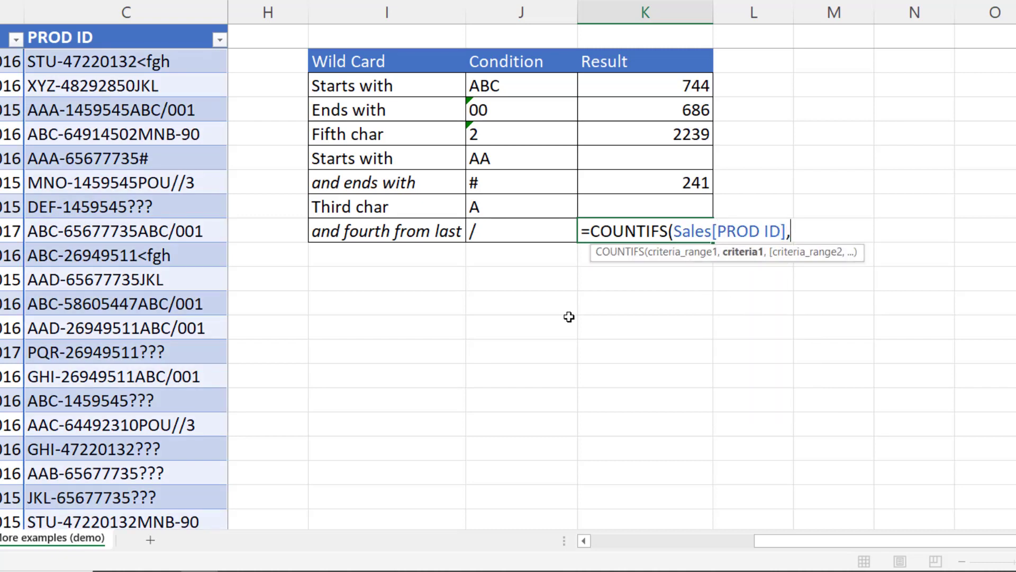
{"action": "type", "text": "\"??"}
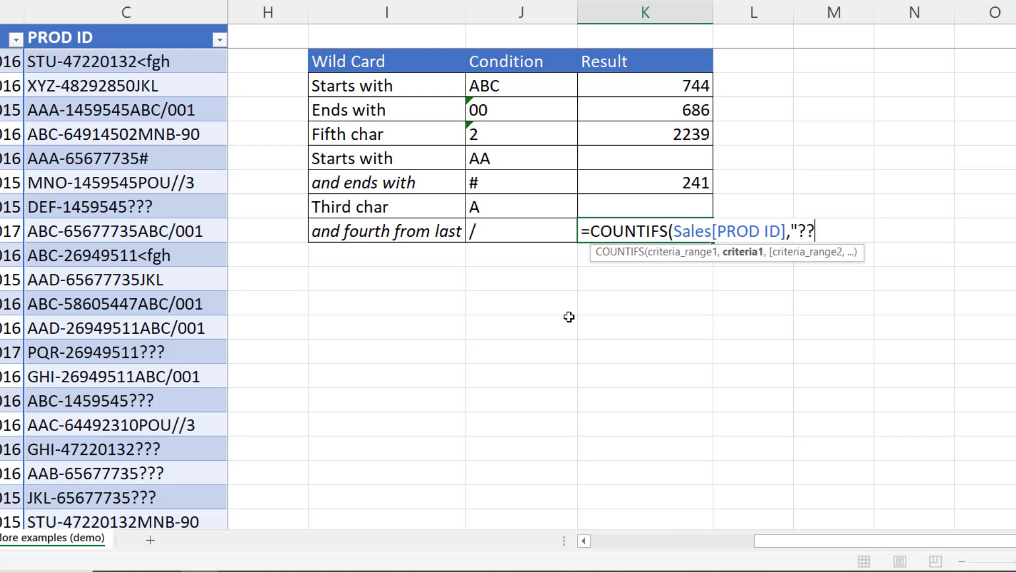
{"action": "type", "text": "&"}
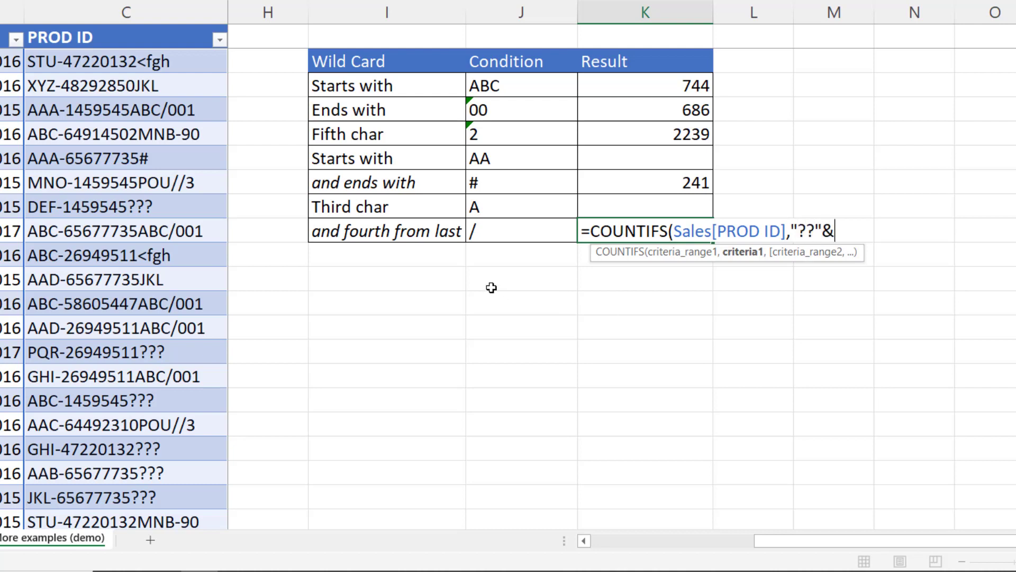
{"action": "left_click", "coordinate": [522, 207]}
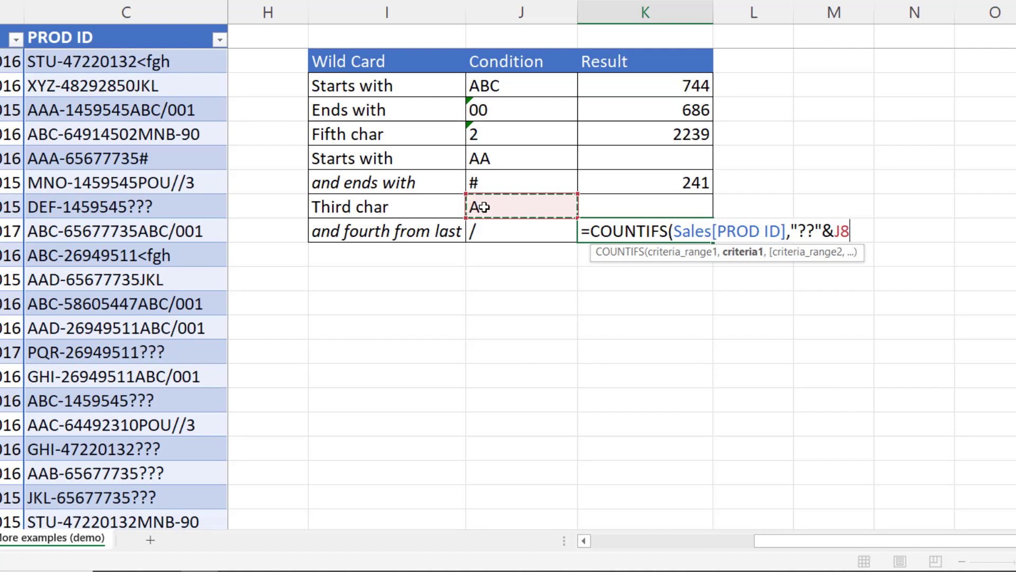
Step: Append "*"&J9&"???" for / fourth from last and close the formula, returning 51
{"action": "type", "text": "&\"*"}
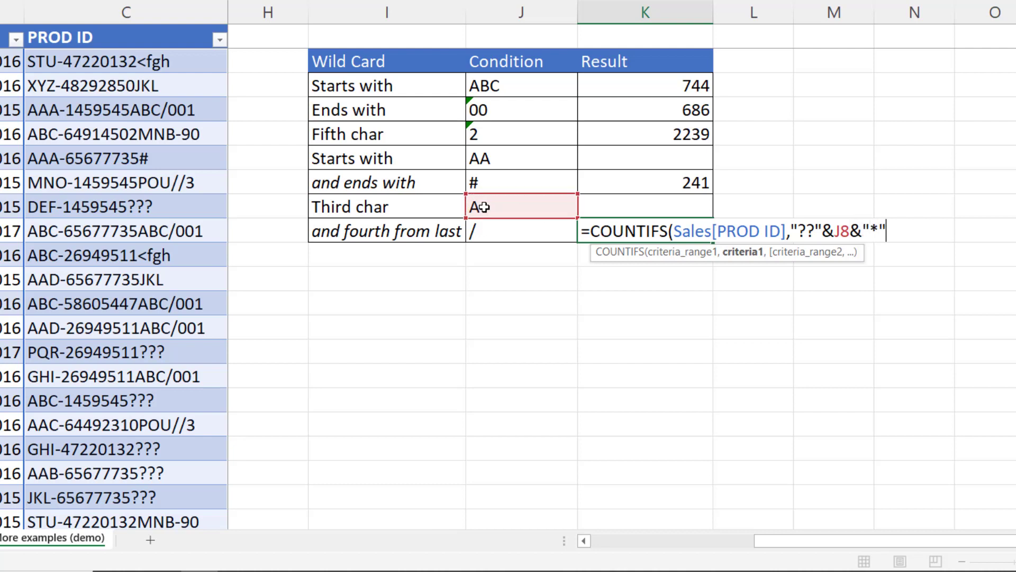
{"action": "type", "text": "&J9"}
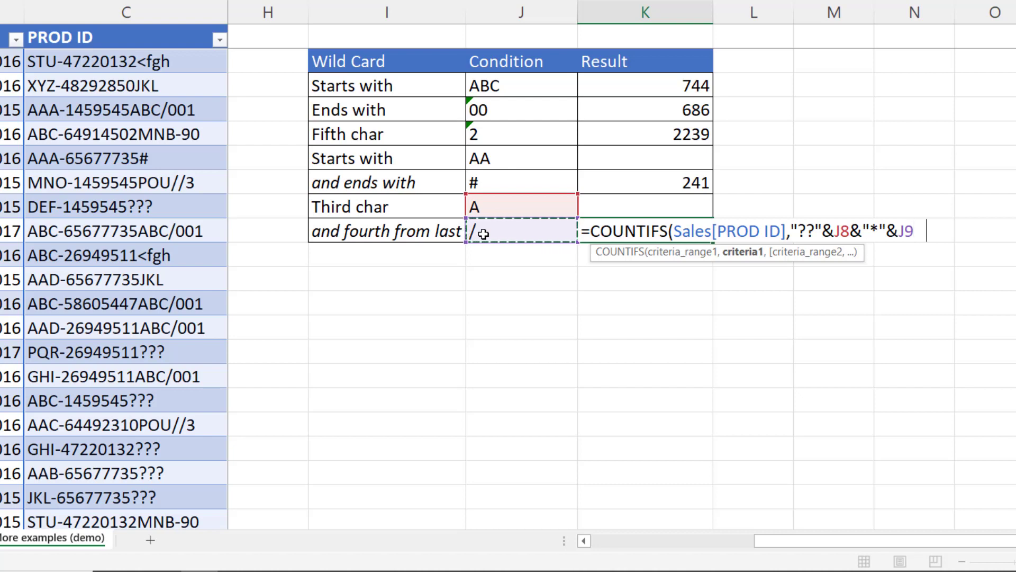
{"action": "type", "text": "&\"???"}
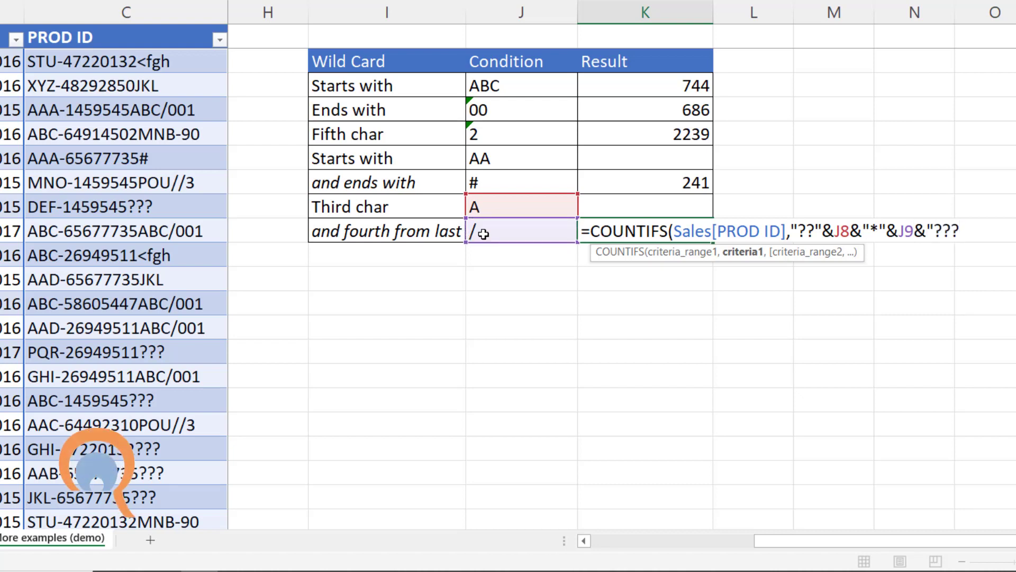
{"action": "type", "text": ")"}
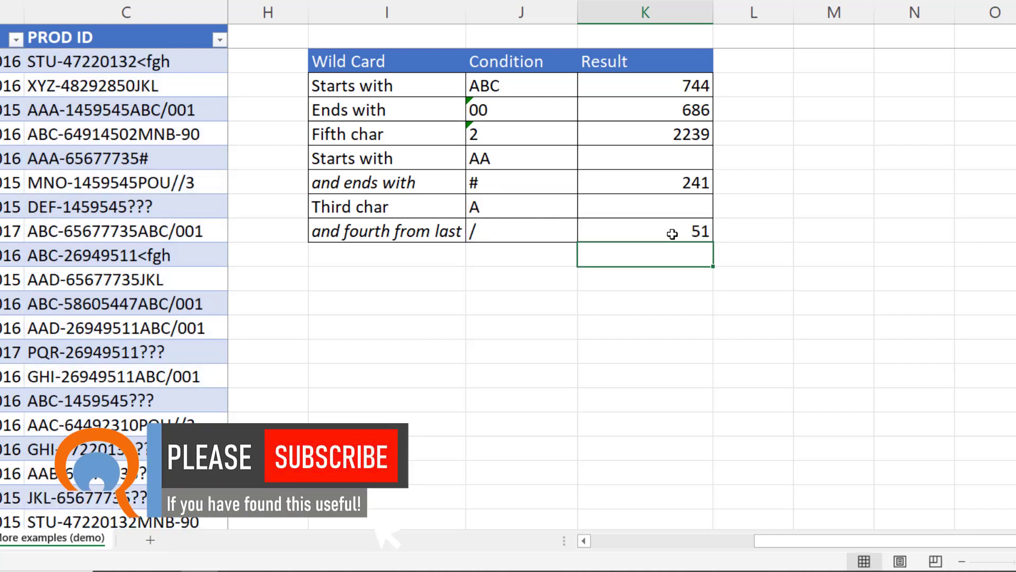
{"action": "mouse_move", "coordinate": [703, 310]}
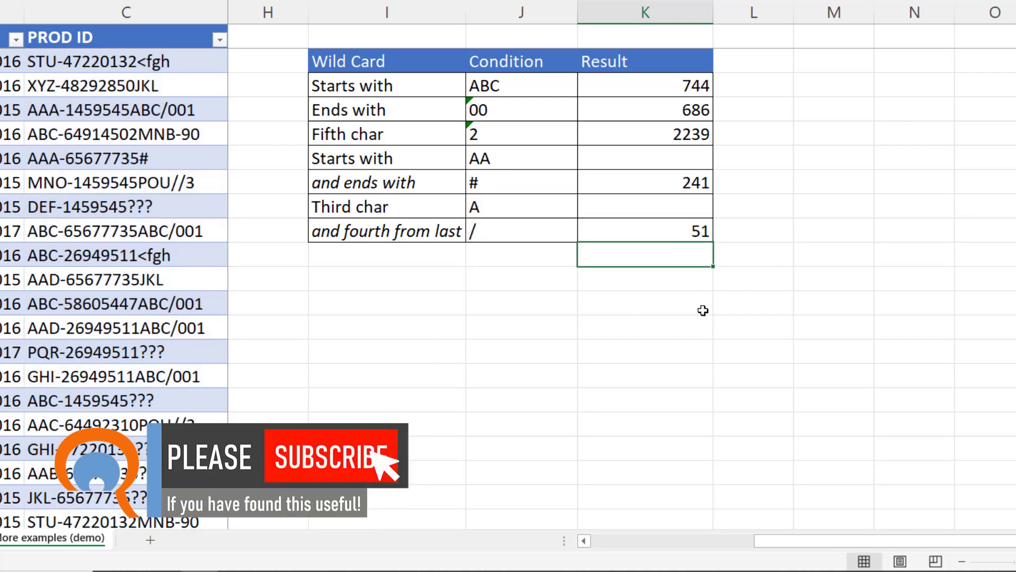